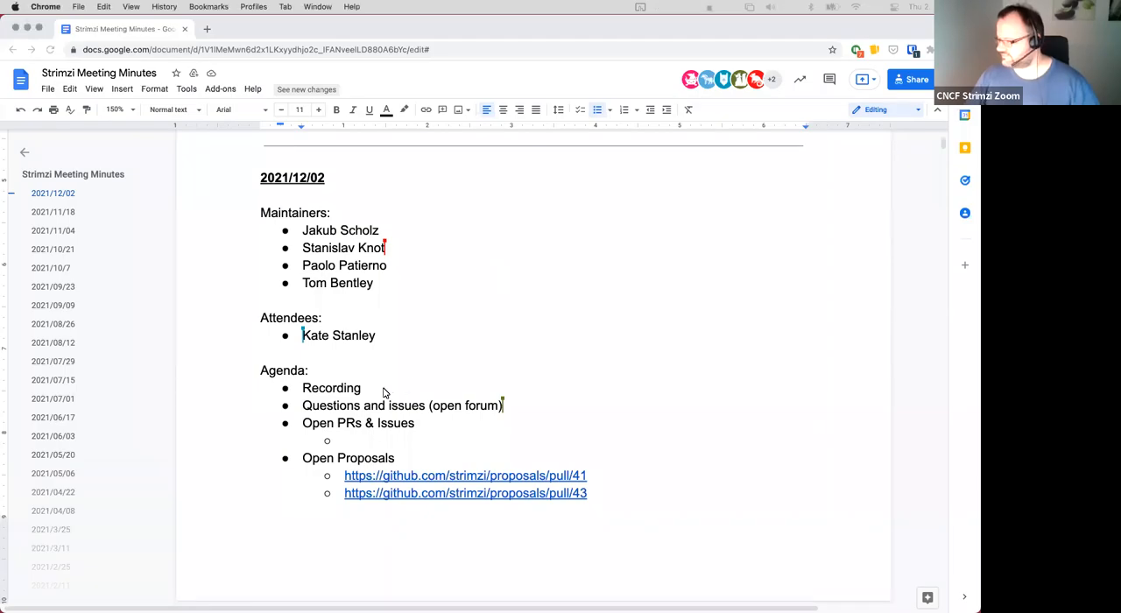
Step: Add Mickael Maison after Kate Stanley on the 2021/12/02 attendees line
{"action": "double_click", "coordinate": [331, 388]}
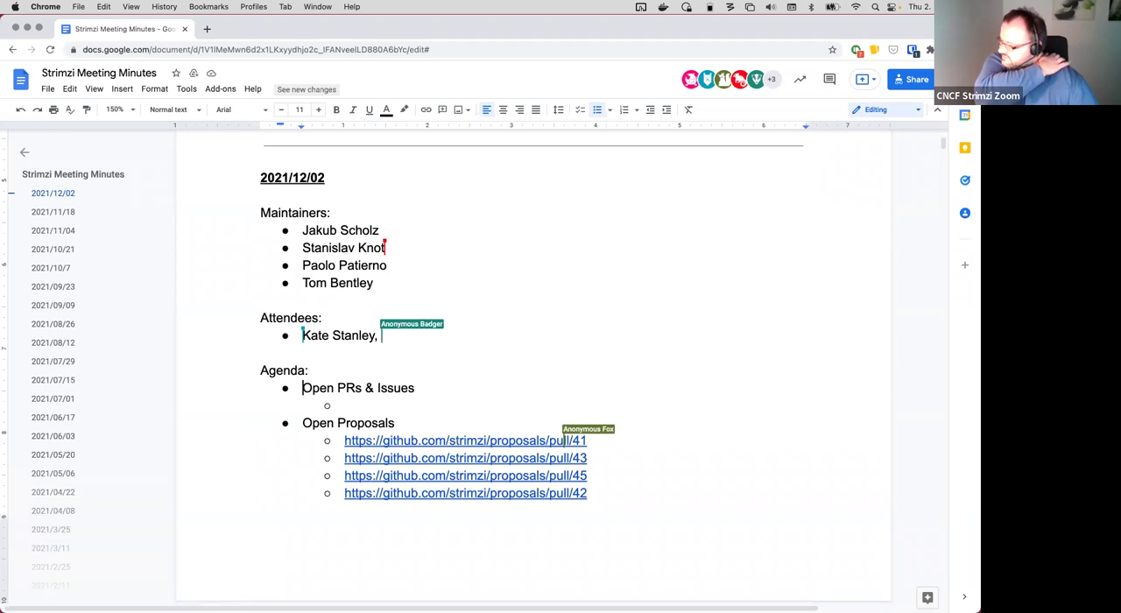
{"action": "type", "text": "Mickael"}
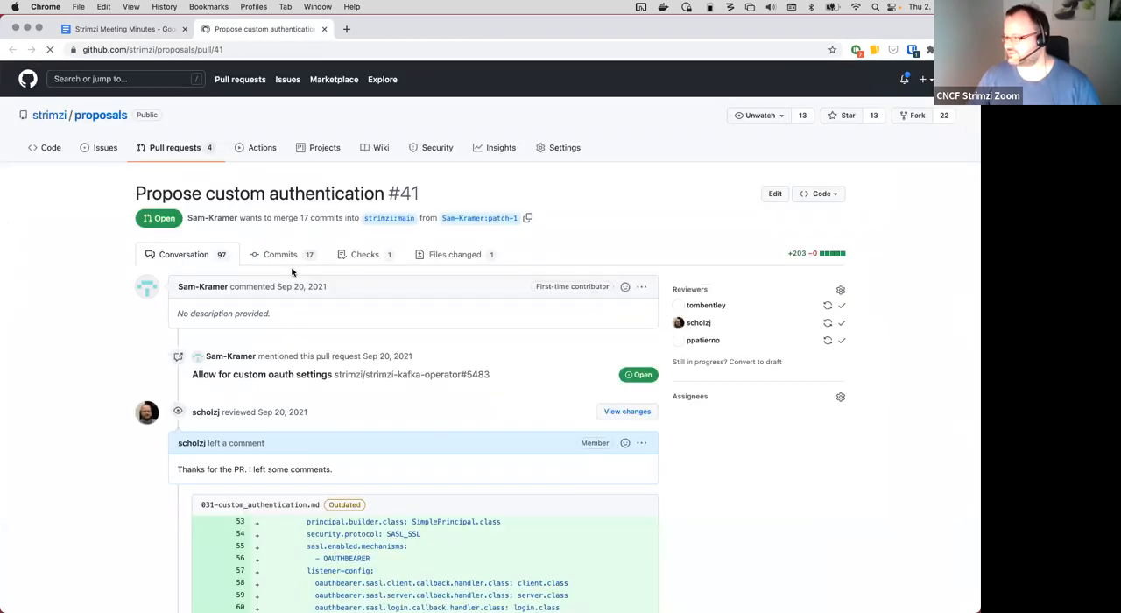
Step: Scroll pull request #41's conversation down to its merge status box
{"action": "scroll", "scroll_direction": "down", "scroll_amount": 3}
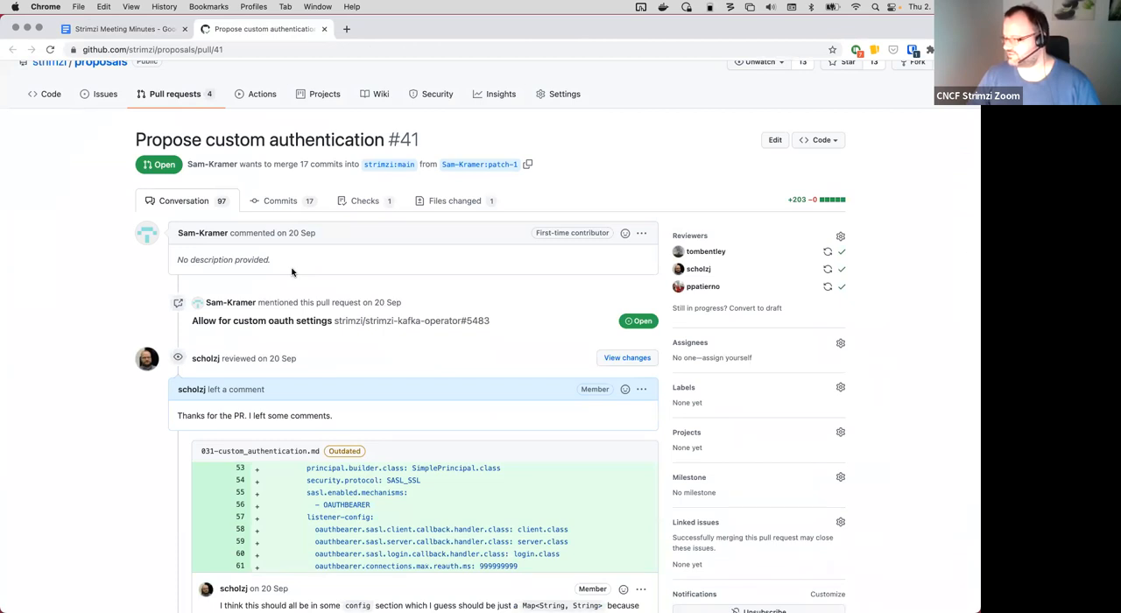
{"action": "scroll", "scroll_direction": "down", "scroll_amount": 3}
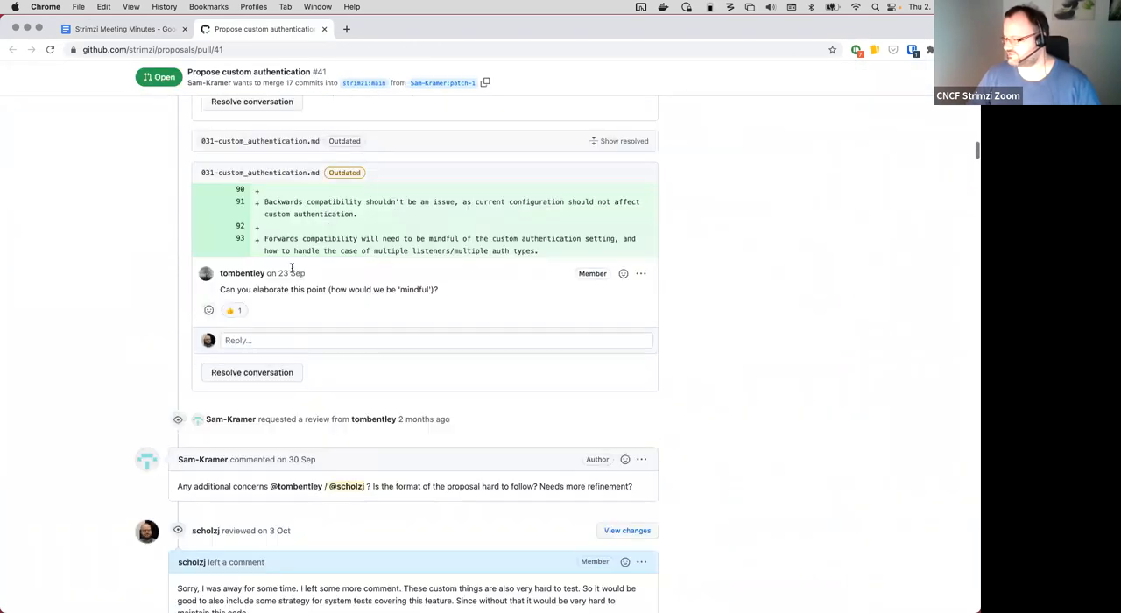
{"action": "scroll", "scroll_direction": "down", "scroll_amount": 3}
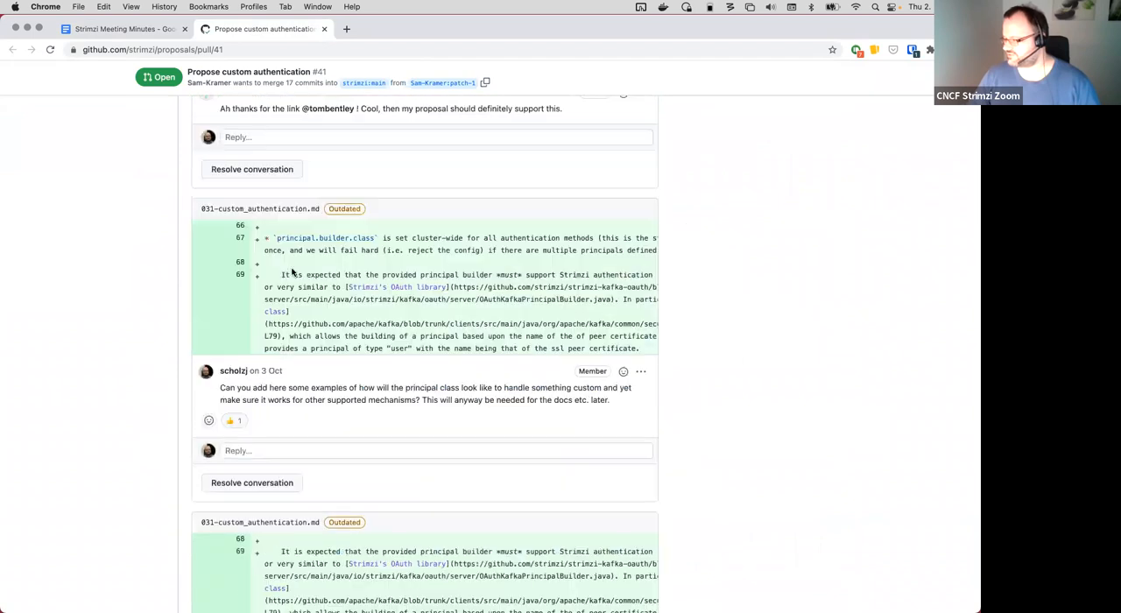
{"action": "scroll", "scroll_direction": "down", "scroll_amount": 3}
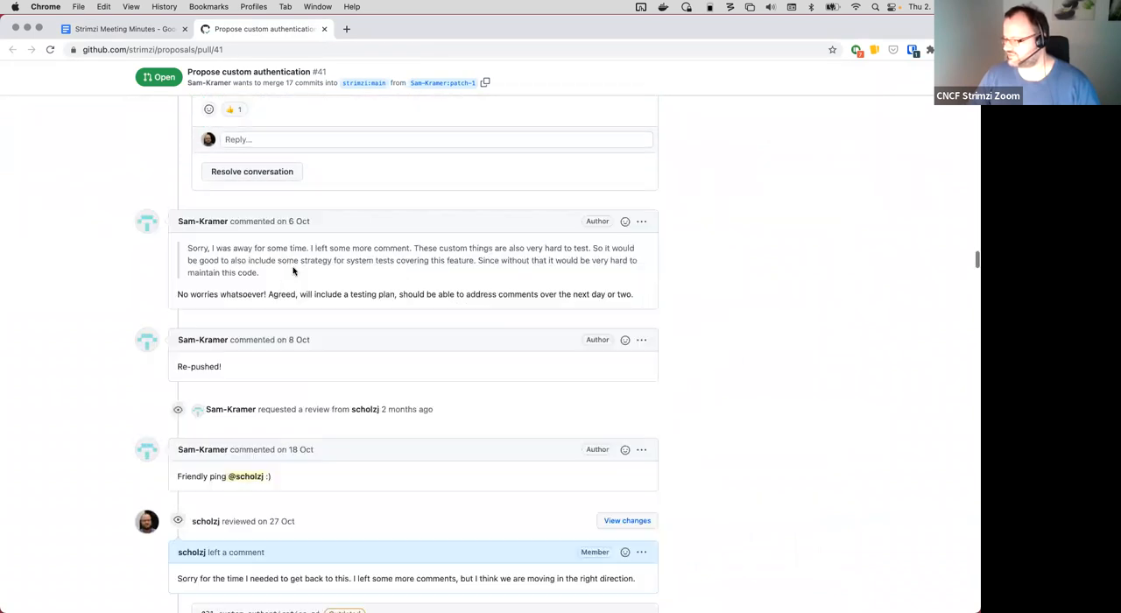
{"action": "scroll", "scroll_direction": "down", "scroll_amount": 3}
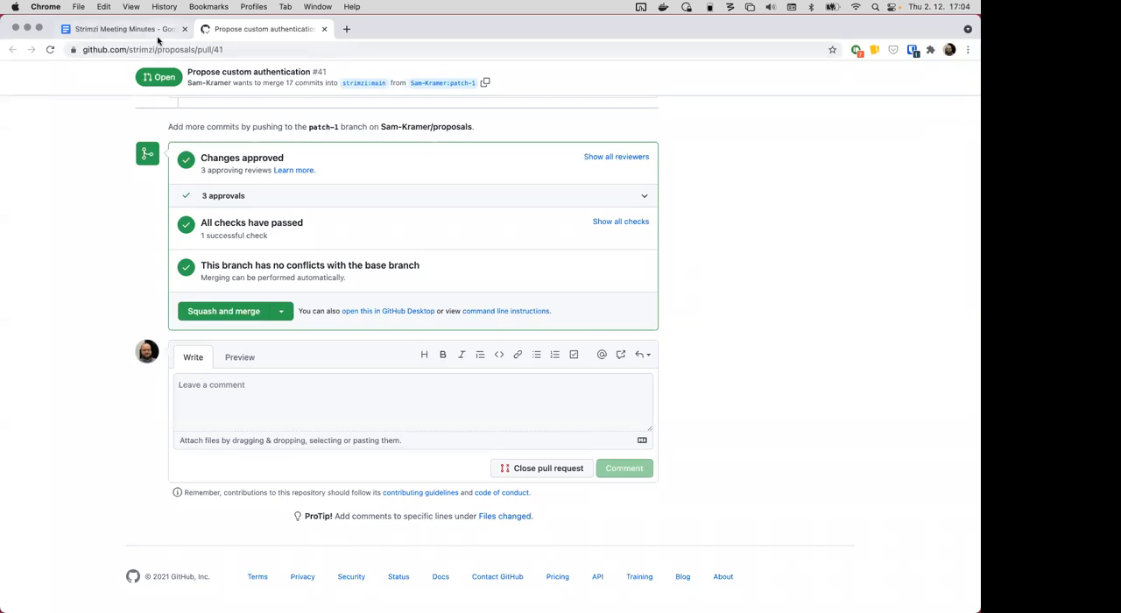
Step: Note '=> 3 +1 => should be merged' after the pull/41 agenda link
{"action": "left_click", "coordinate": [123, 29]}
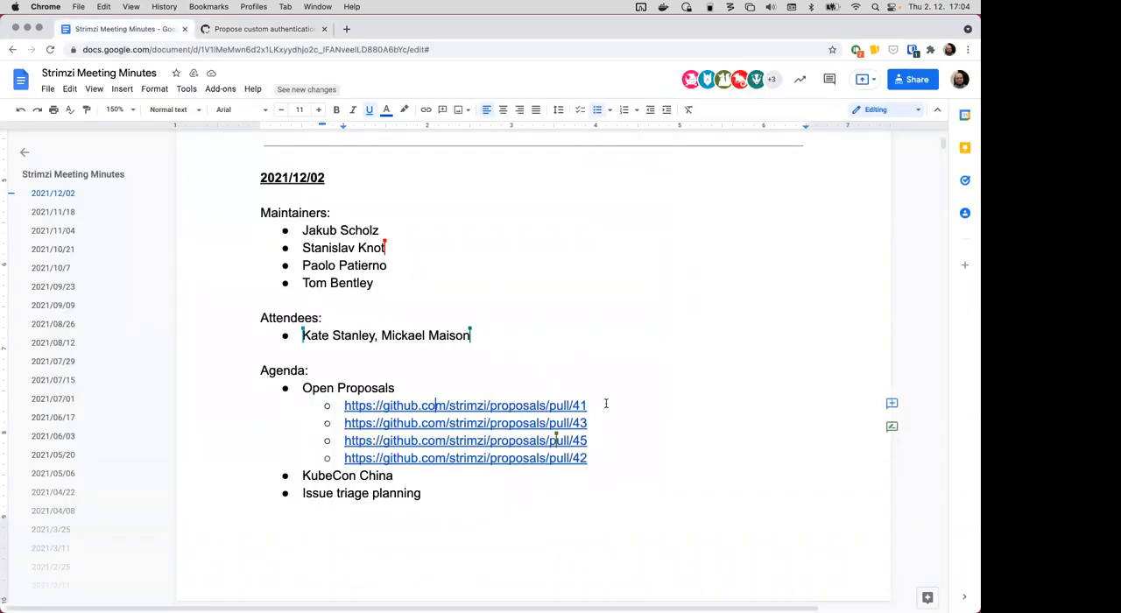
{"action": "type", "text": "=> 3 +1 =>"}
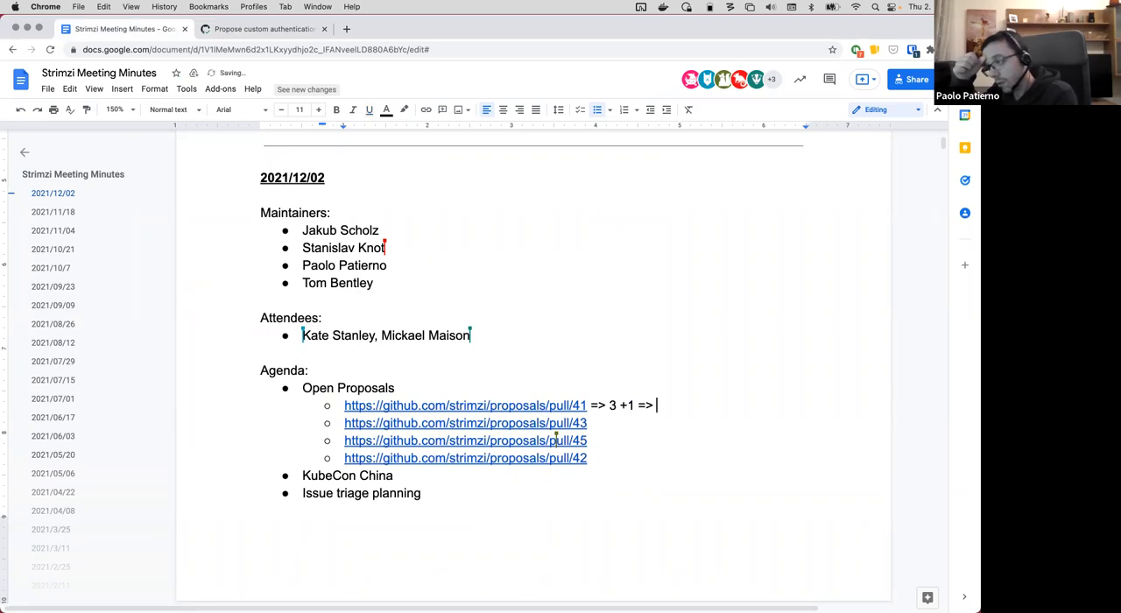
{"action": "type", "text": "should be merged"}
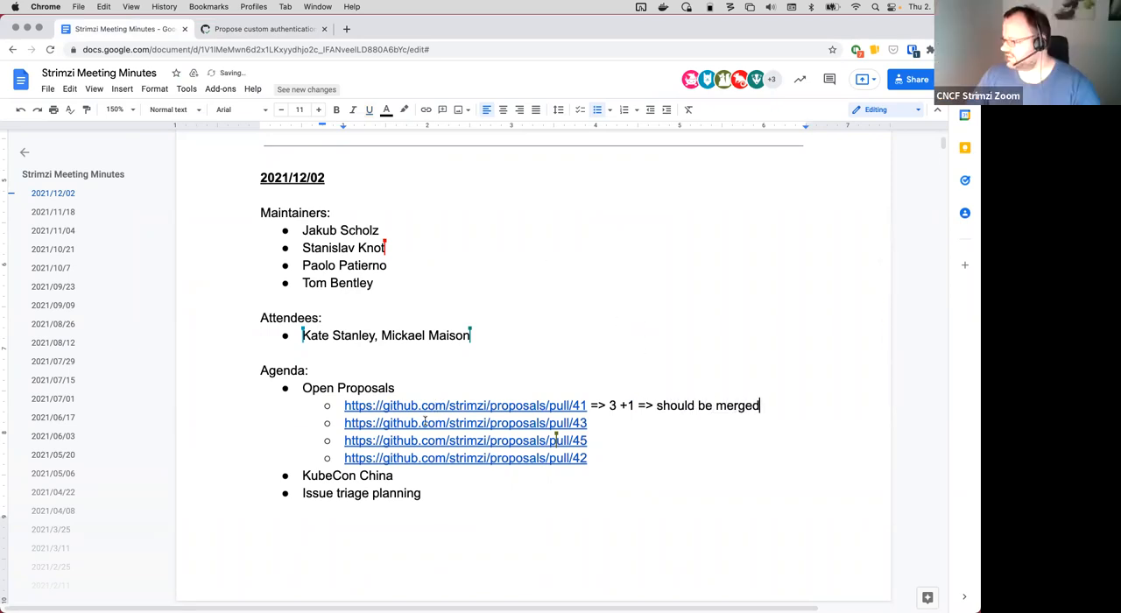
{"action": "left_click", "coordinate": [466, 424]}
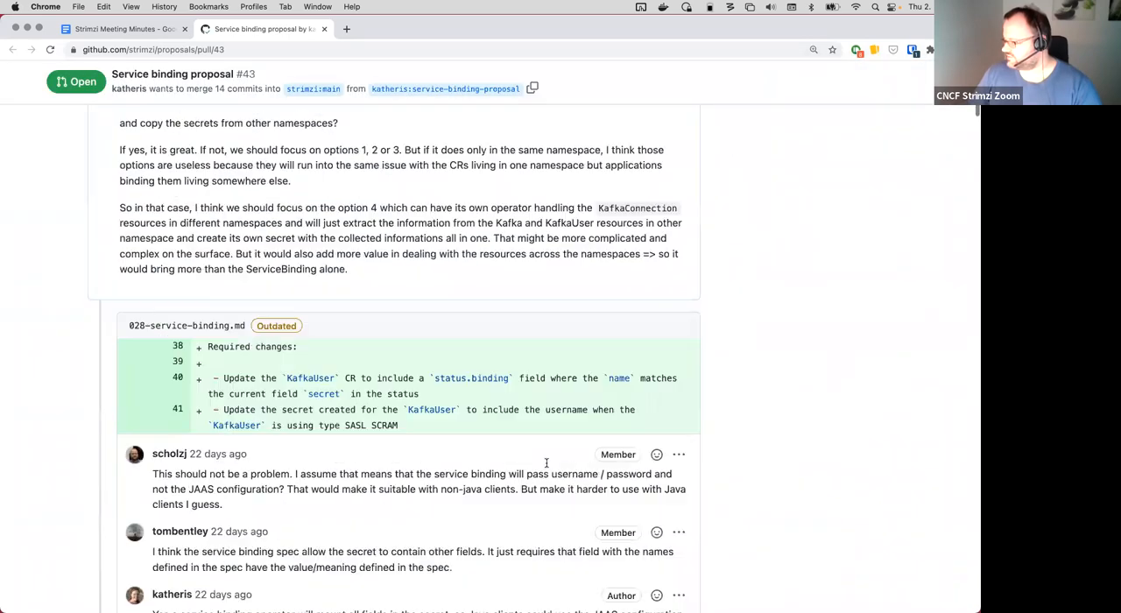
{"action": "scroll", "scroll_direction": "down", "scroll_amount": 3}
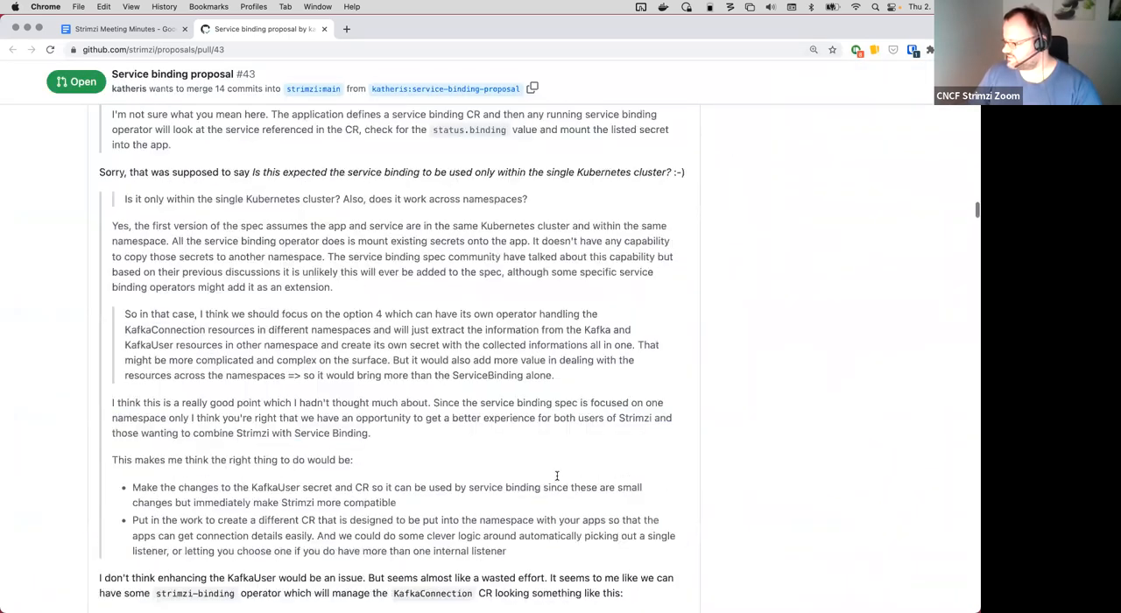
{"action": "scroll", "scroll_direction": "down", "scroll_amount": 3}
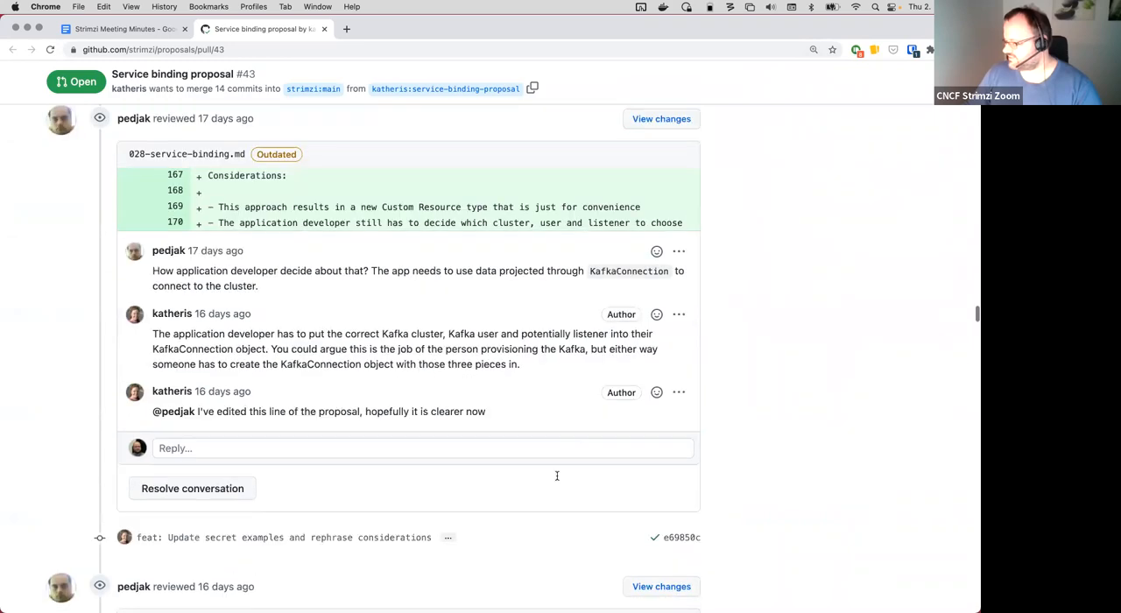
{"action": "scroll", "scroll_direction": "down", "scroll_amount": 3}
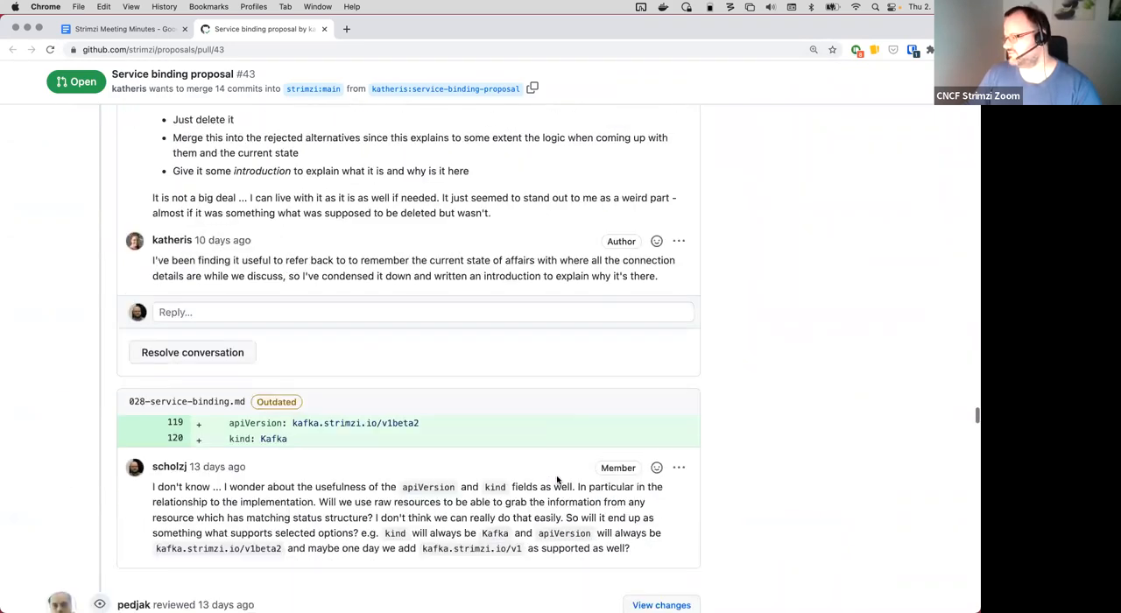
{"action": "scroll", "scroll_direction": "down", "scroll_amount": 3}
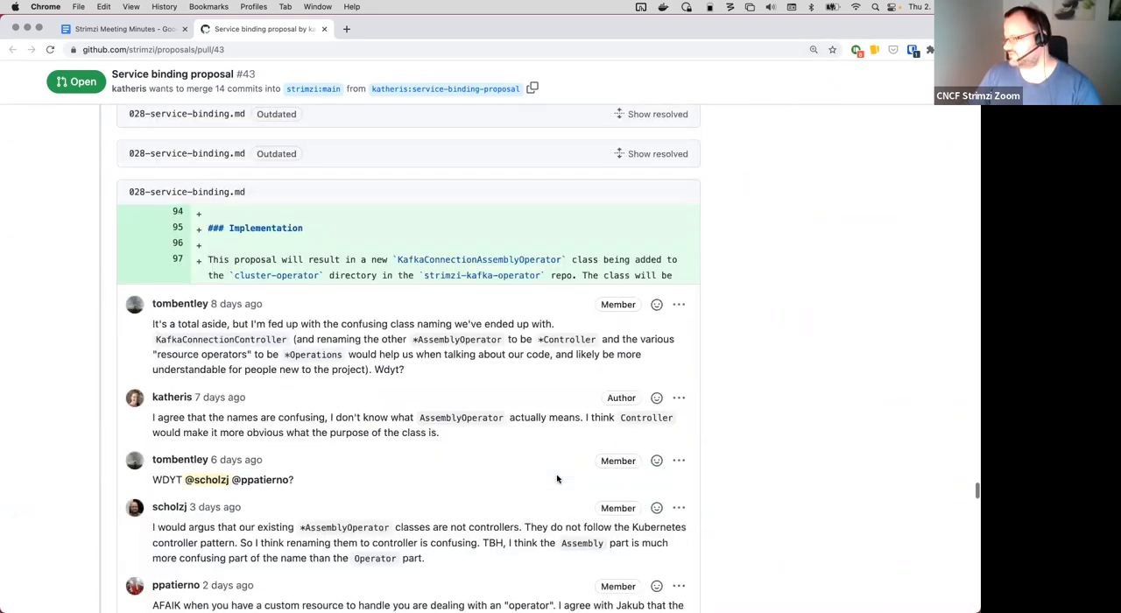
{"action": "scroll", "scroll_direction": "down", "scroll_amount": 3}
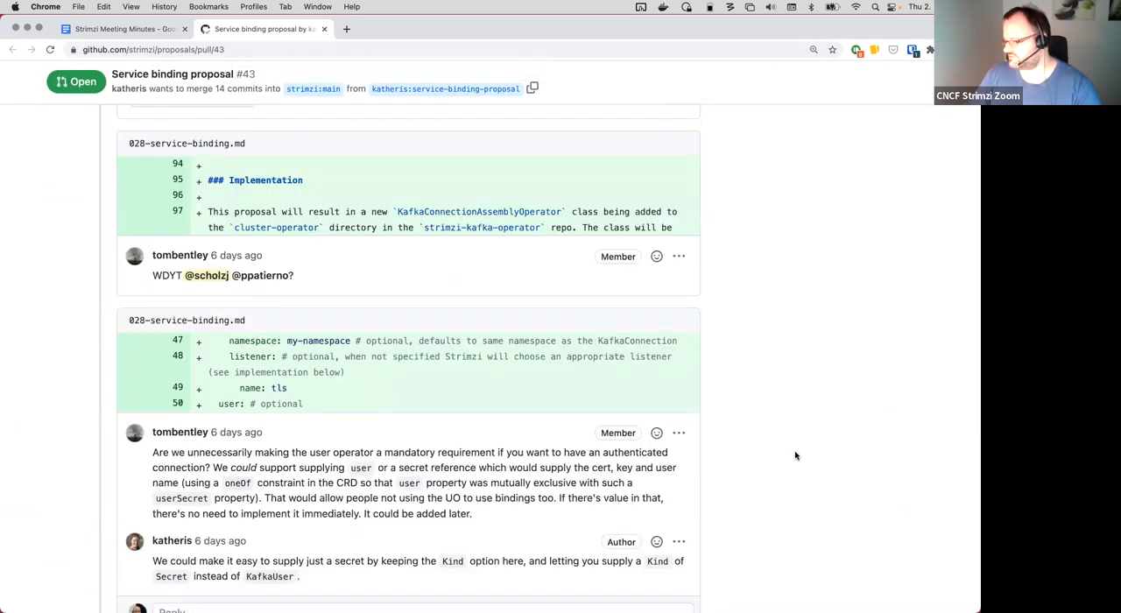
{"action": "scroll", "scroll_direction": "down", "scroll_amount": 3}
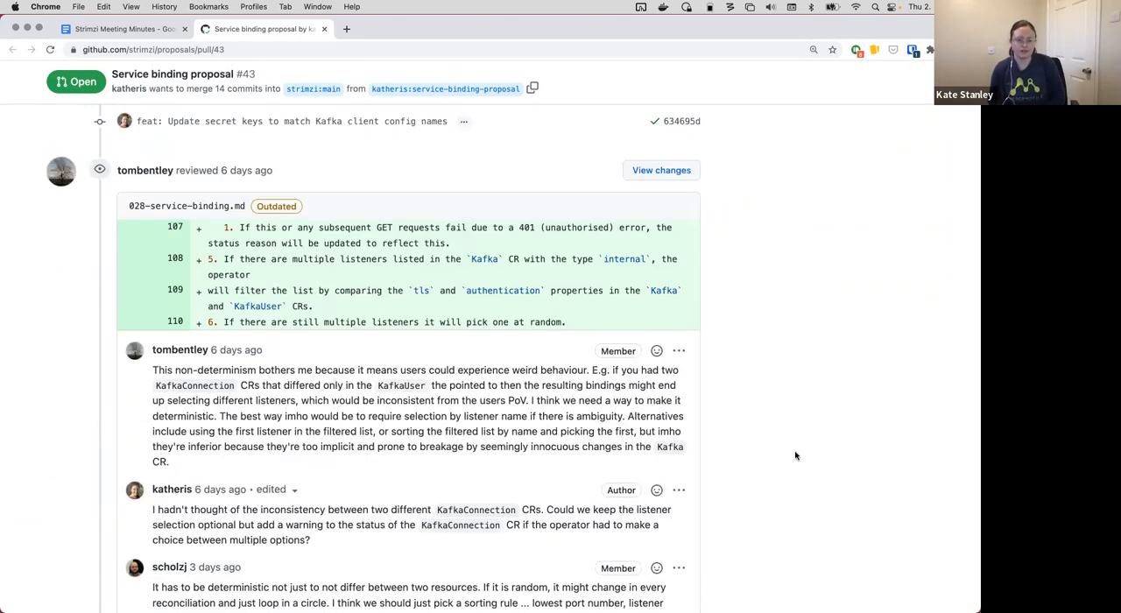
{"action": "scroll", "scroll_direction": "down", "scroll_amount": 3}
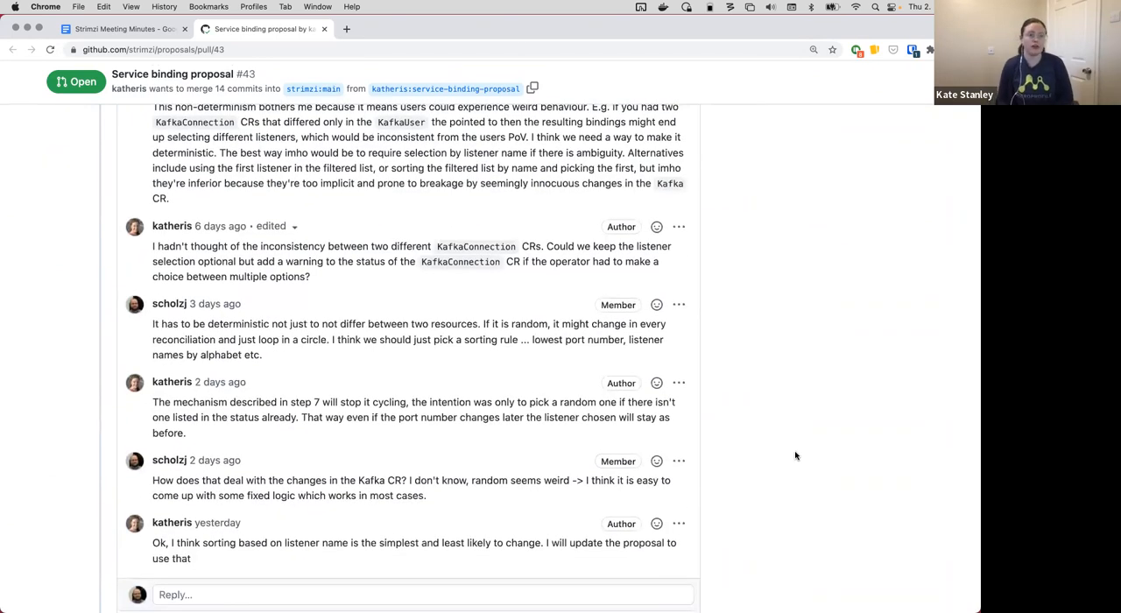
{"action": "scroll", "scroll_direction": "down", "scroll_amount": 3}
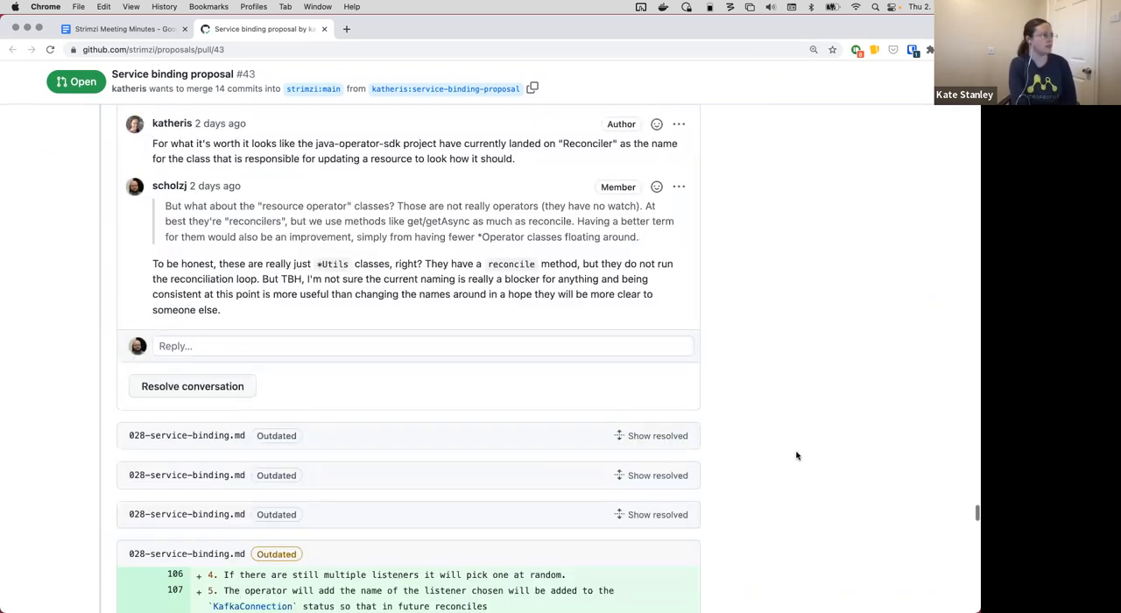
{"action": "scroll", "scroll_direction": "up", "scroll_amount": 3}
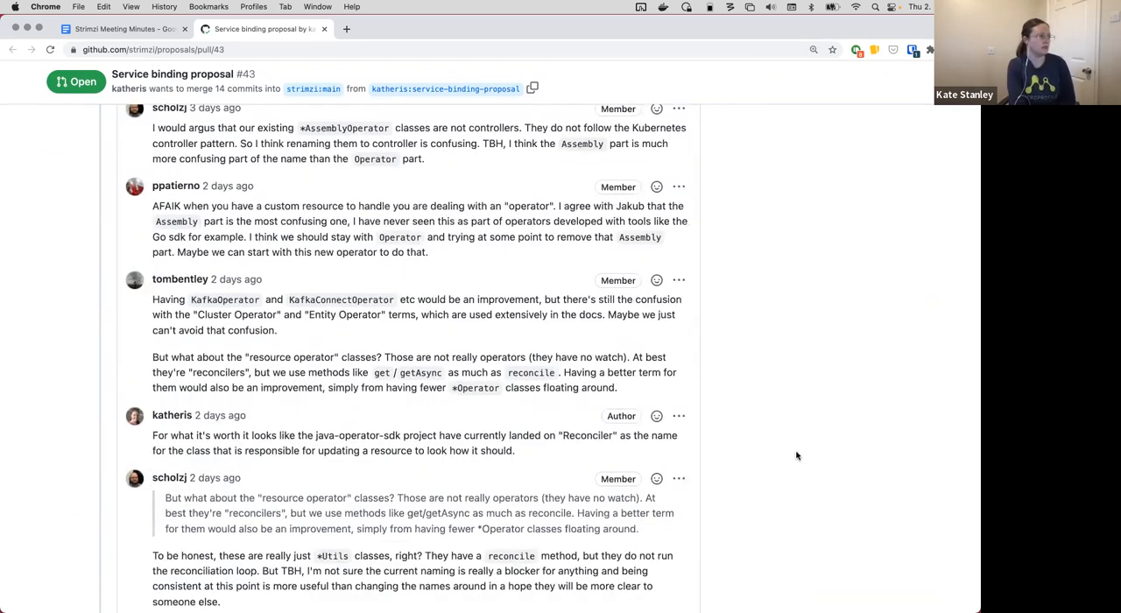
{"action": "scroll", "scroll_direction": "up", "scroll_amount": 3}
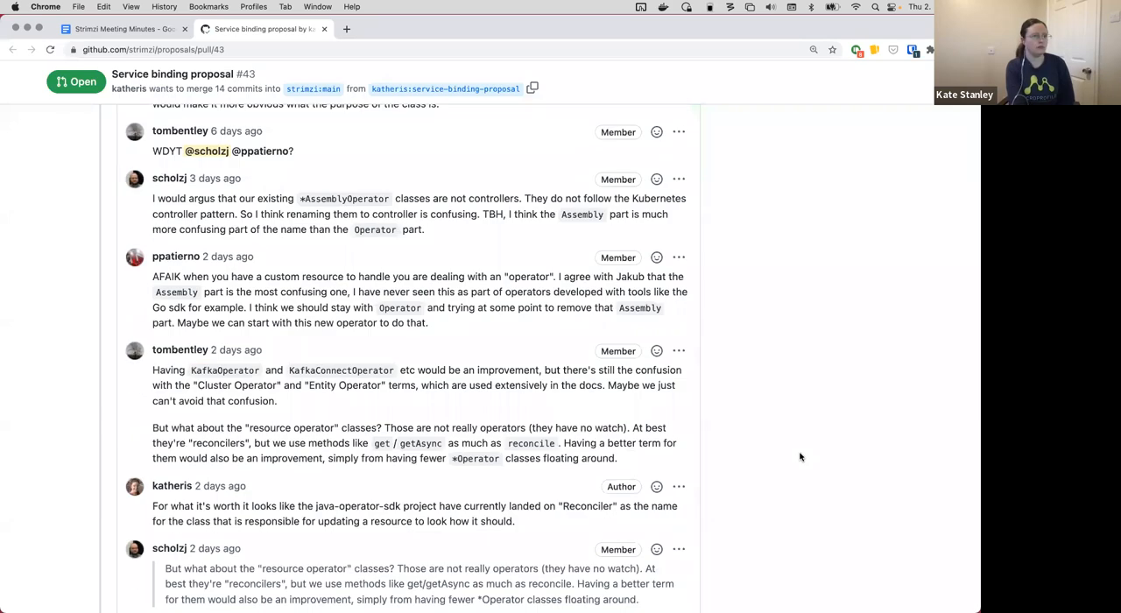
{"action": "scroll", "scroll_direction": "down", "scroll_amount": 3}
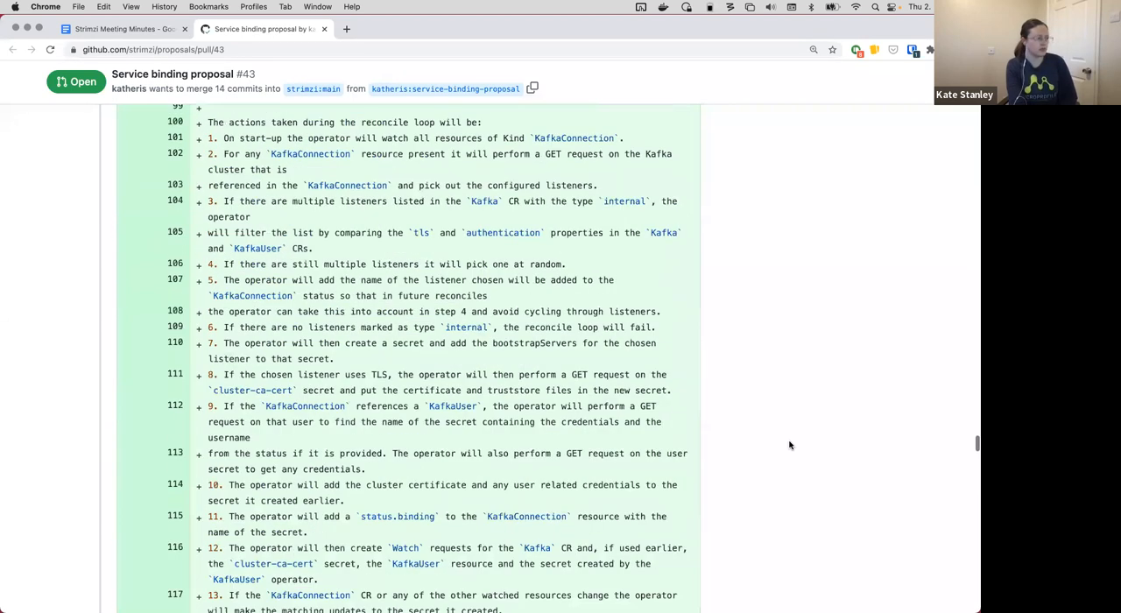
{"action": "scroll", "scroll_direction": "down", "scroll_amount": 3}
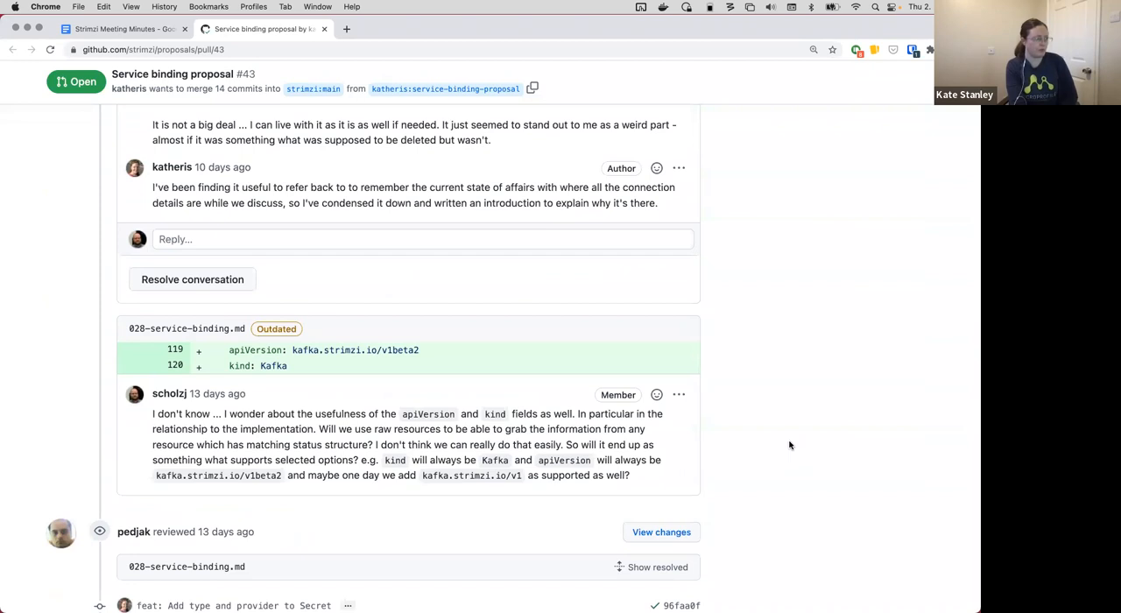
{"action": "scroll", "scroll_direction": "down", "scroll_amount": 3}
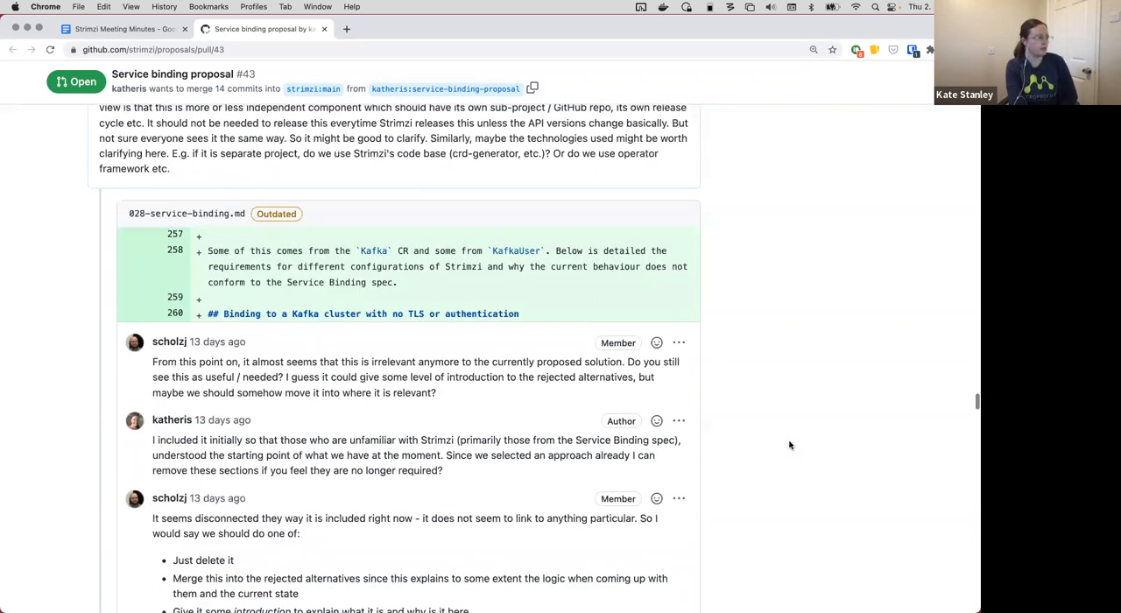
{"action": "scroll", "scroll_direction": "down", "scroll_amount": 3}
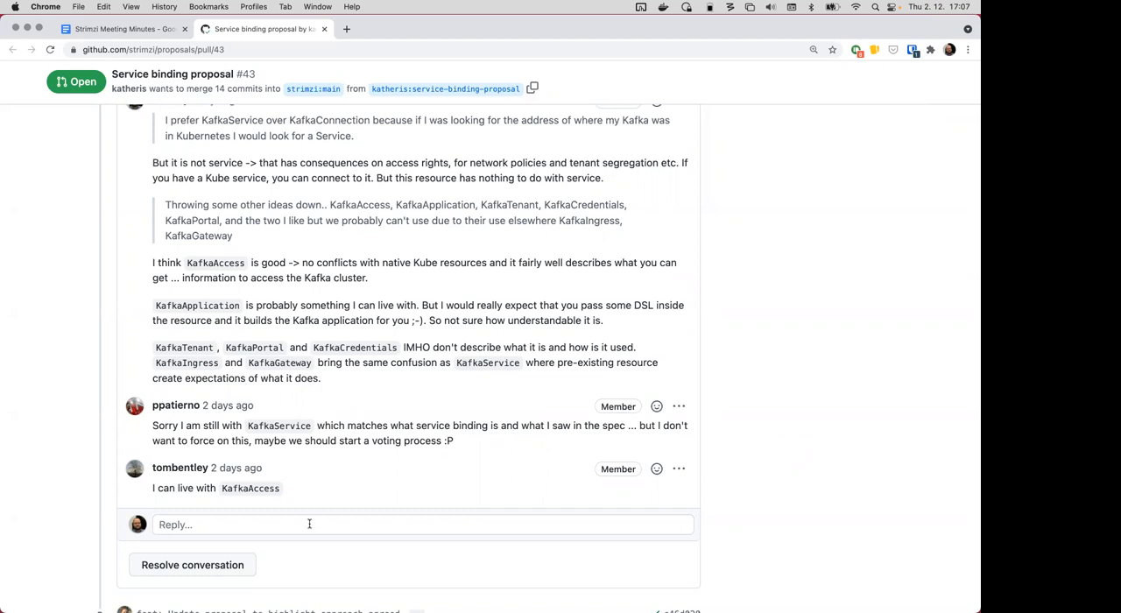
Step: Open a reply box in pull request #43's KafkaAccess naming thread
{"action": "left_click", "coordinate": [308, 524]}
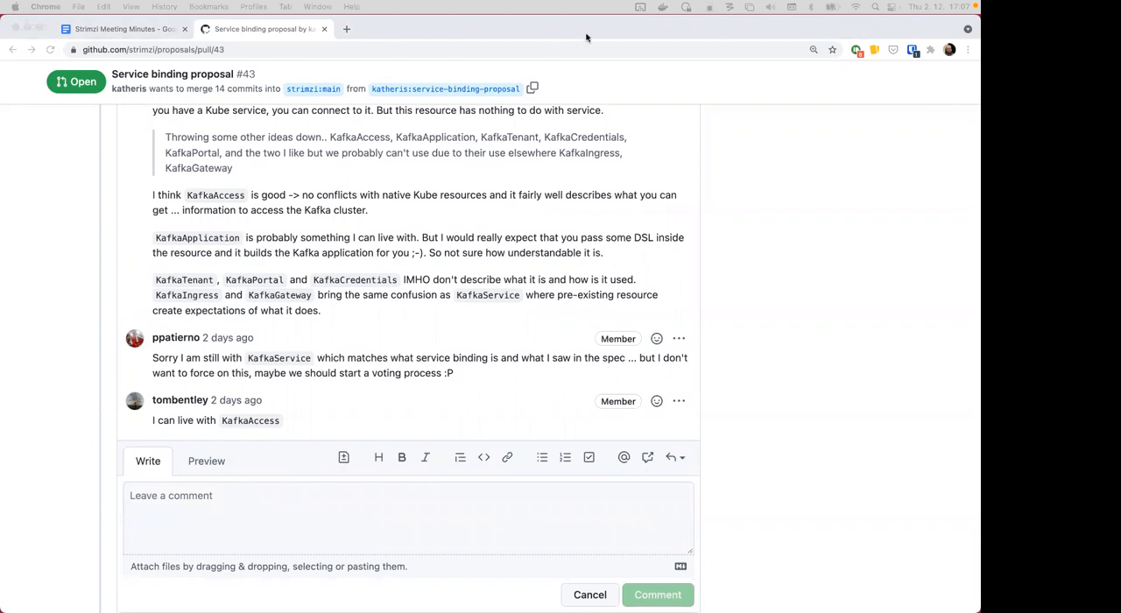
{"action": "mouse_move", "coordinate": [119, 72]}
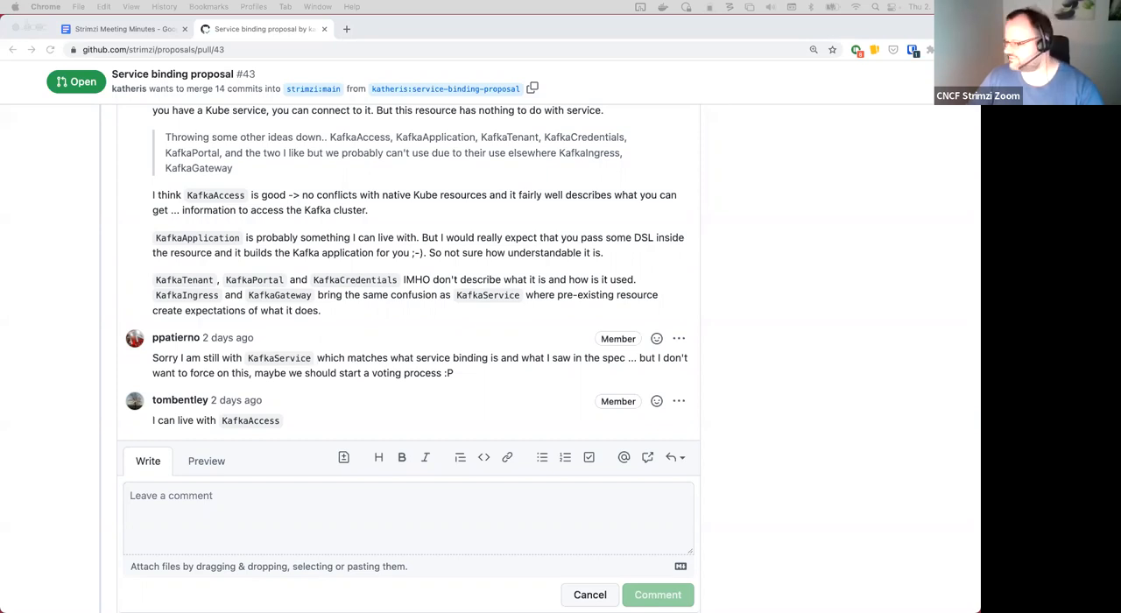
Step: Reply 'Discussed on the community call on 2nd Dec -> we should go with `KafkaAccess`.'
{"action": "type", "text": "Discussed on the co"}
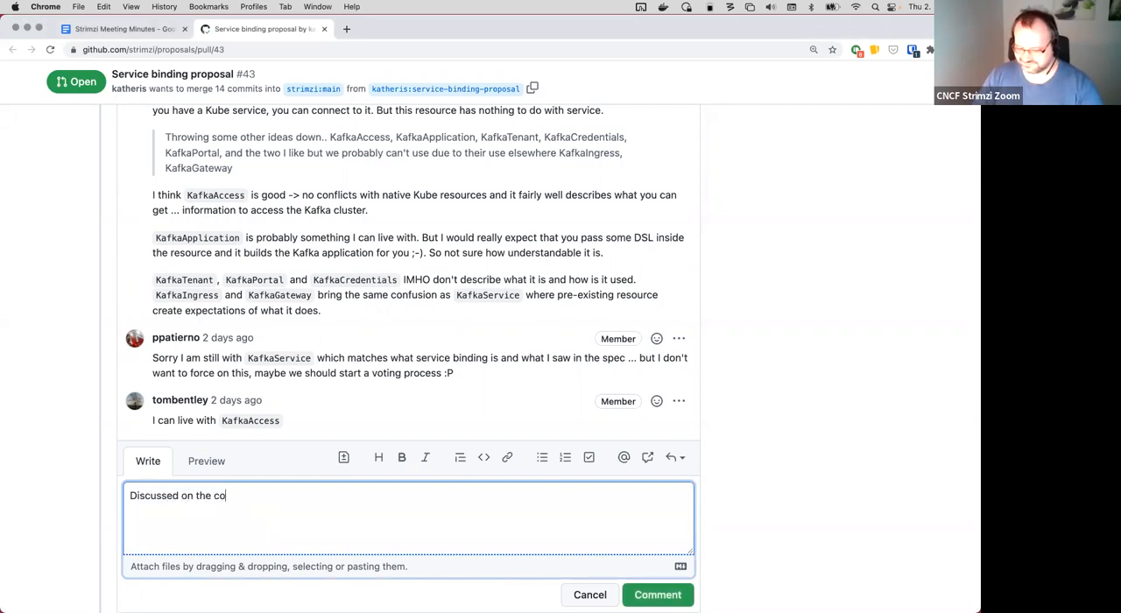
{"action": "type", "text": "mmunity call"}
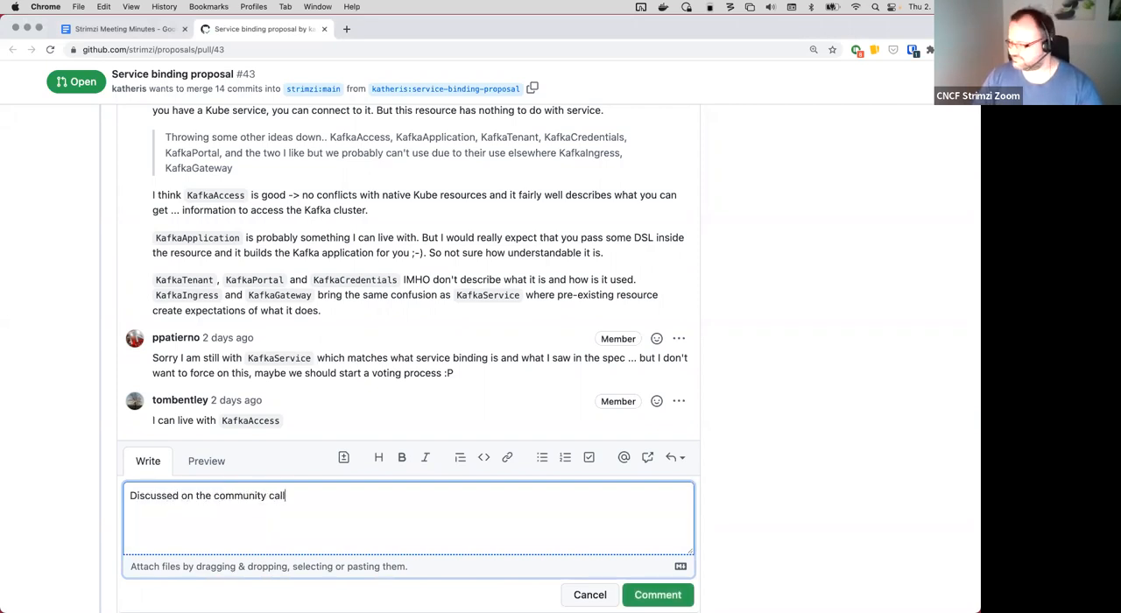
{"action": "type", "text": "on"}
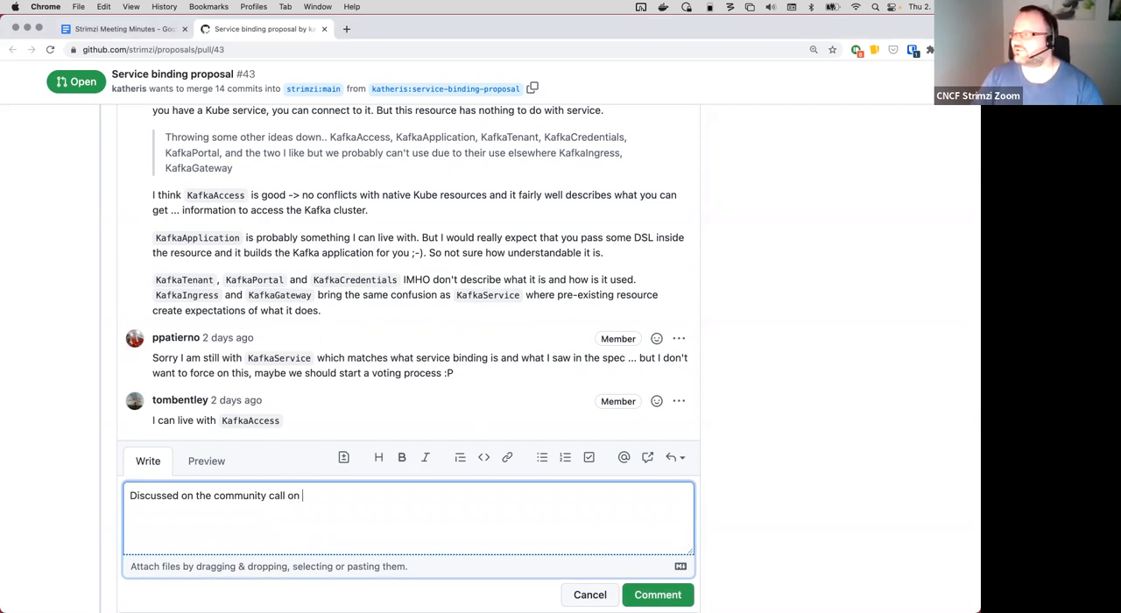
{"action": "type", "text": "2"}
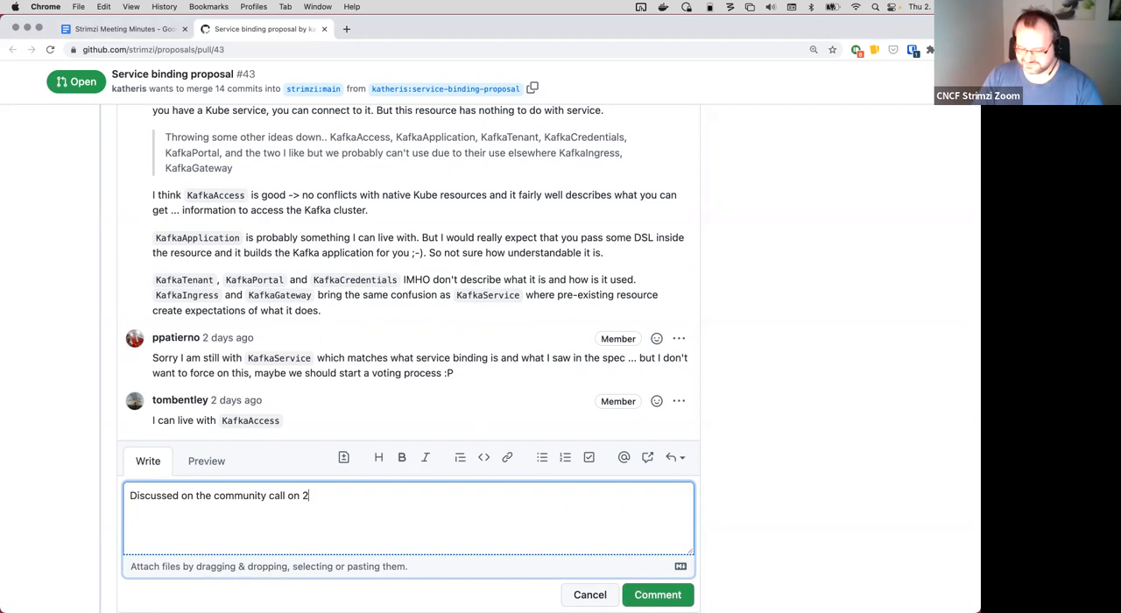
{"action": "type", "text": "nd Dec -> we should go wi"}
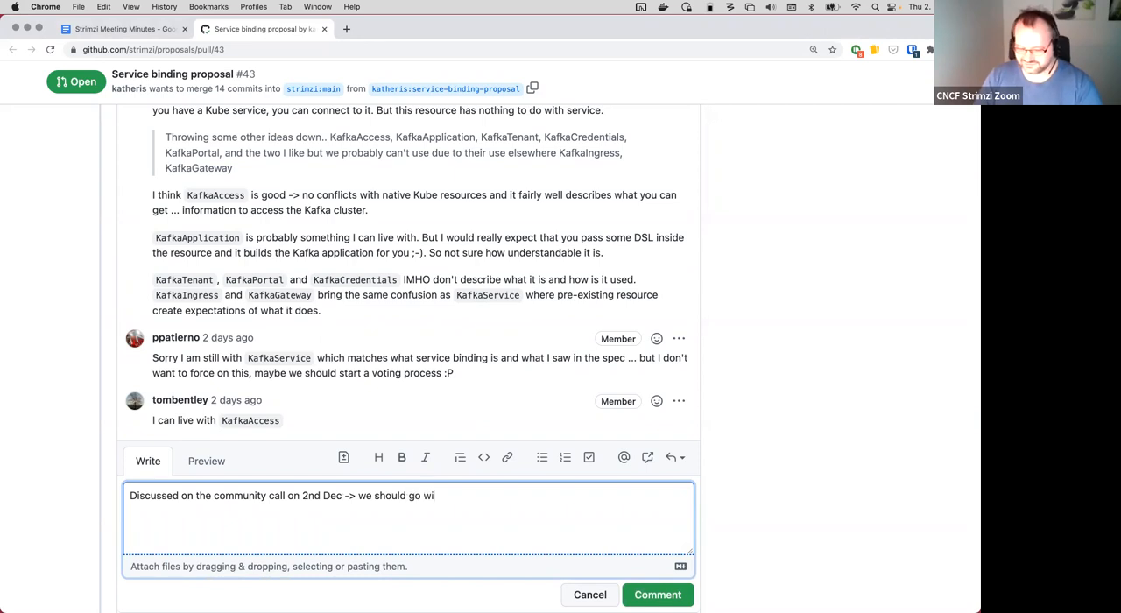
{"action": "type", "text": "th `Kafkaac"}
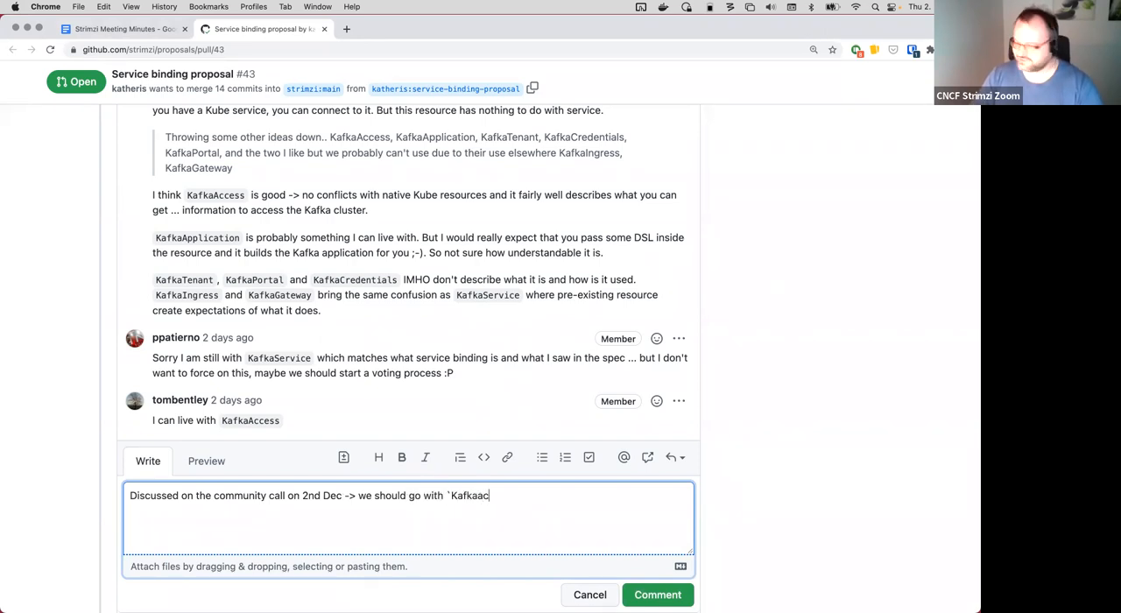
{"action": "type", "text": "cess`."}
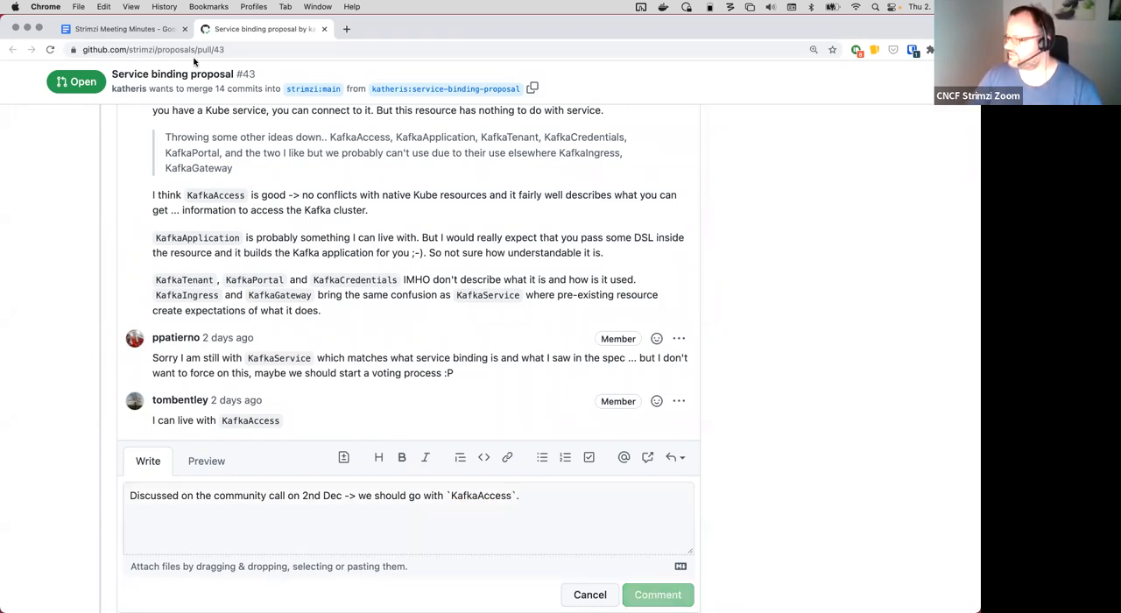
Step: Add sub-bullet 'Discussion about the new resource name => Should be called KafkaAccess' under pull/43
{"action": "left_click", "coordinate": [114, 29]}
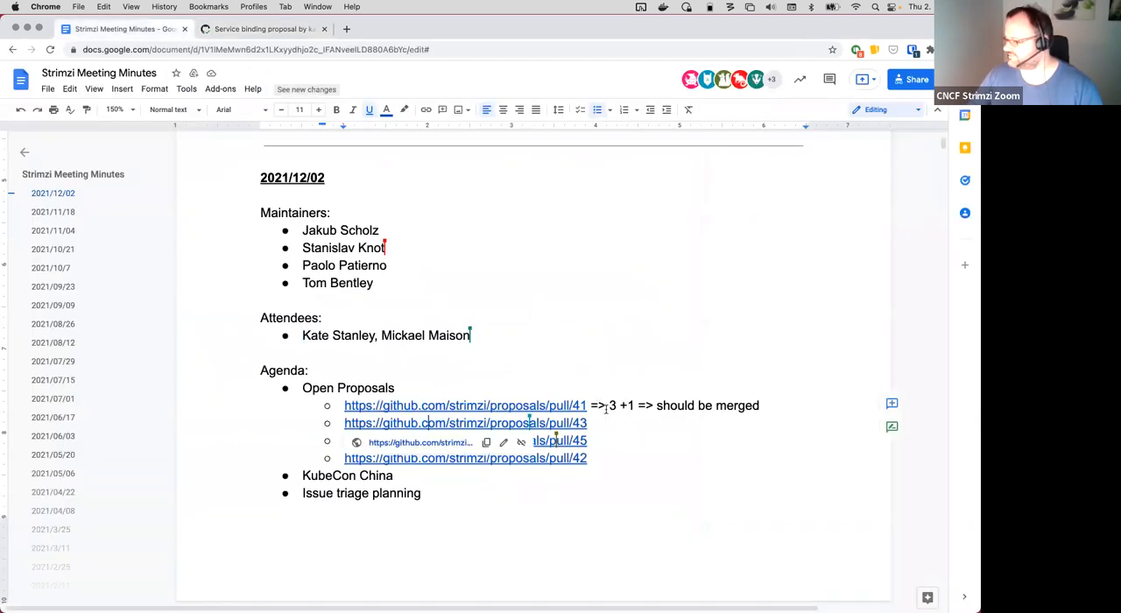
{"action": "key", "text": "Enter"}
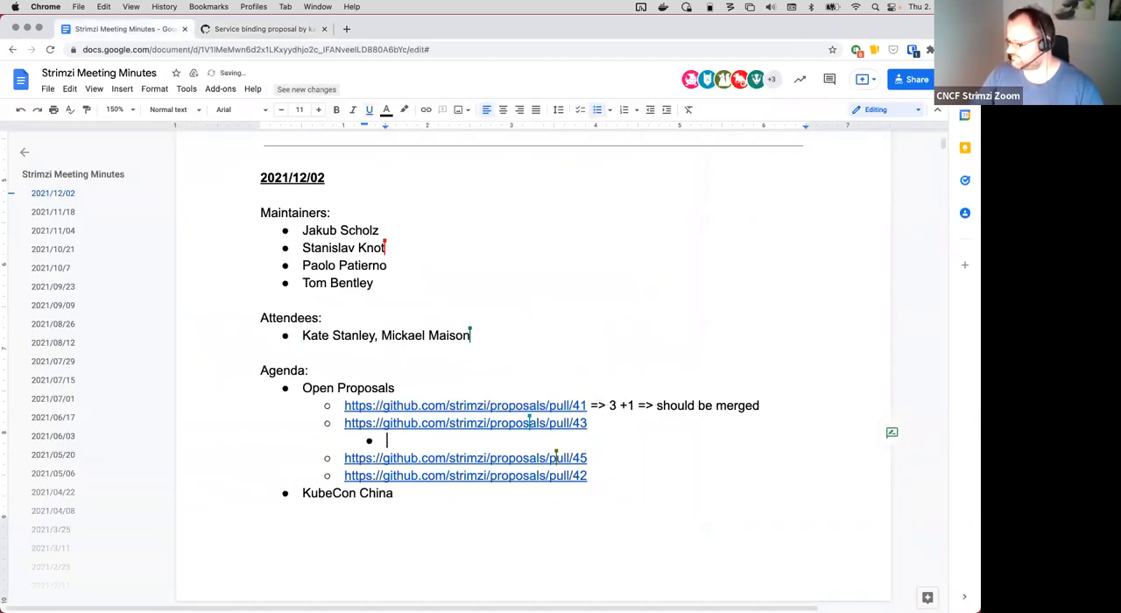
{"action": "type", "text": "Discussion"}
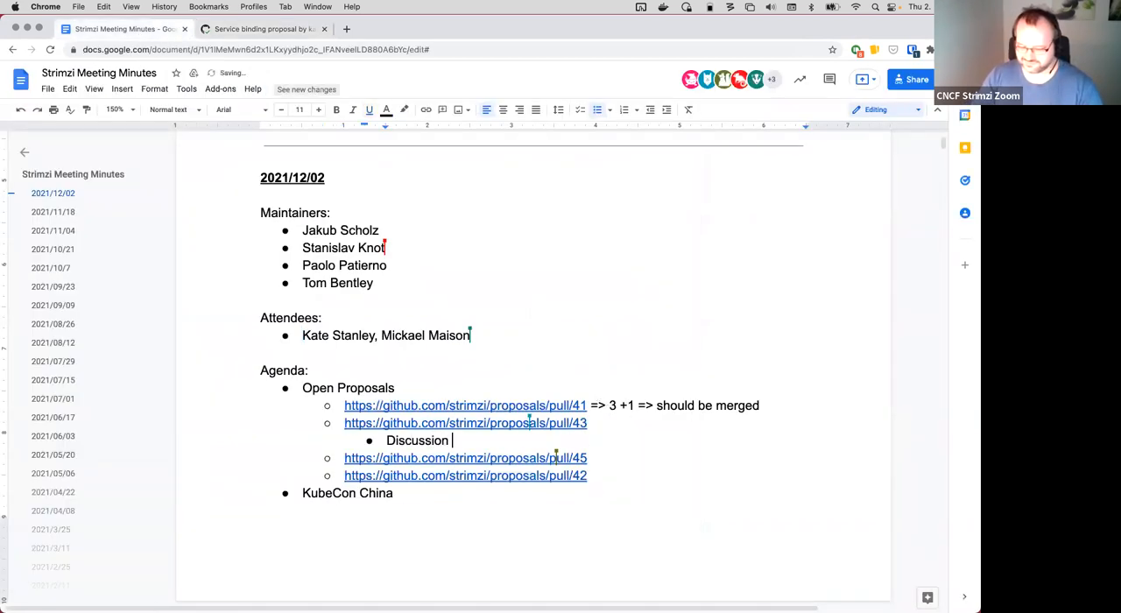
{"action": "type", "text": "about the new reso"}
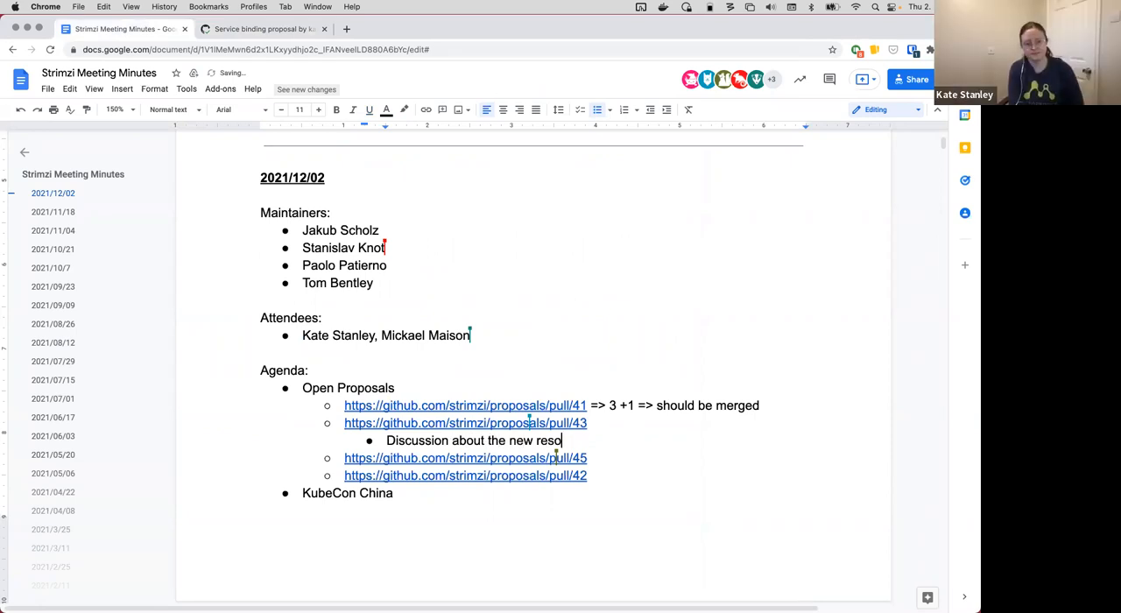
{"action": "type", "text": "urce name => Should be called K"}
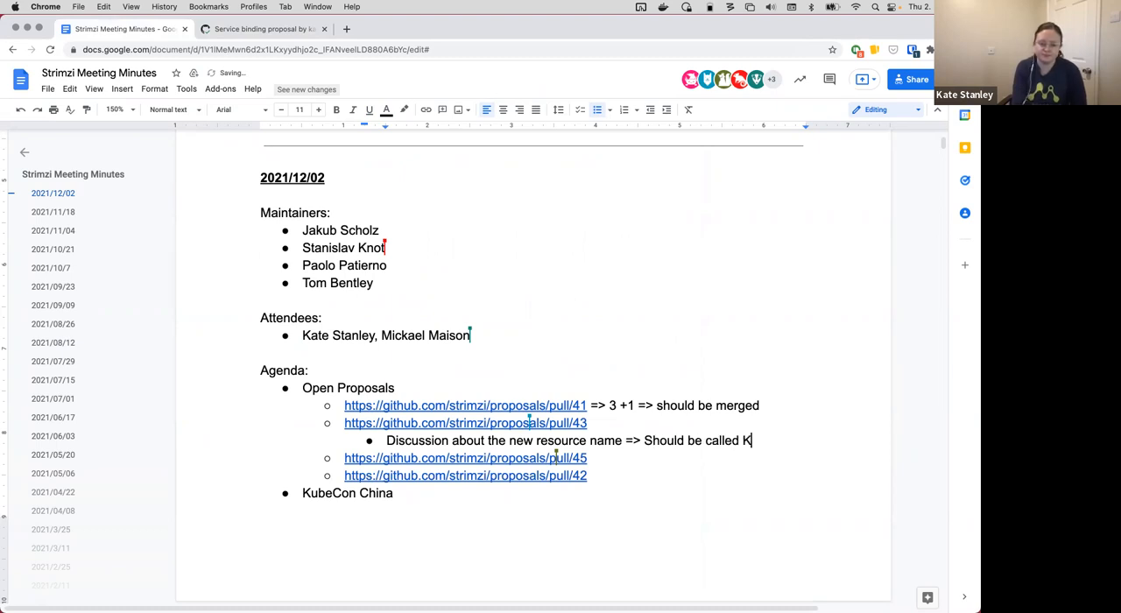
{"action": "type", "text": "afkaAcce"}
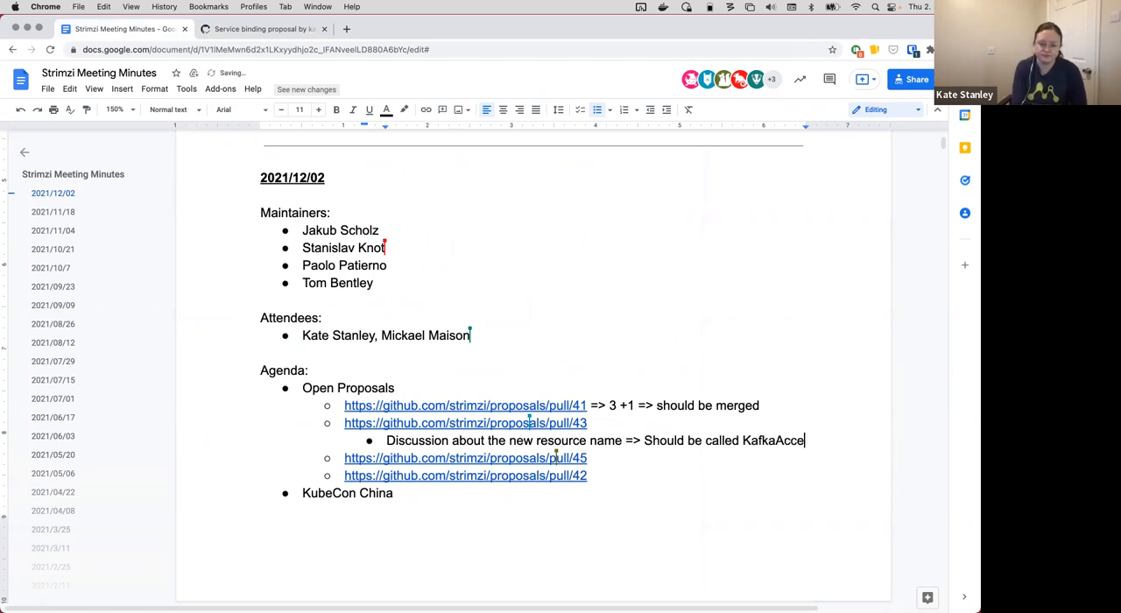
{"action": "type", "text": "ss"}
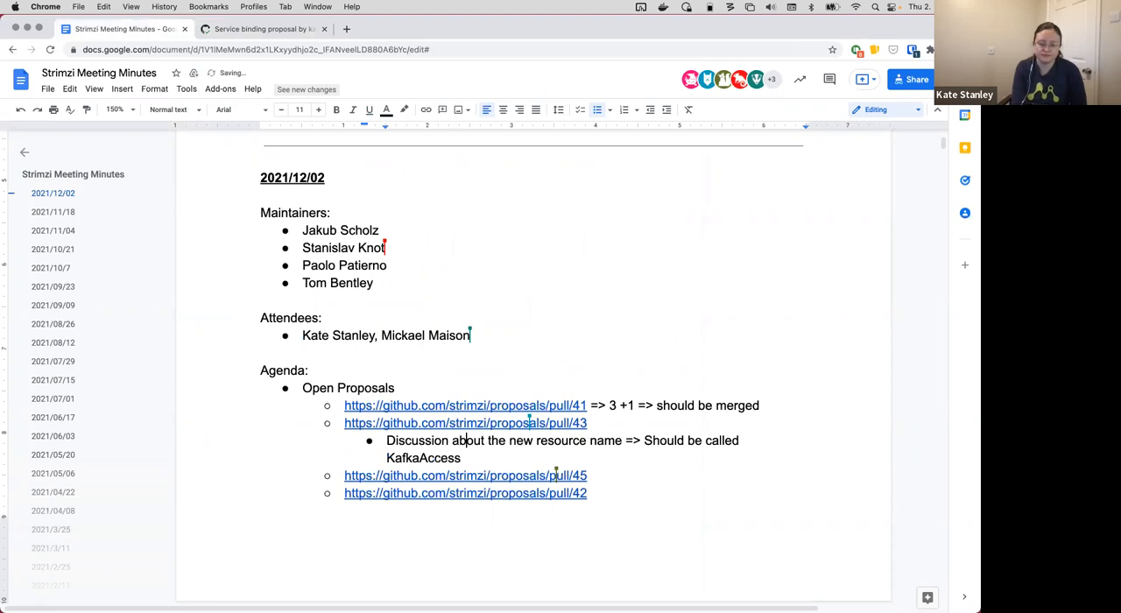
{"action": "mouse_move", "coordinate": [675, 441]}
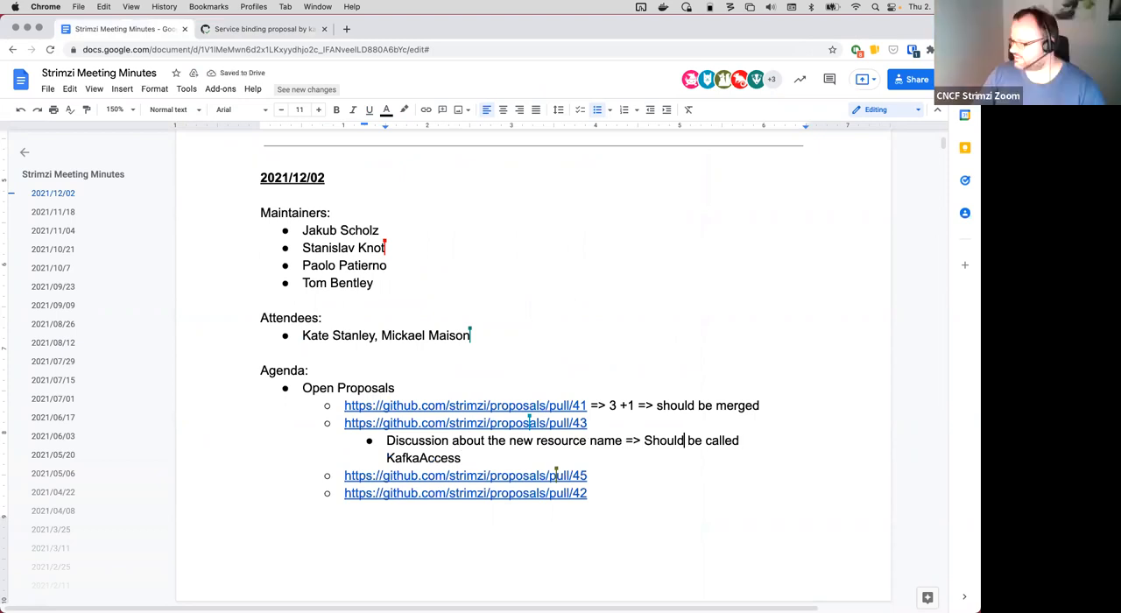
{"action": "key", "text": "Enter"}
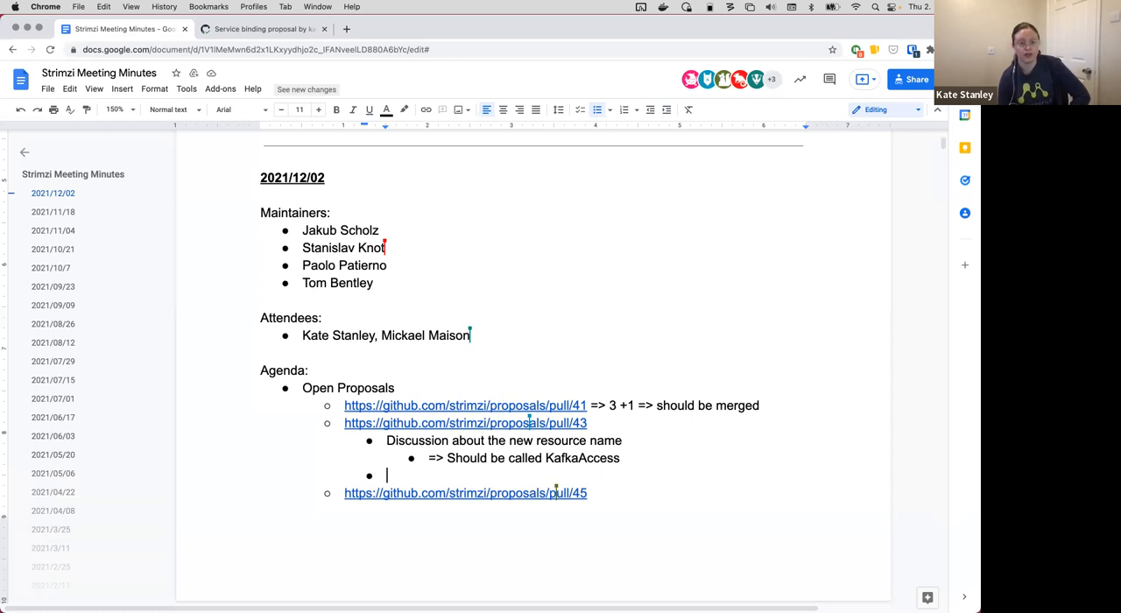
{"action": "mouse_move", "coordinate": [518, 477]}
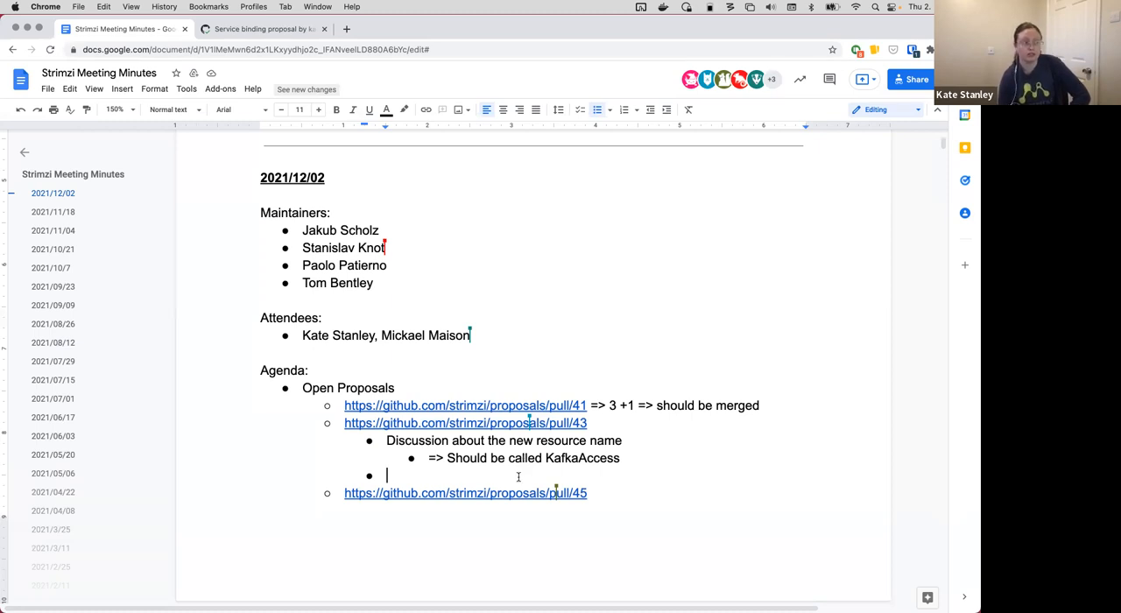
Step: Add 'Technology? Standalone project in Strimzi?' with nested answer '=> Should be standalone'
{"action": "type", "text": "Technology? S"}
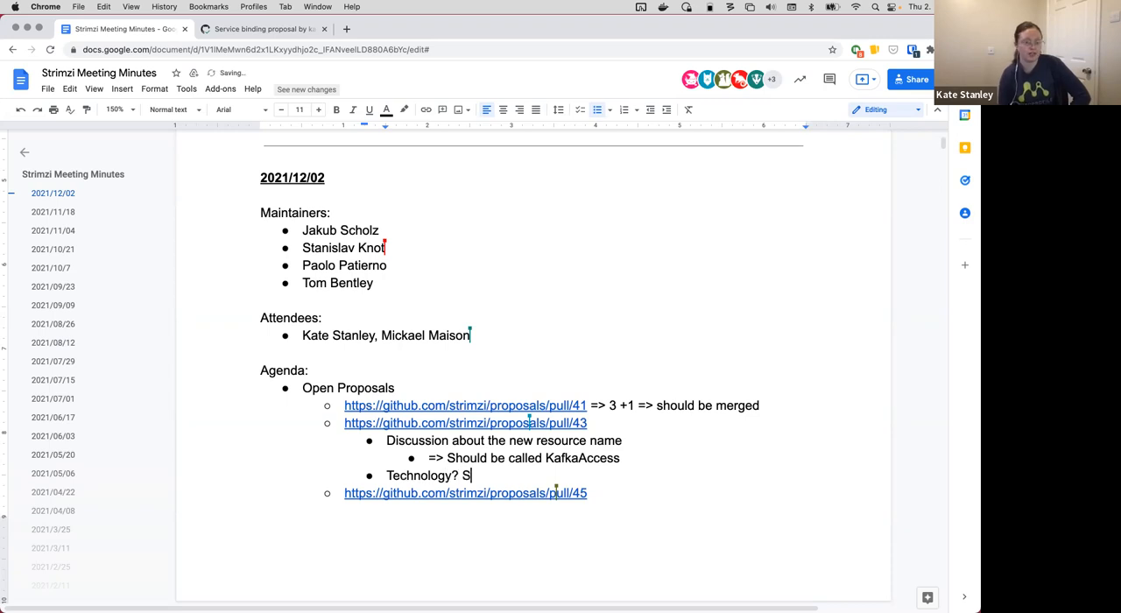
{"action": "type", "text": "tandalone project in"}
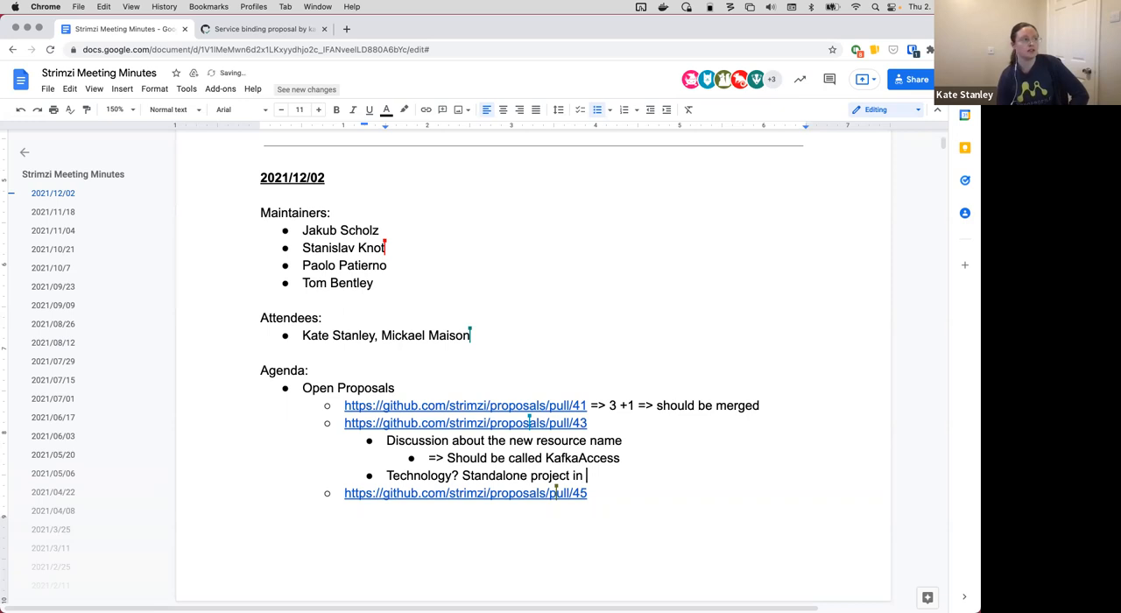
{"action": "type", "text": "Strimzi"}
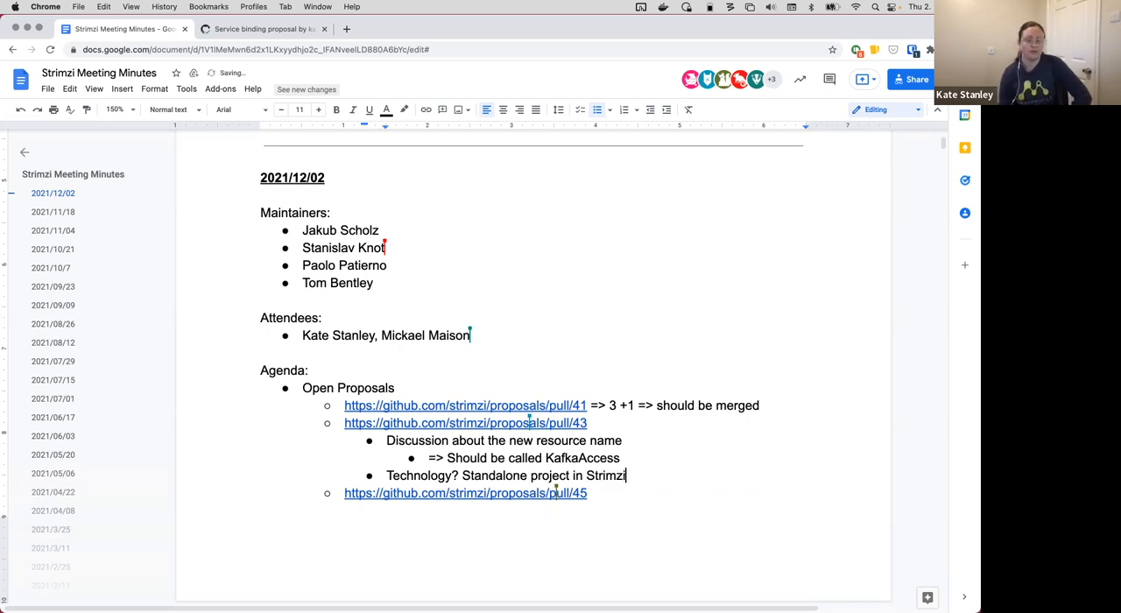
{"action": "type", "text": "?"}
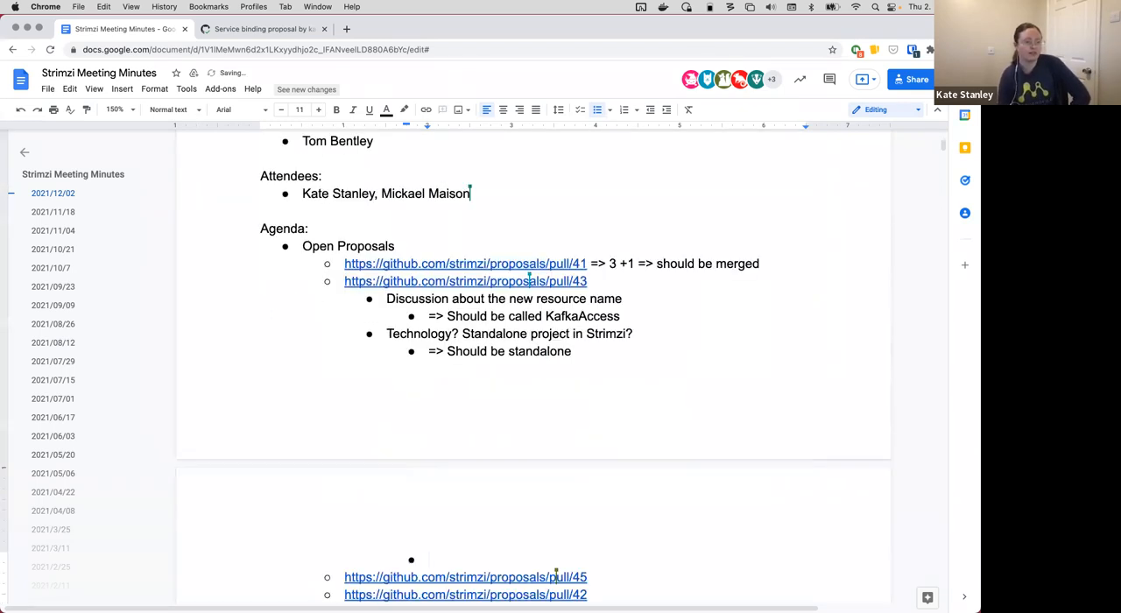
{"action": "type", "text": "=>"}
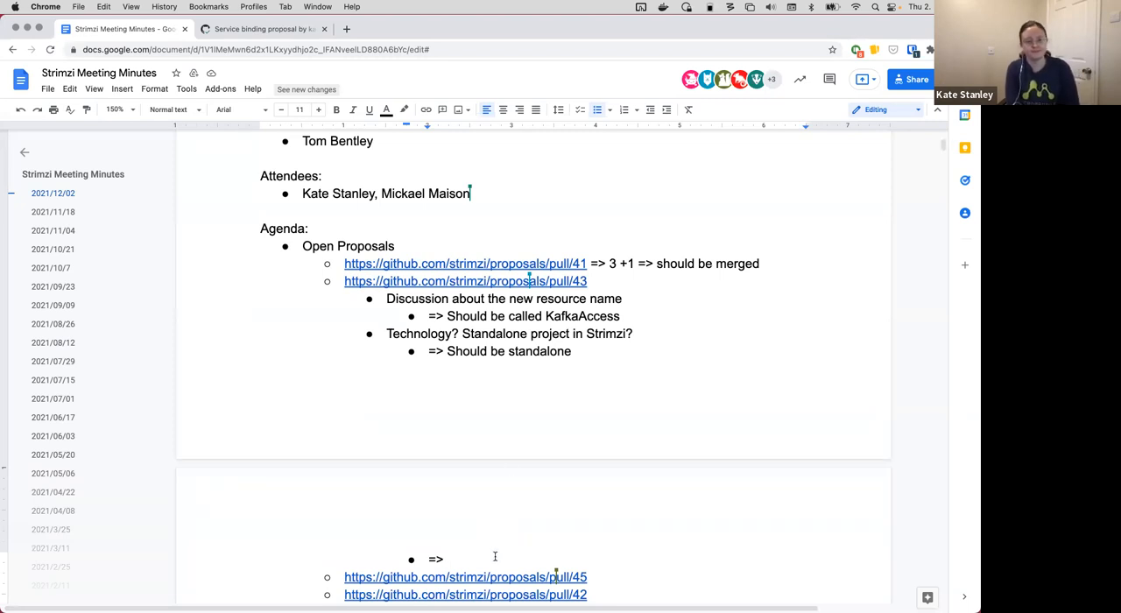
Step: Type the follow-up 'Exact tech can be decided later at implementation point'
{"action": "type", "text": "Ex"}
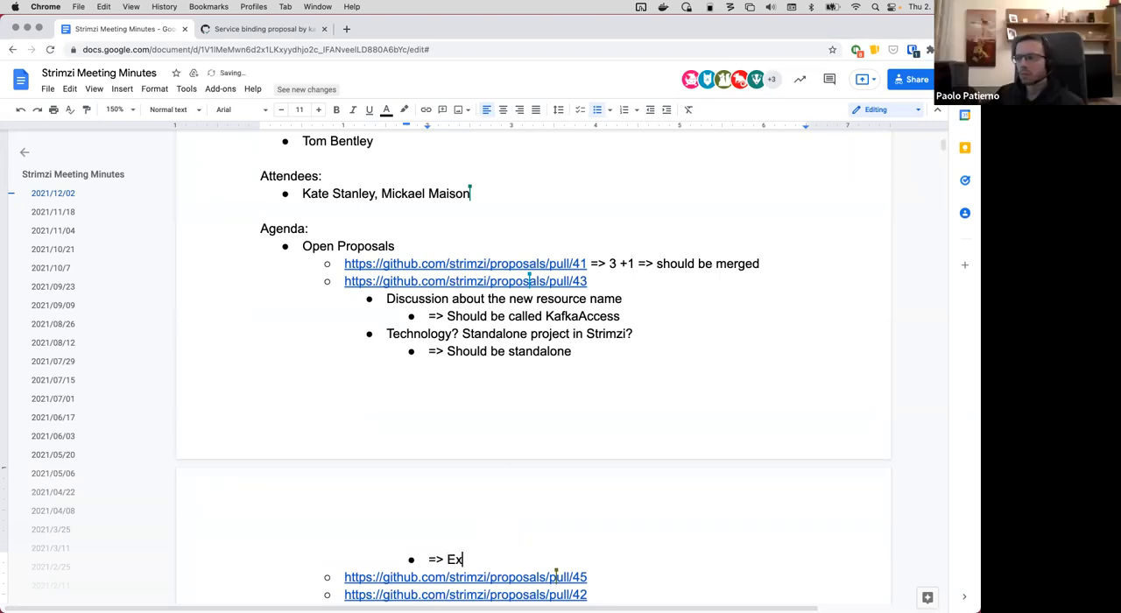
{"action": "type", "text": "act tech"}
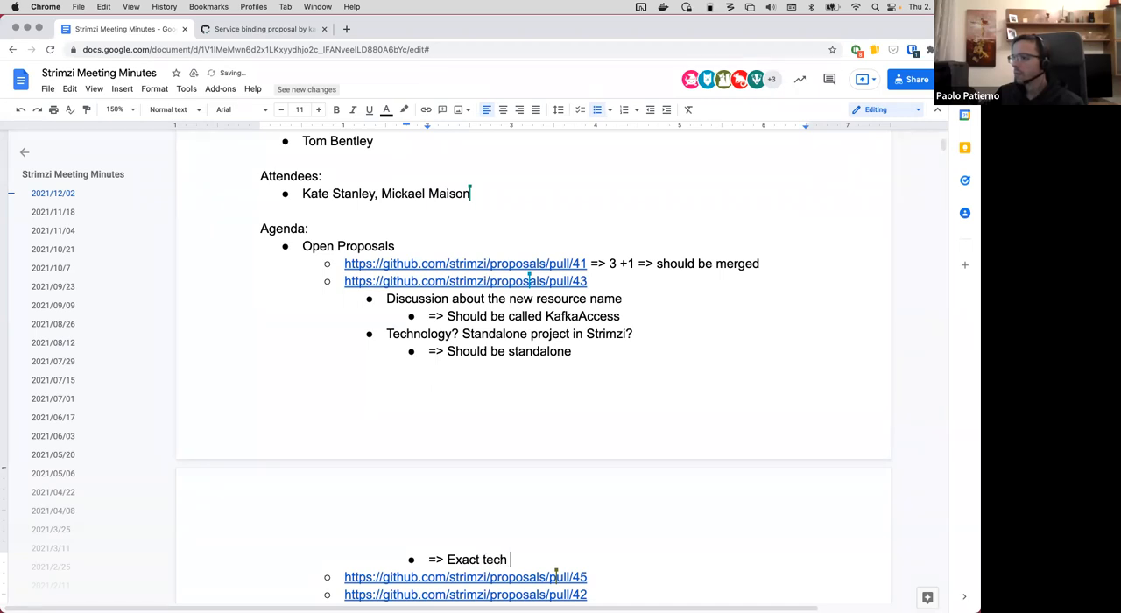
{"action": "type", "text": "can be decided"}
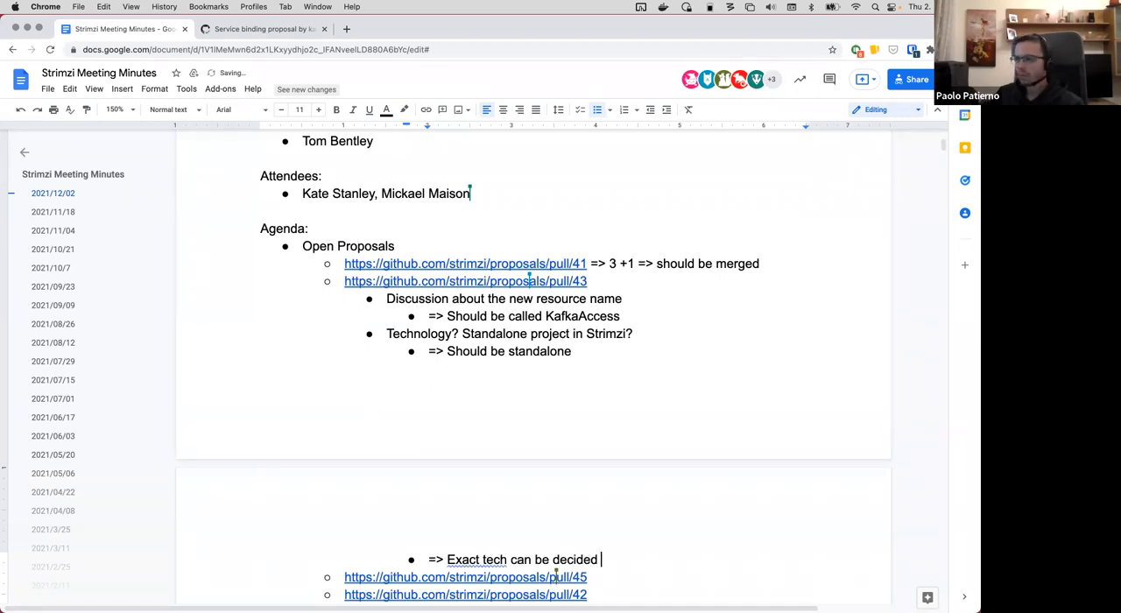
{"action": "type", "text": "later at implementation point"}
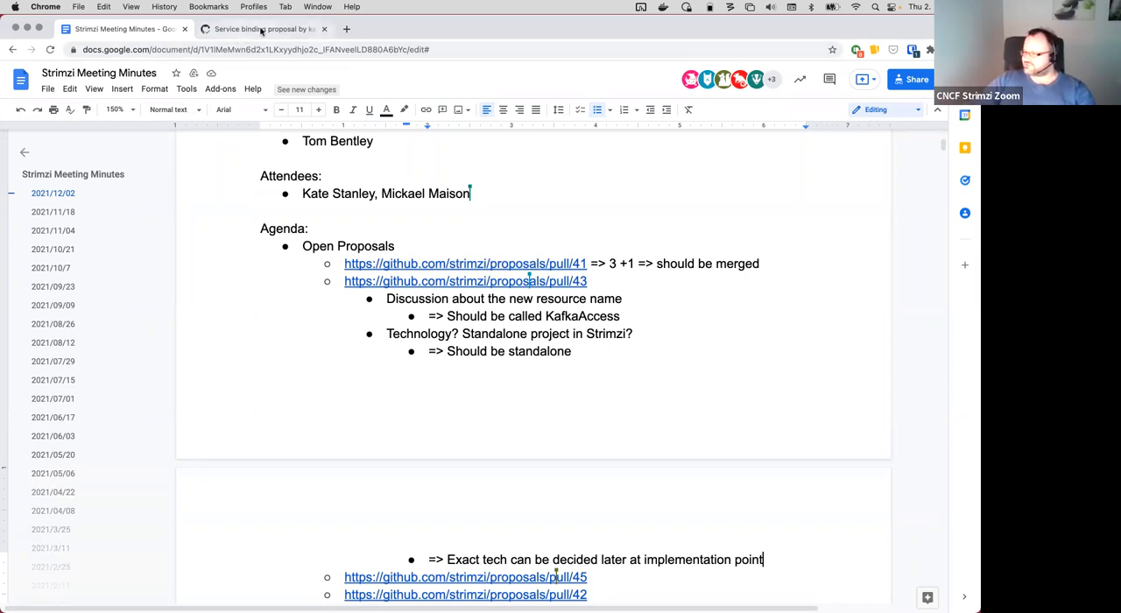
Step: Close the service binding proposal tab and scroll down the minutes document
{"action": "left_click", "coordinate": [263, 29]}
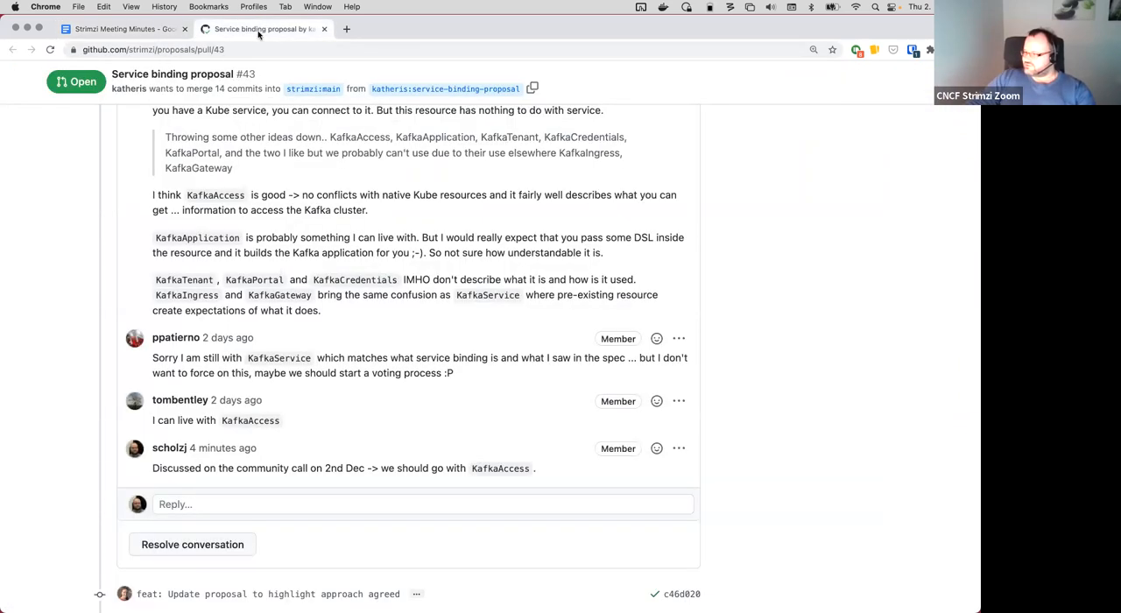
{"action": "left_click", "coordinate": [123, 29]}
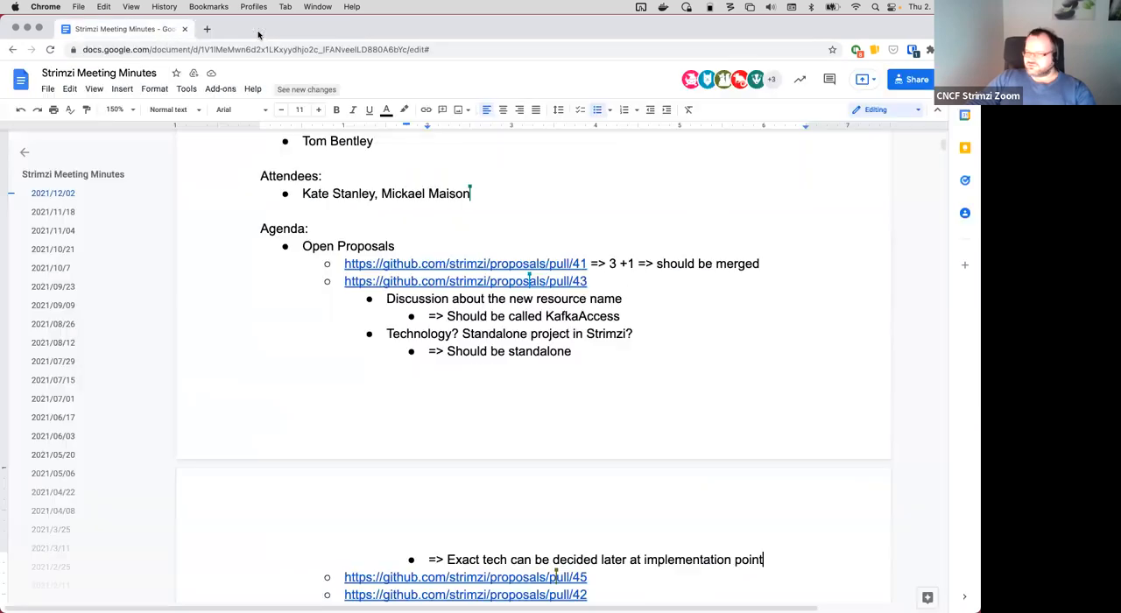
{"action": "scroll", "scroll_direction": "down", "scroll_amount": 3}
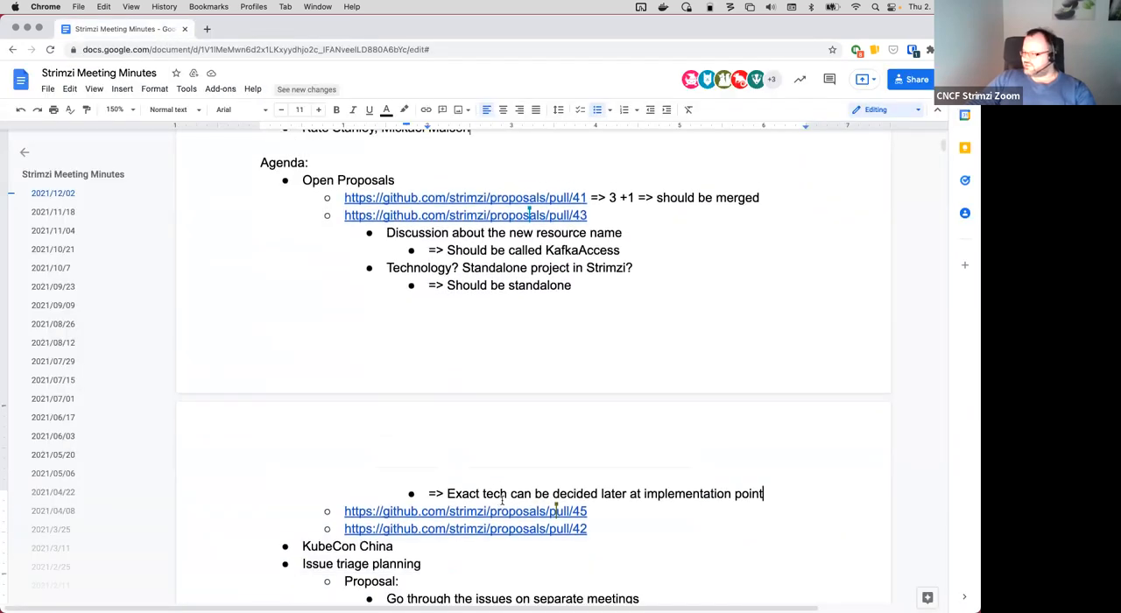
{"action": "left_click", "coordinate": [466, 510]}
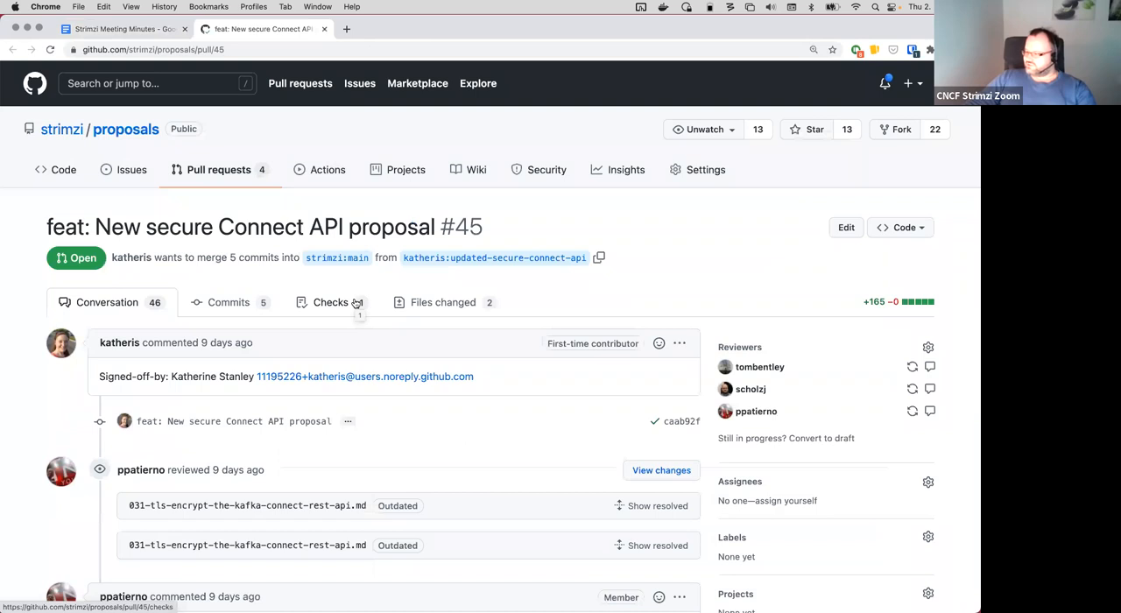
{"action": "scroll", "scroll_direction": "down", "scroll_amount": 3}
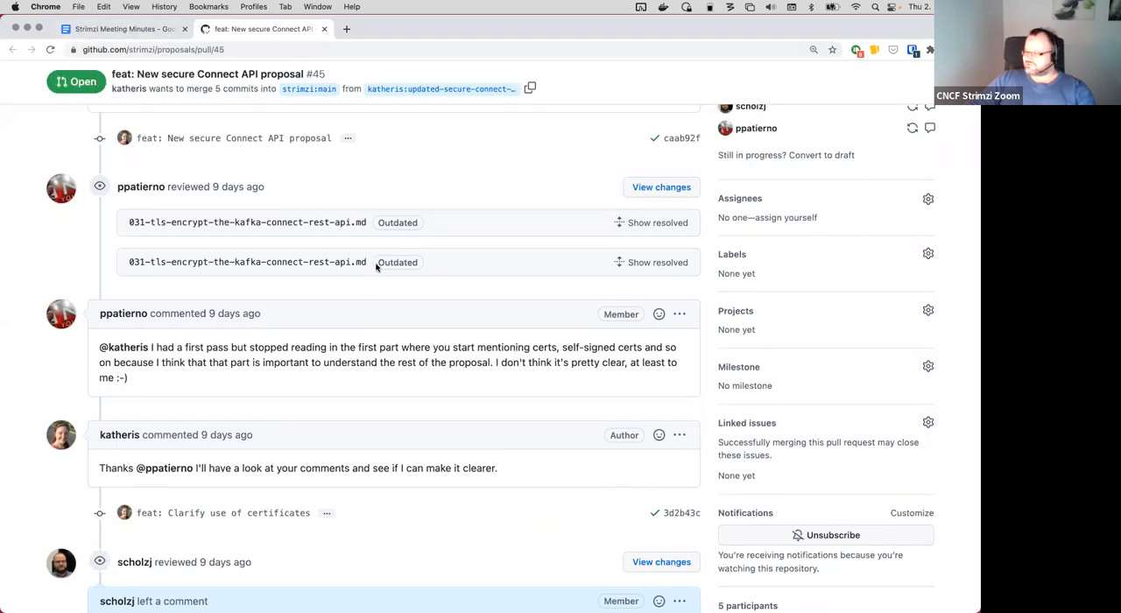
{"action": "mouse_move", "coordinate": [406, 303]}
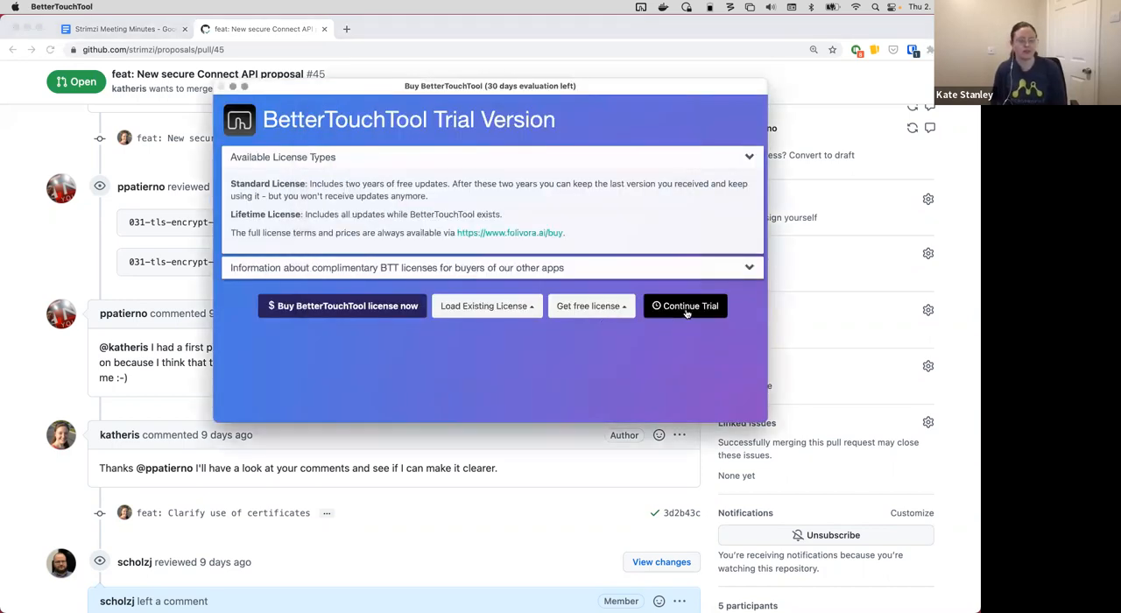
{"action": "left_click", "coordinate": [685, 306]}
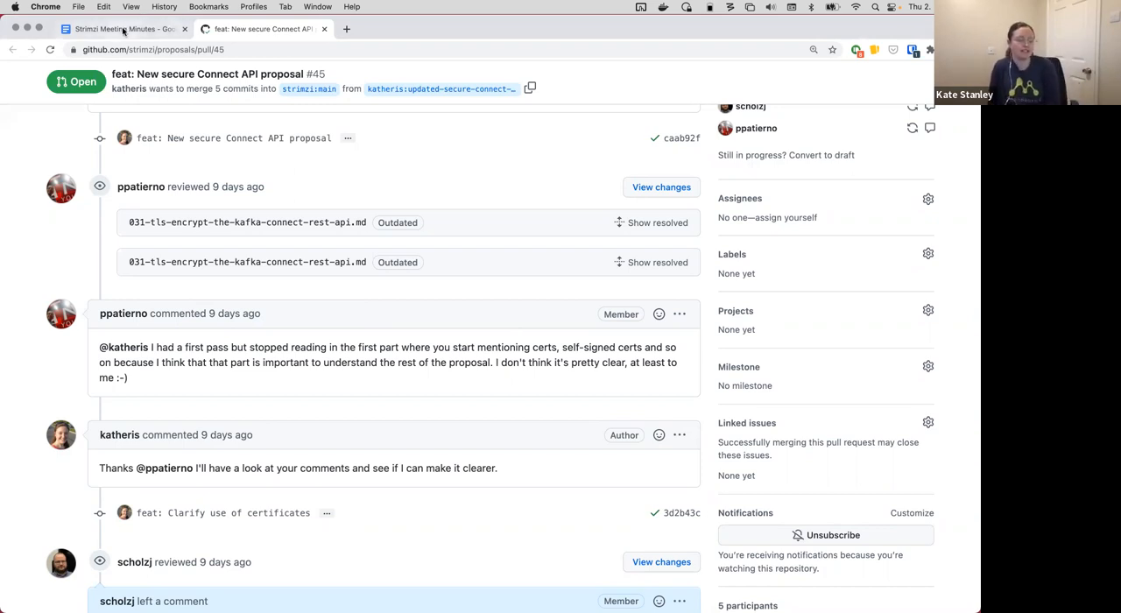
Step: Add sub-bullet 'Current state: User provides the certificate' under the pull/45 link
{"action": "left_click", "coordinate": [122, 29]}
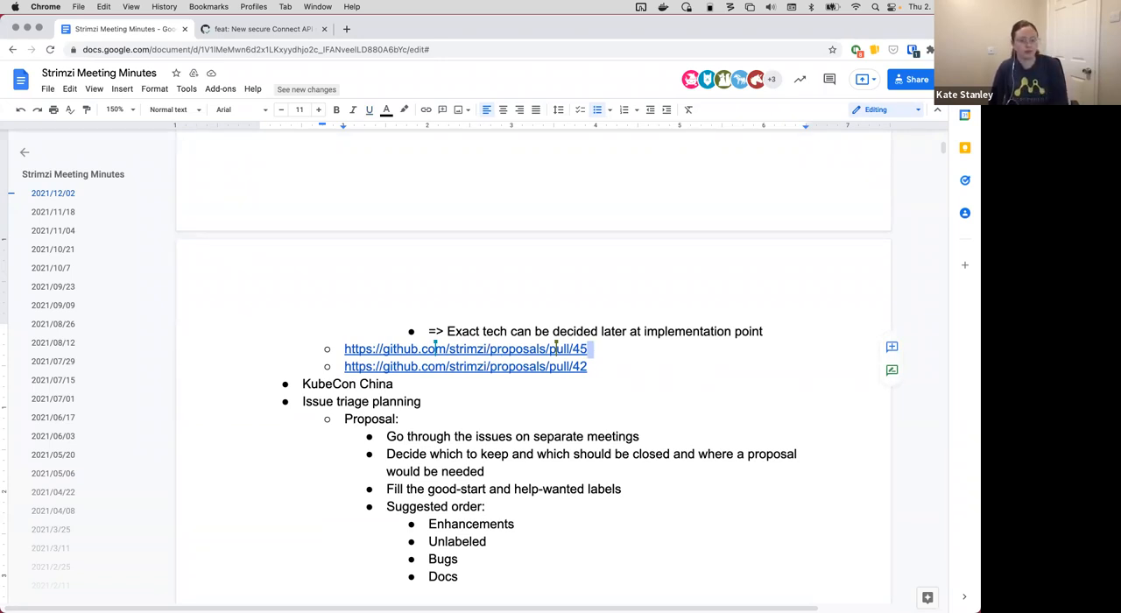
{"action": "type", "text": "Cure"}
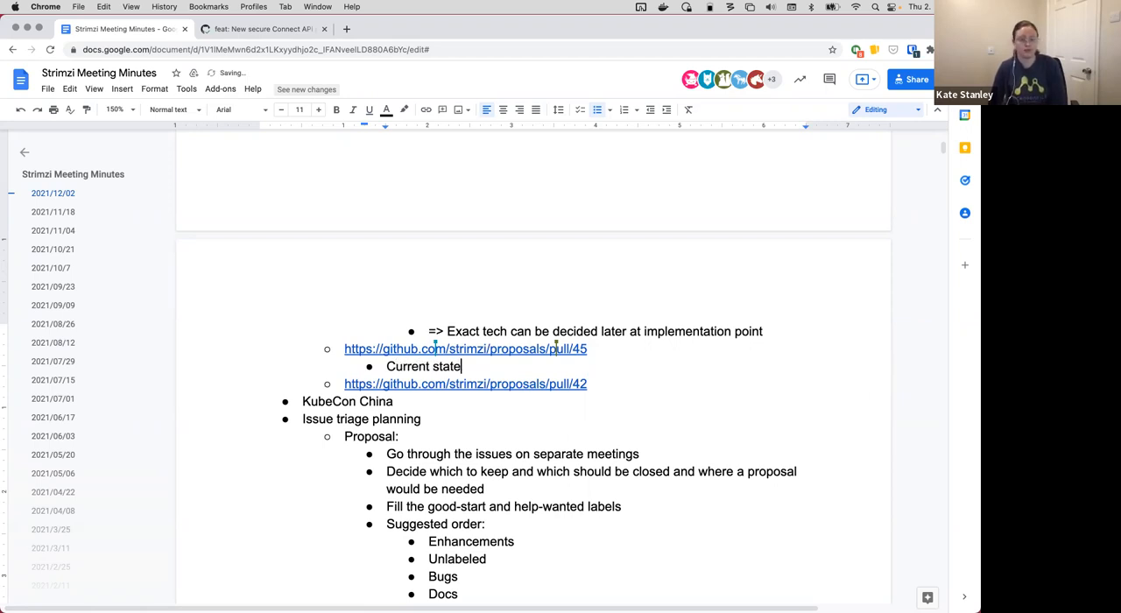
{"action": "type", "text": ": User provides the ce"}
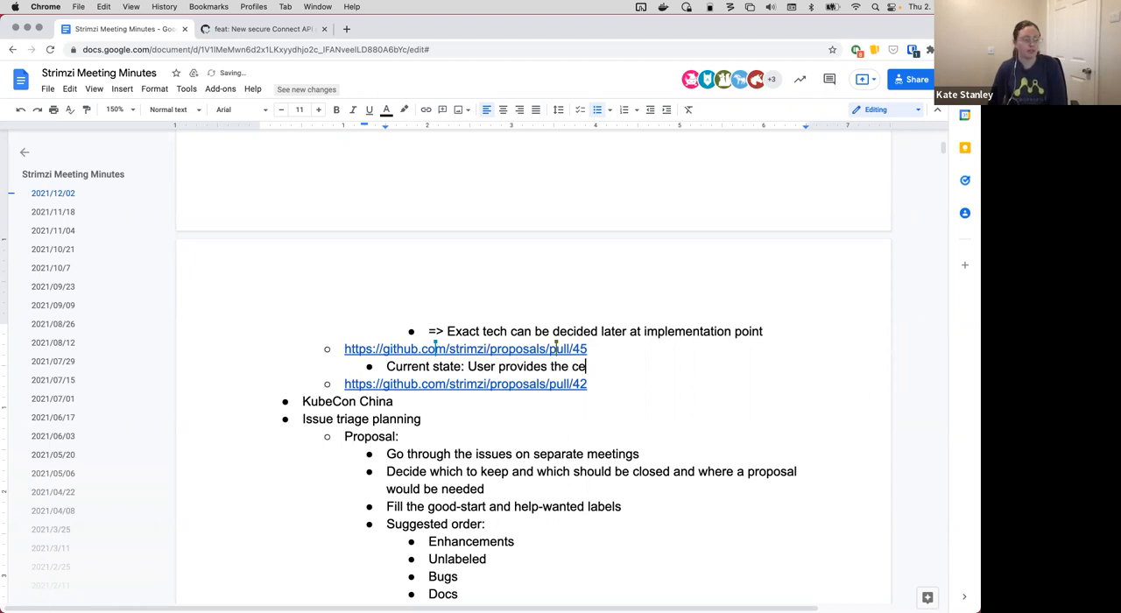
{"action": "type", "text": "rtificate"}
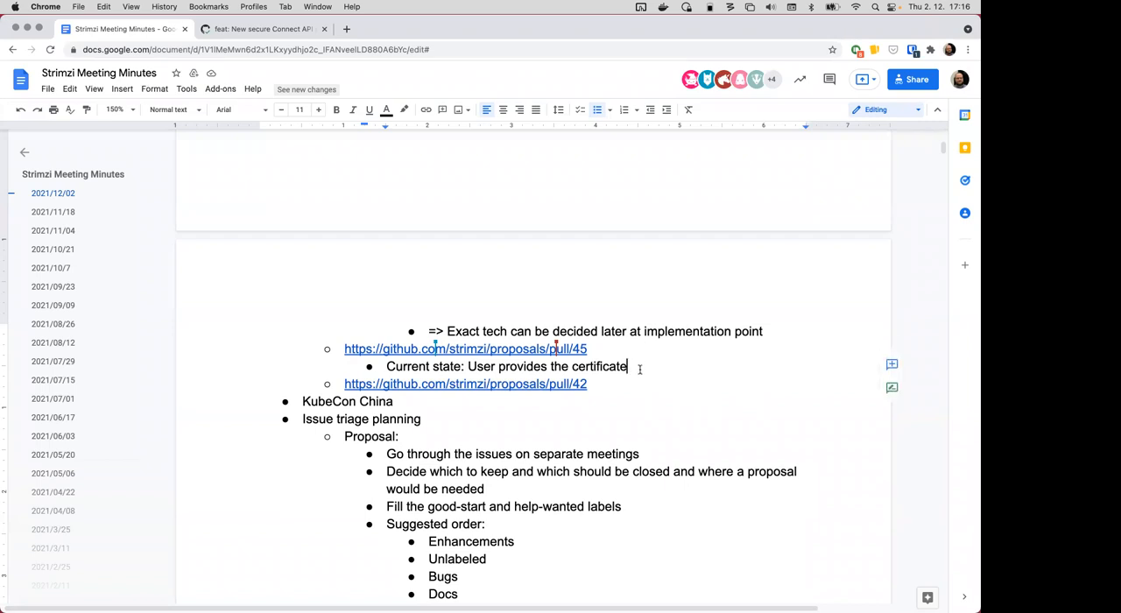
Step: Start an 'Open Points' bullet with sub-bullet 'Provide just the server certificate?'
{"action": "key", "text": "enter"}
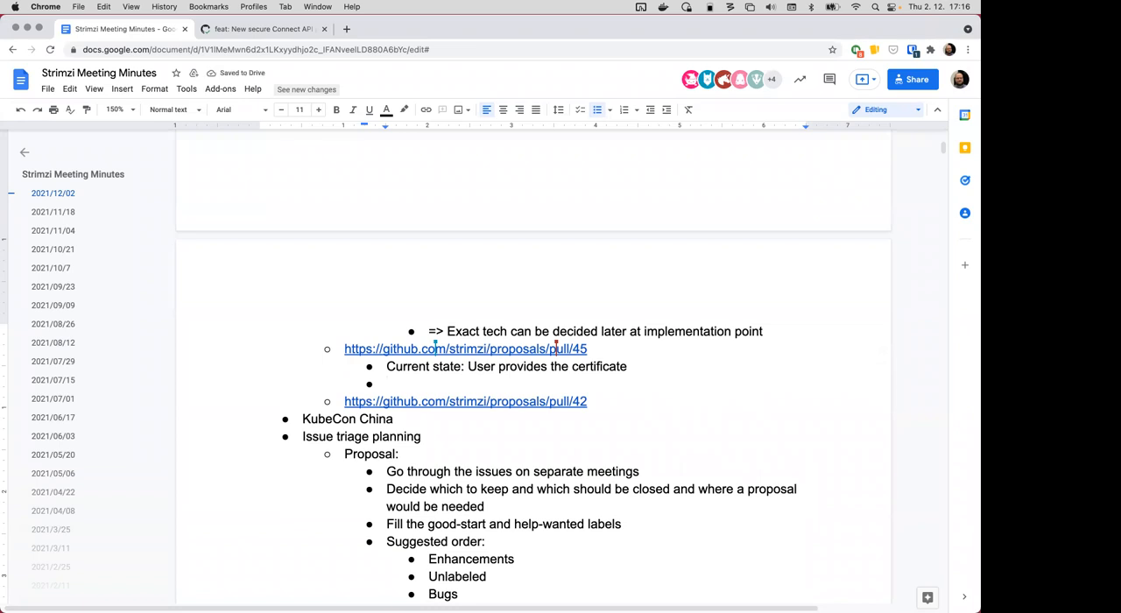
{"action": "type", "text": "Open Points"}
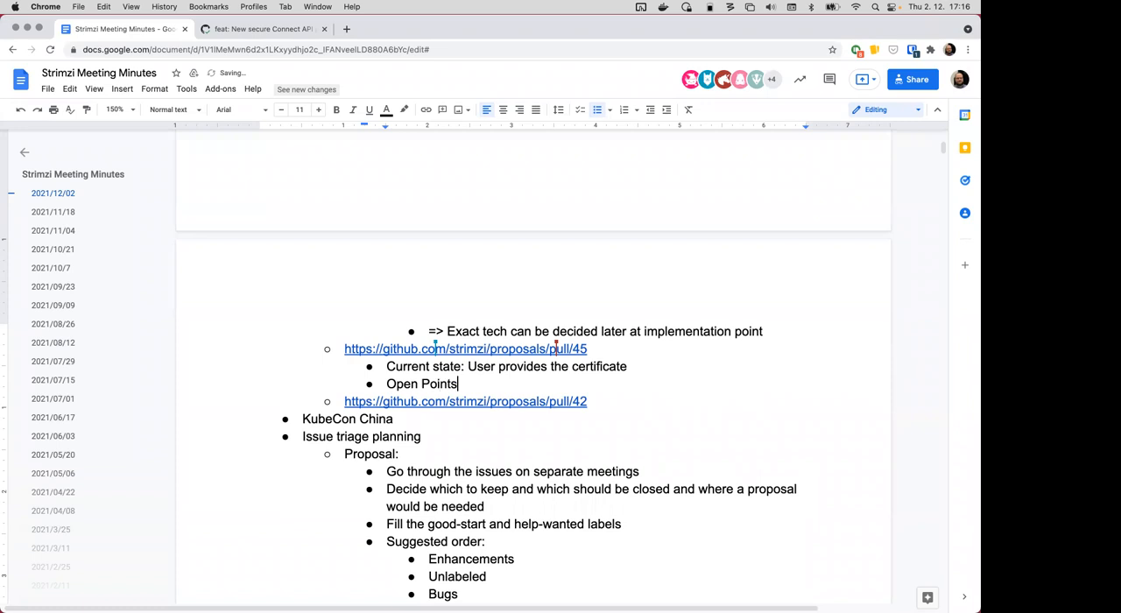
{"action": "type", "text": "Provi"}
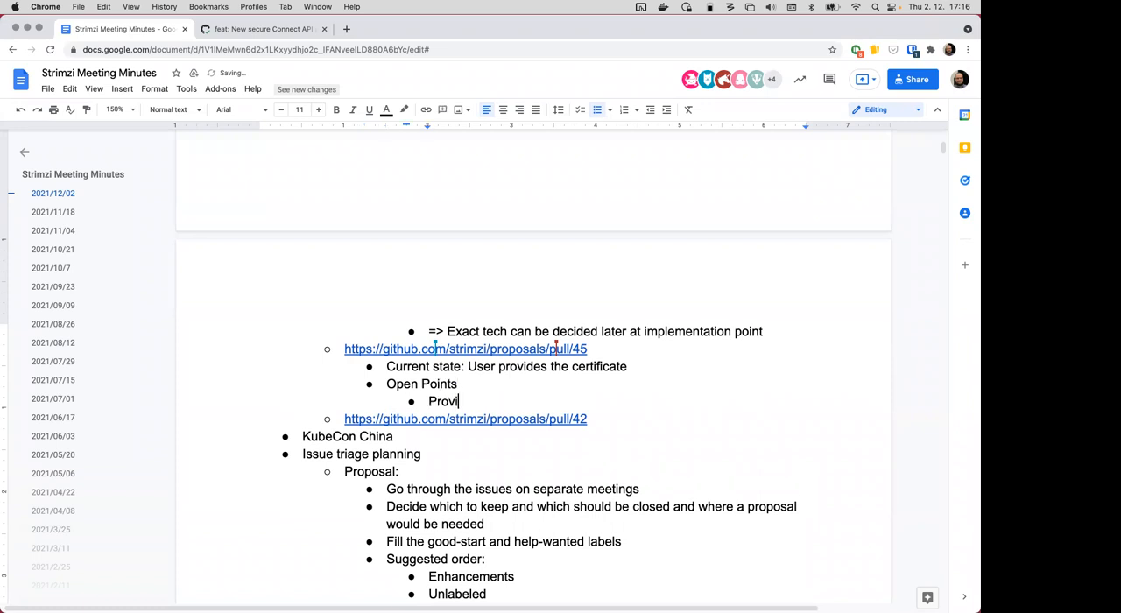
{"action": "type", "text": "de just"}
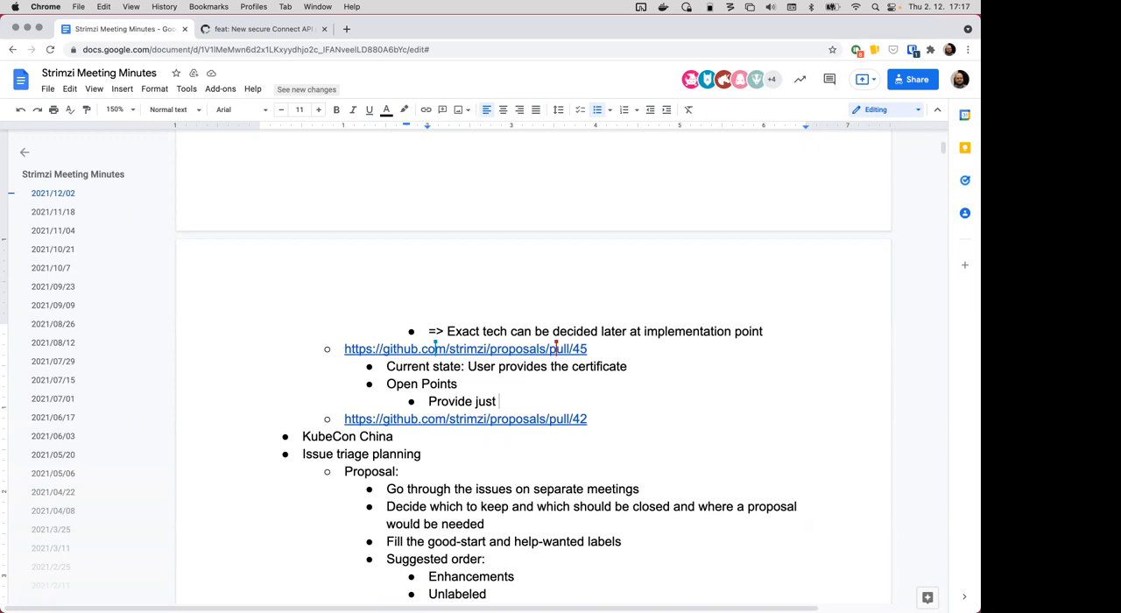
{"action": "type", "text": "the"}
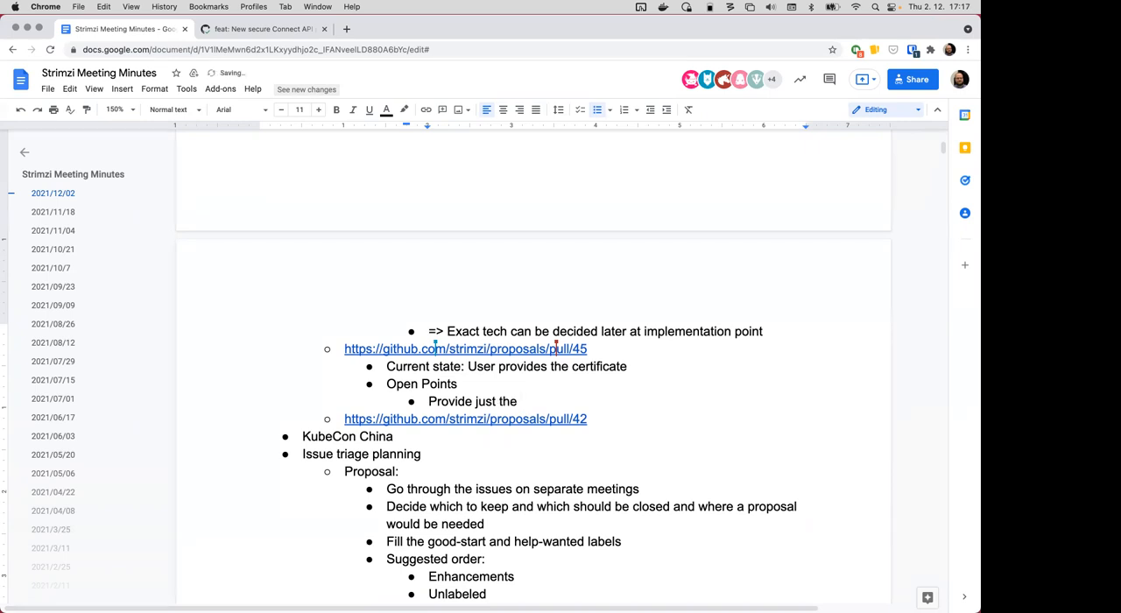
{"action": "type", "text": "server certificate?"}
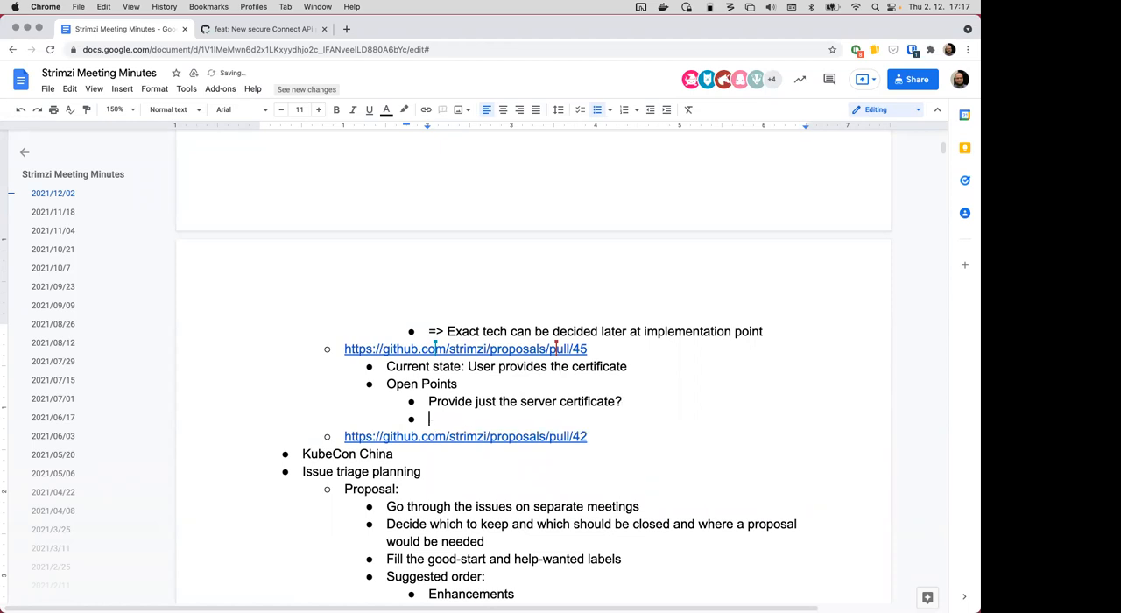
Step: Add the second open point 'Provide the CA file?'
{"action": "type", "text": "Provide"}
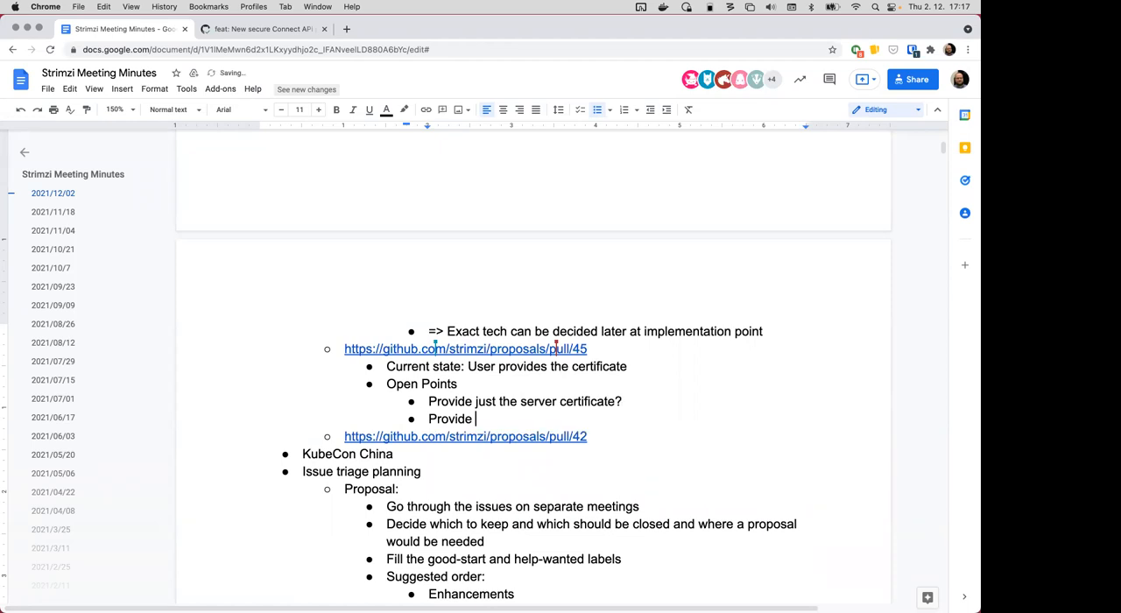
{"action": "type", "text": "the"}
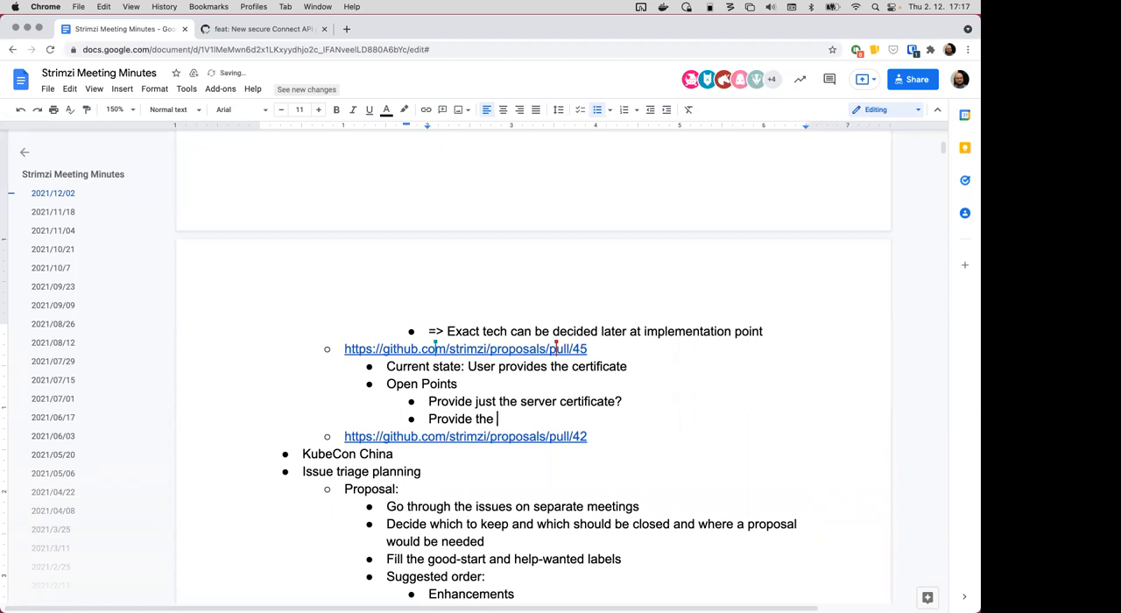
{"action": "type", "text": "CA fil"}
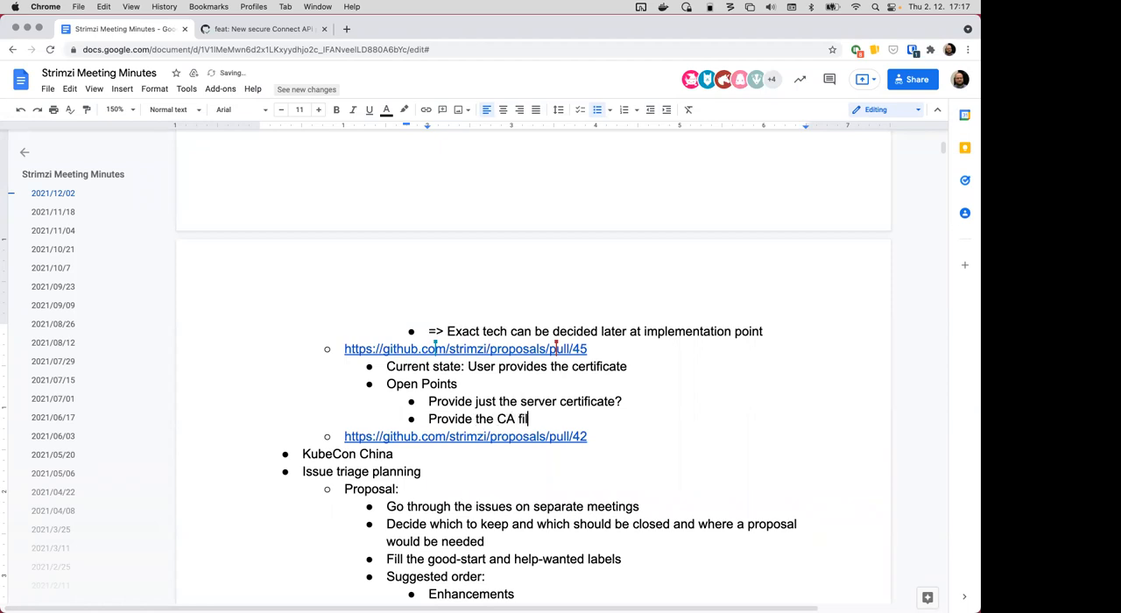
{"action": "type", "text": "le?"}
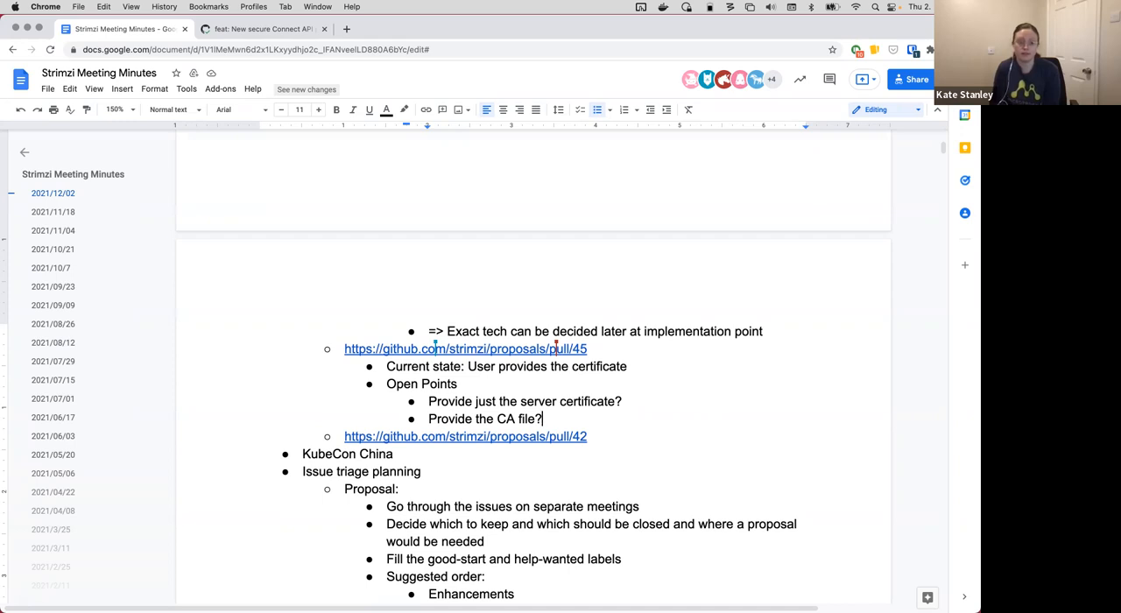
Step: Answer the CA file question with '=> yes, it makes sense to have a separate field for it'
{"action": "type", "text": "="}
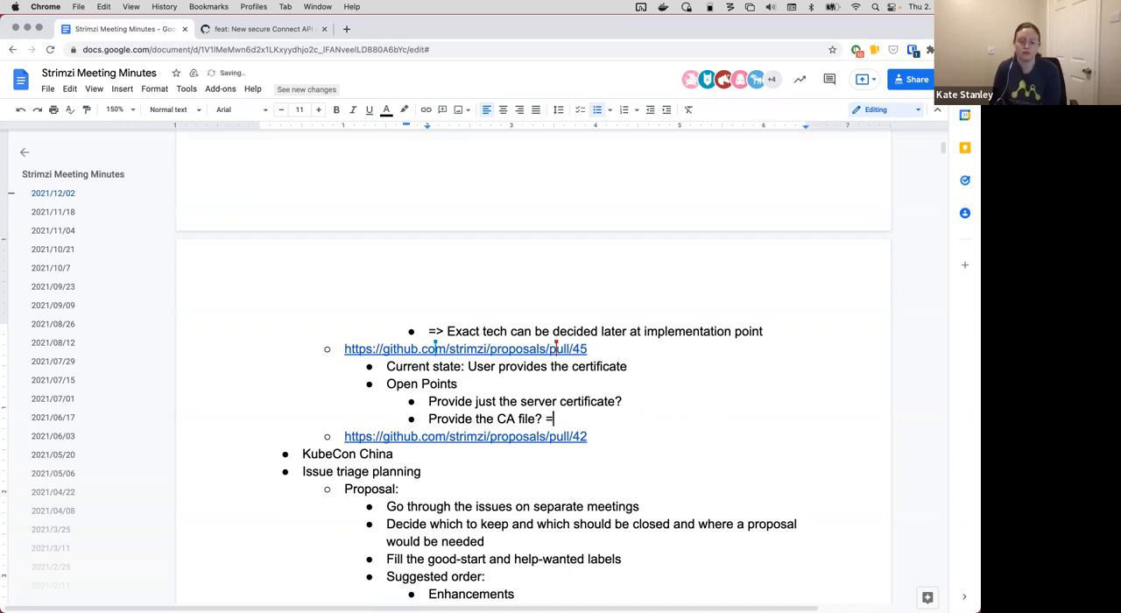
{"action": "type", "text": "> yes,"}
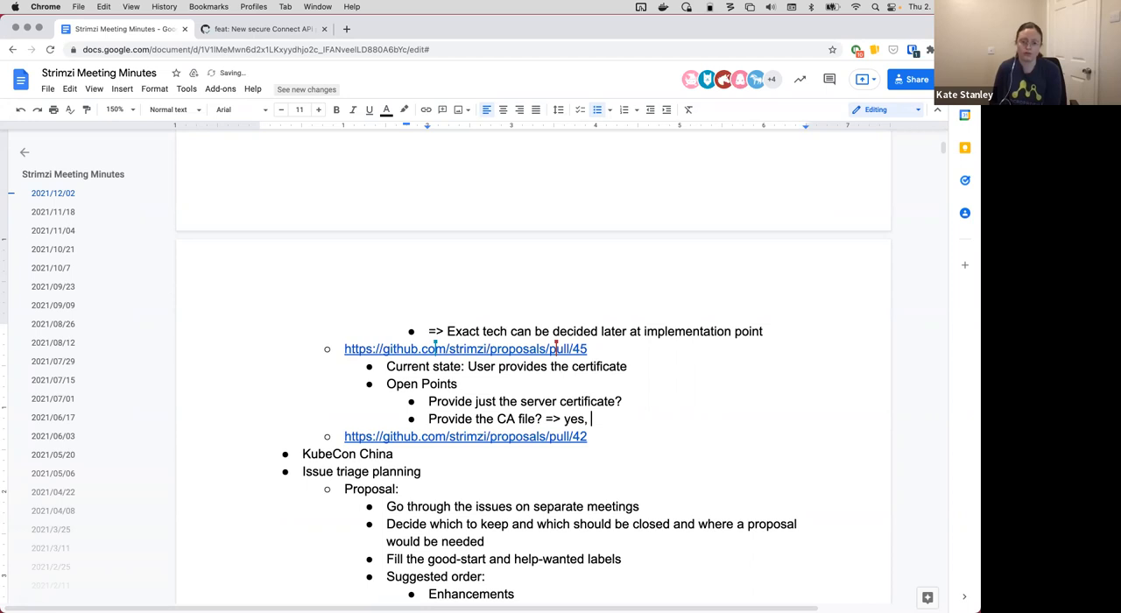
{"action": "type", "text": "it makes sense to have a separate field for"}
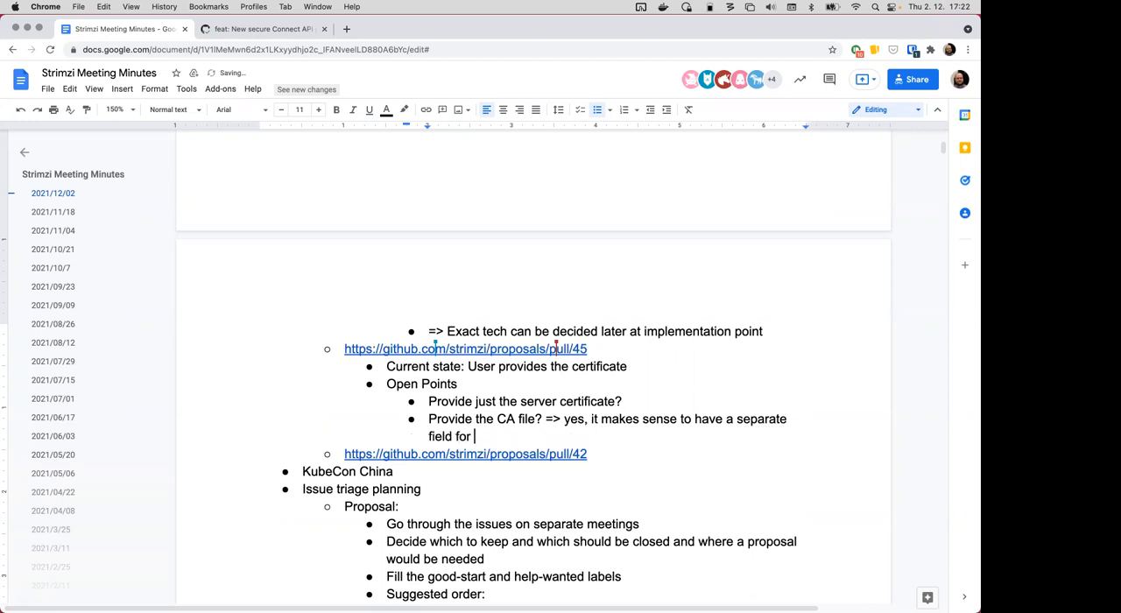
{"action": "type", "text": "it"}
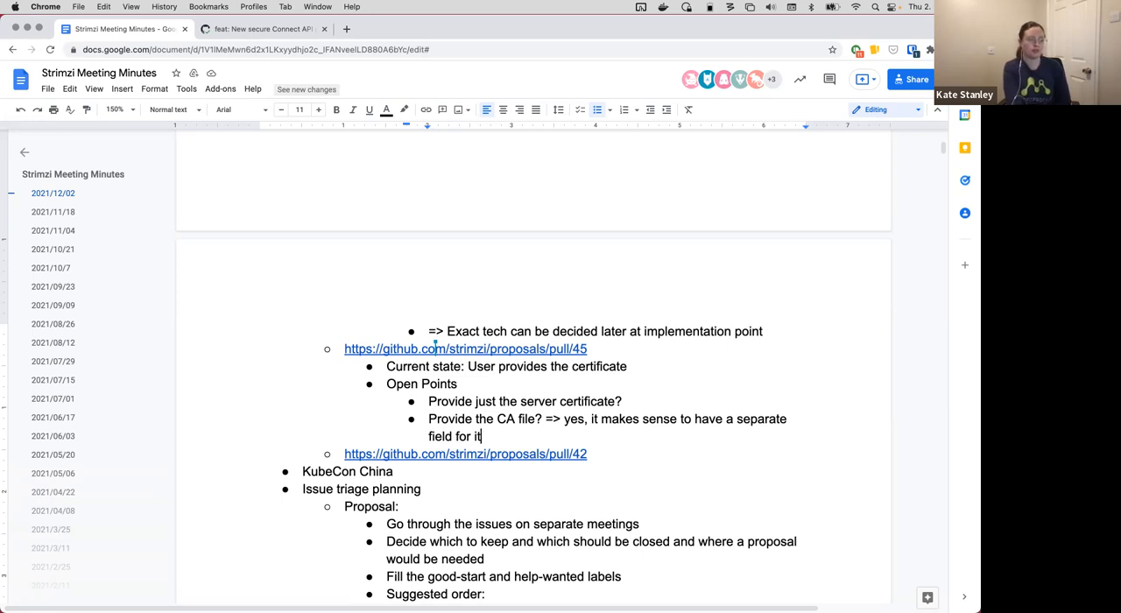
Step: Add a pull/45 bullet noting people like Jakub who were not following the latest changes
{"action": "key", "text": "Enter"}
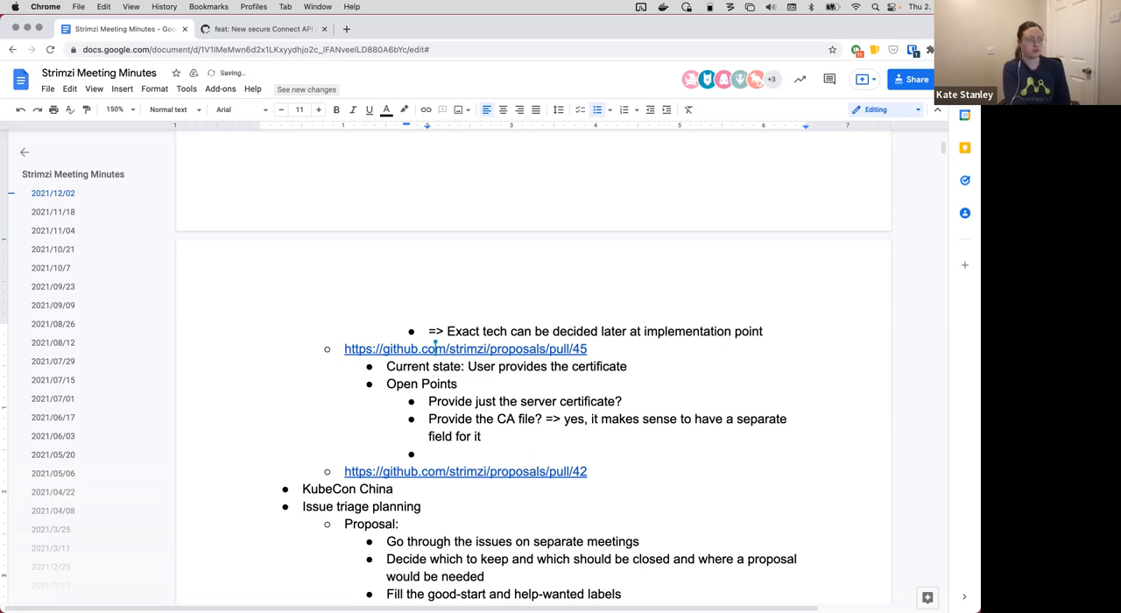
{"action": "type", "text": "=>"}
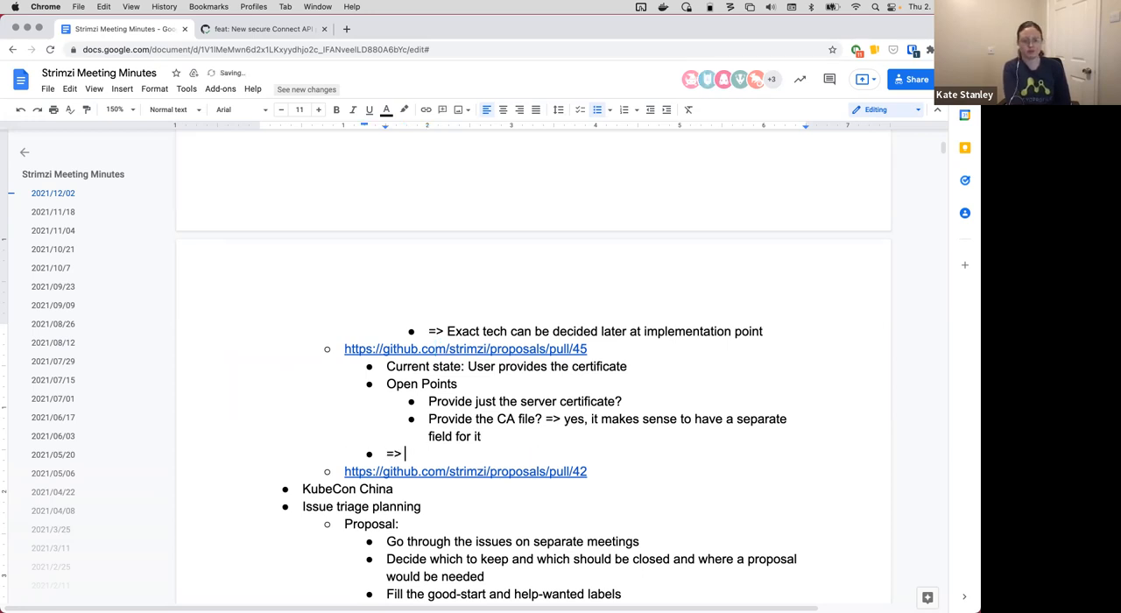
{"action": "type", "text": "People like Jakub wh"}
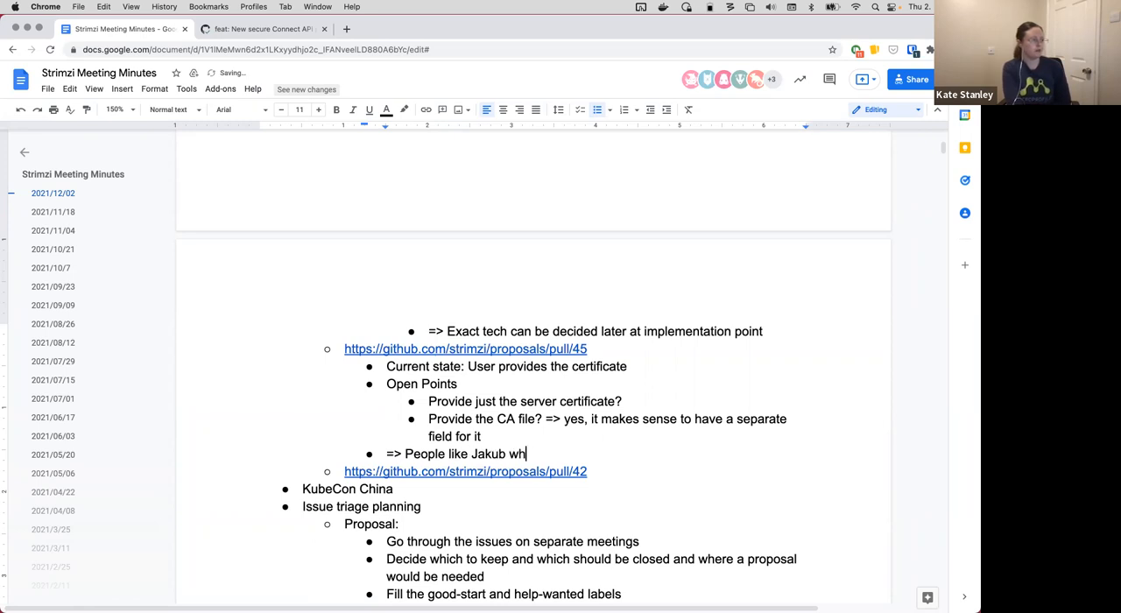
{"action": "type", "text": "o were not"}
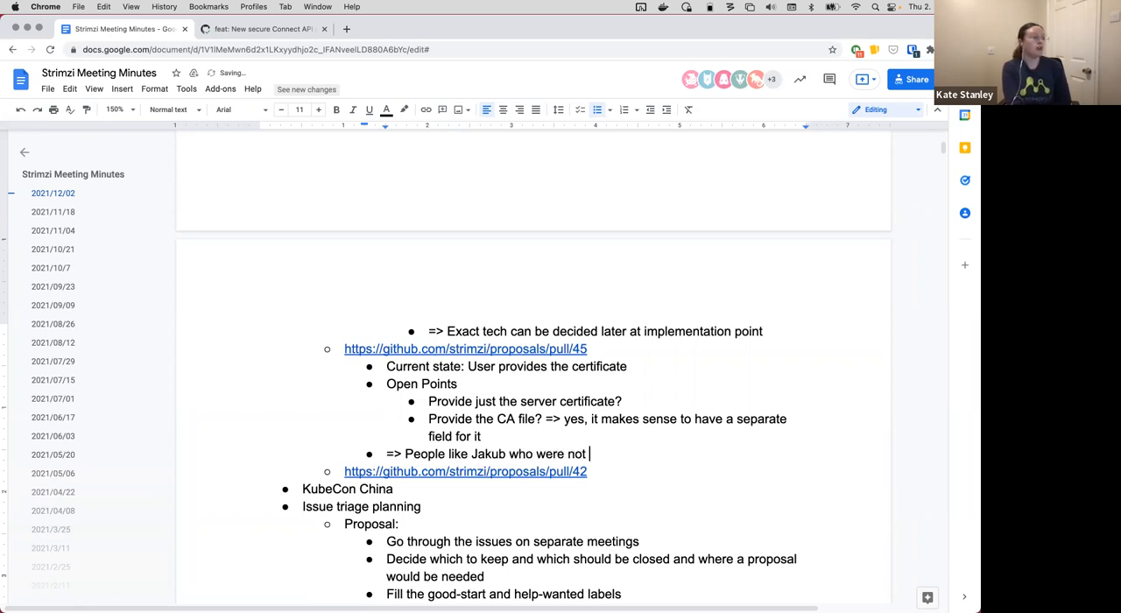
{"action": "type", "text": "following the latest changes should go through it gain ;-)"}
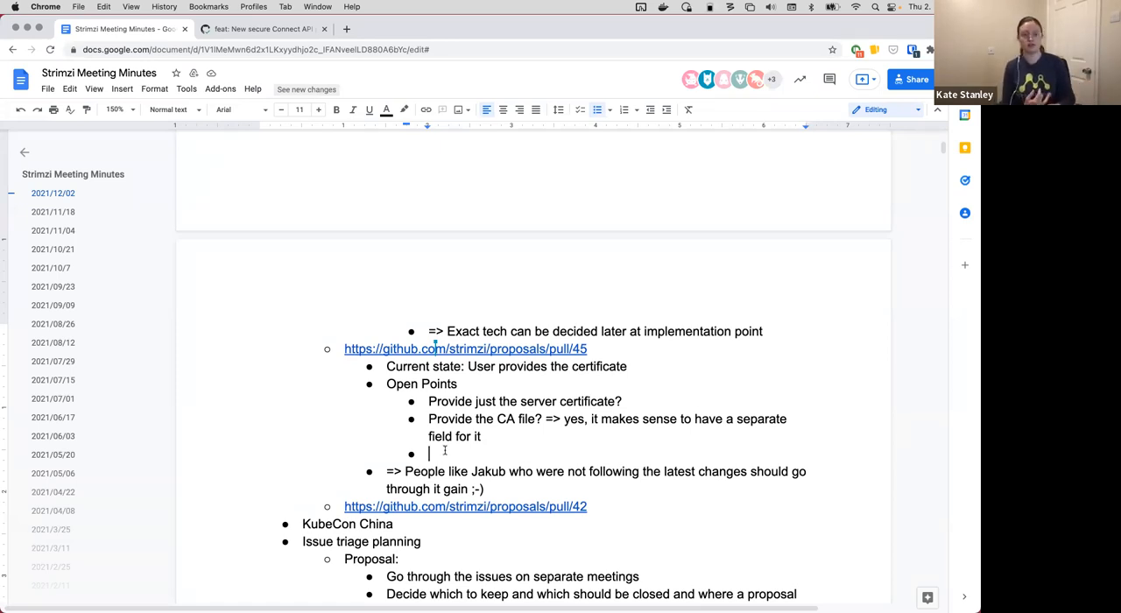
Step: Add a third pull/45 open point asking 'Type or protocol in the API?'
{"action": "type", "text": "Type or"}
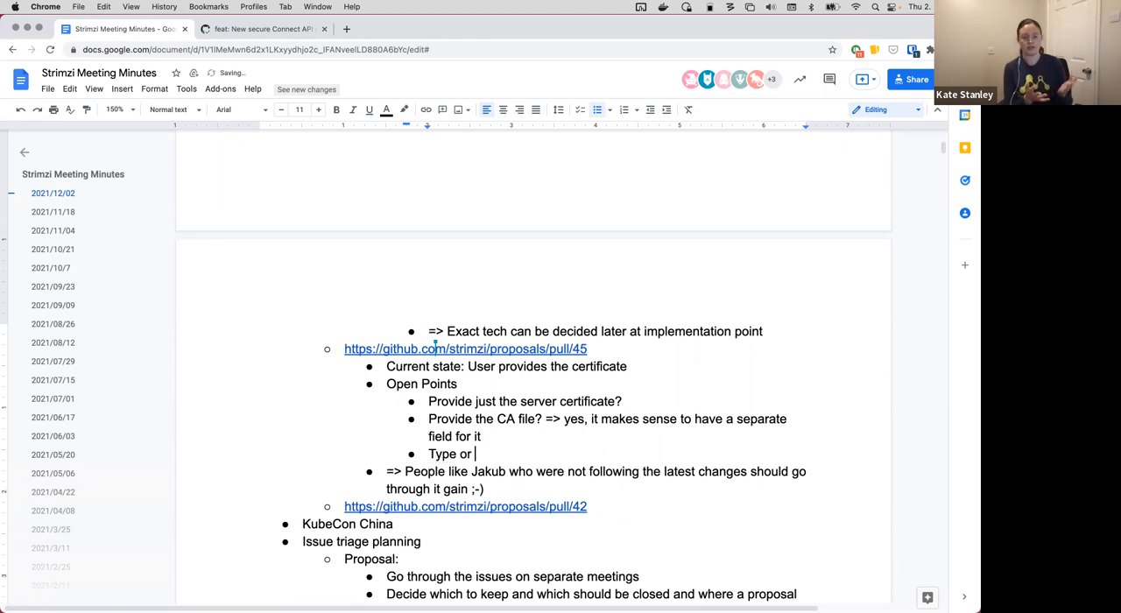
{"action": "type", "text": "protocol in the API?"}
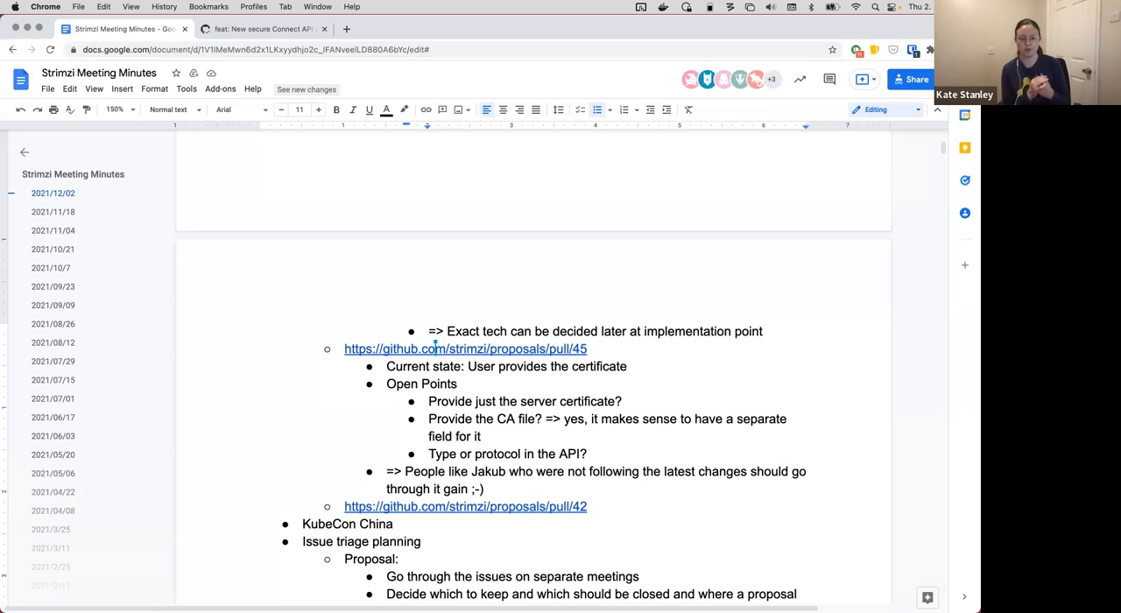
{"action": "left_click", "coordinate": [590, 454]}
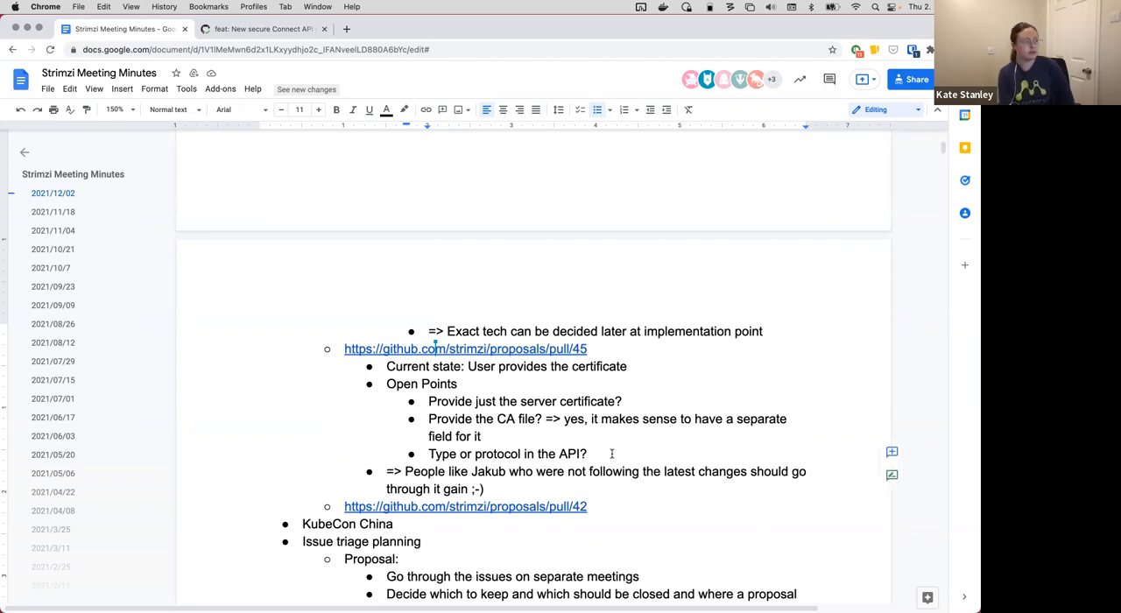
{"action": "left_click", "coordinate": [588, 454]}
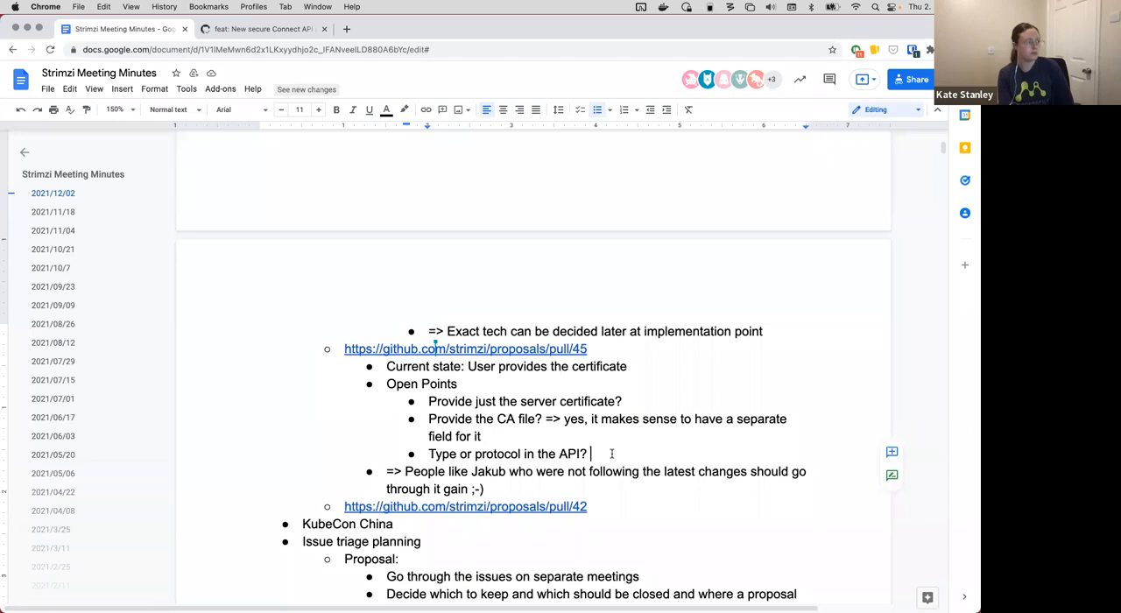
Step: Answer the Type or protocol question with '=> Neither, lets use "tls"?'
{"action": "type", "text": "="}
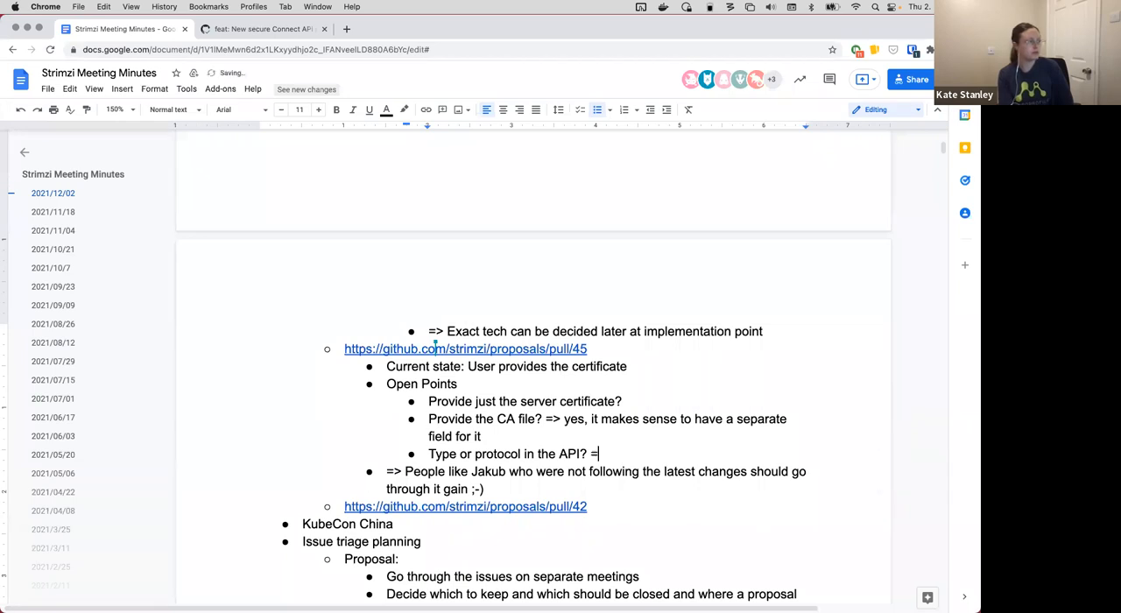
{"action": "type", "text": "> Neither,"}
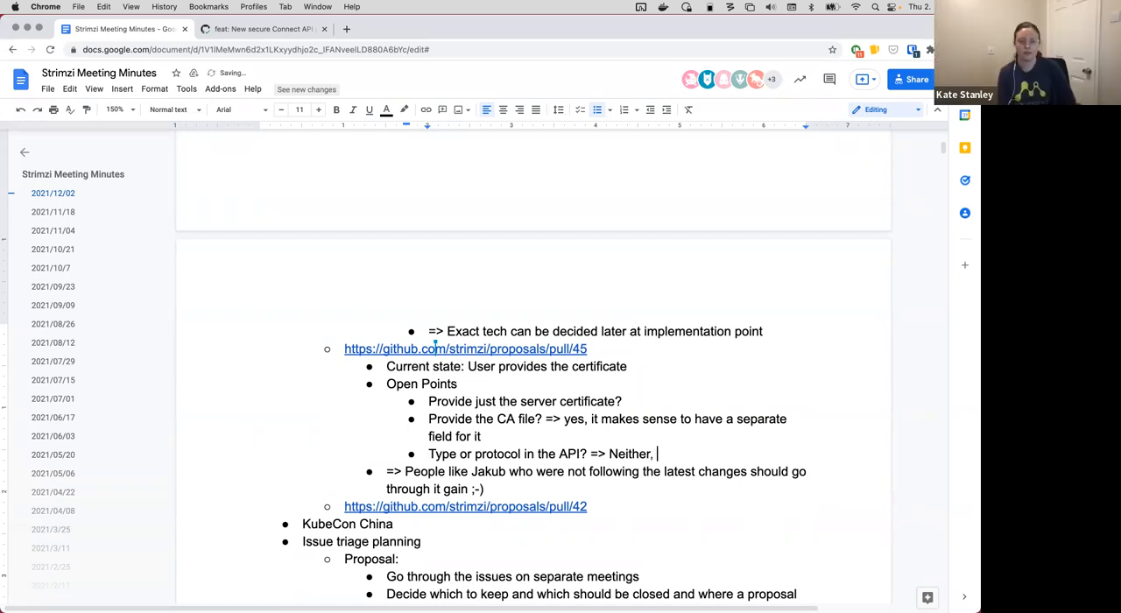
{"action": "type", "text": "lets use"}
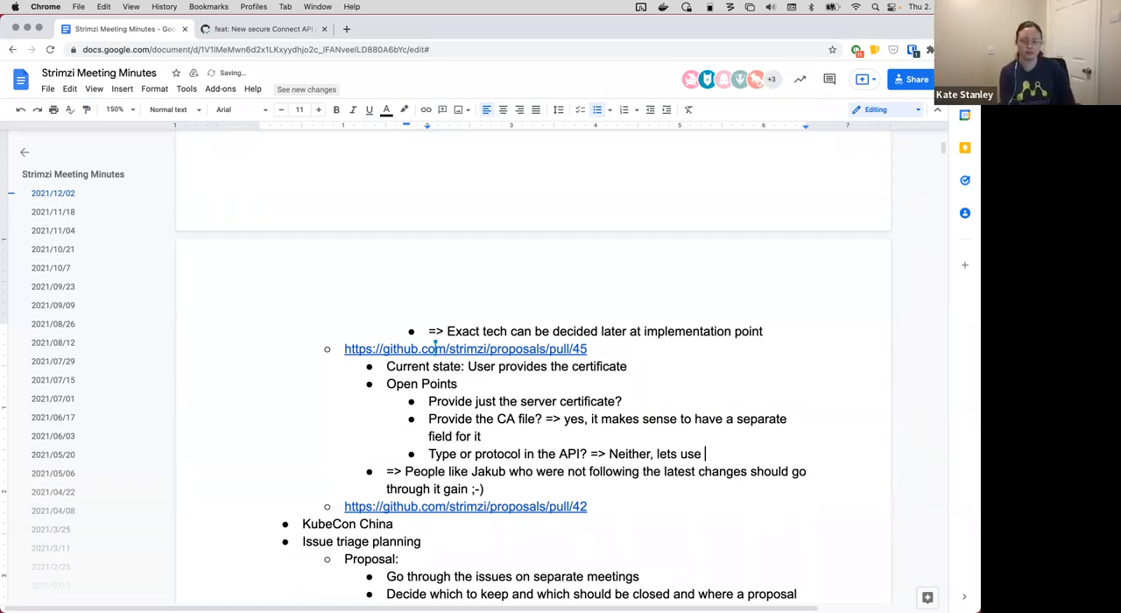
{"action": "type", "text": "tls”?"}
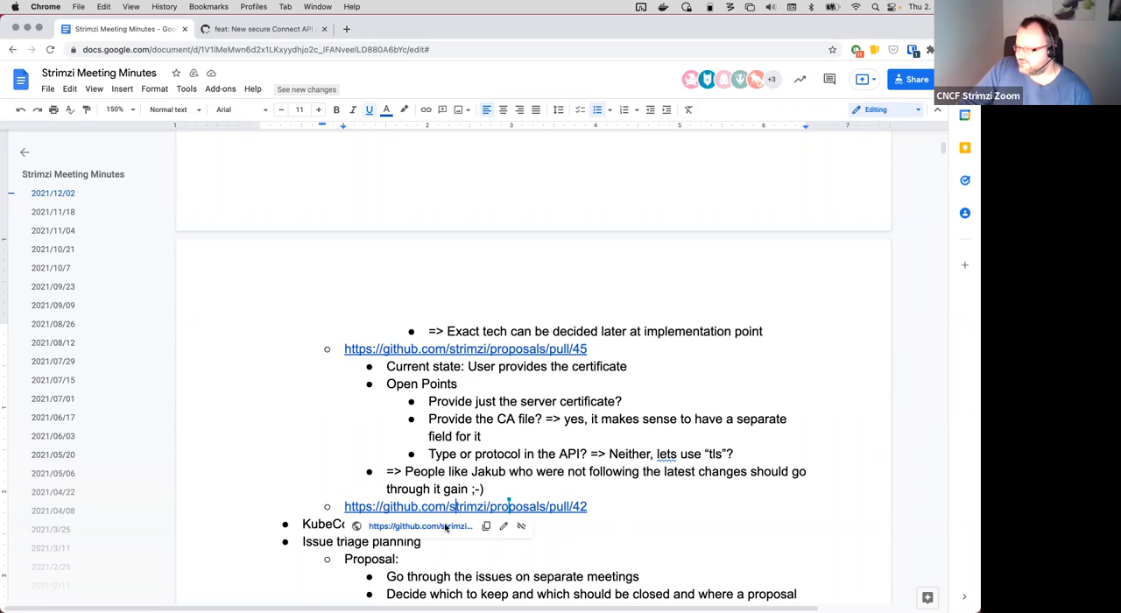
Step: Read the EventHub MirrorMaker2 proposal PR #42 on GitHub, then return to the minutes
{"action": "left_click", "coordinate": [465, 507]}
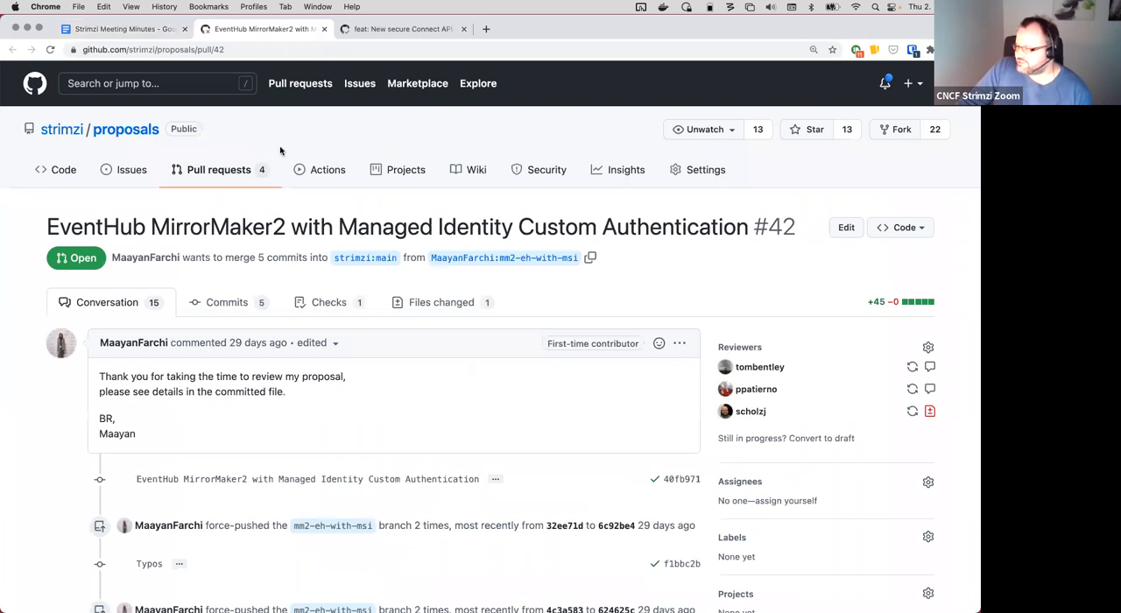
{"action": "scroll", "scroll_direction": "down", "scroll_amount": 3}
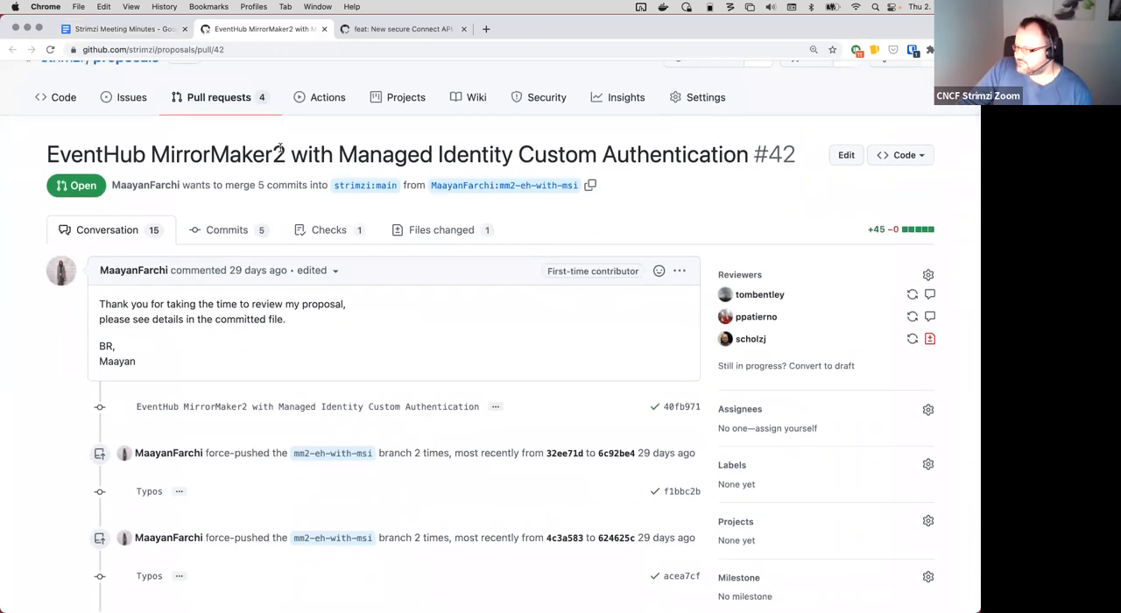
{"action": "scroll", "scroll_direction": "down", "scroll_amount": 3}
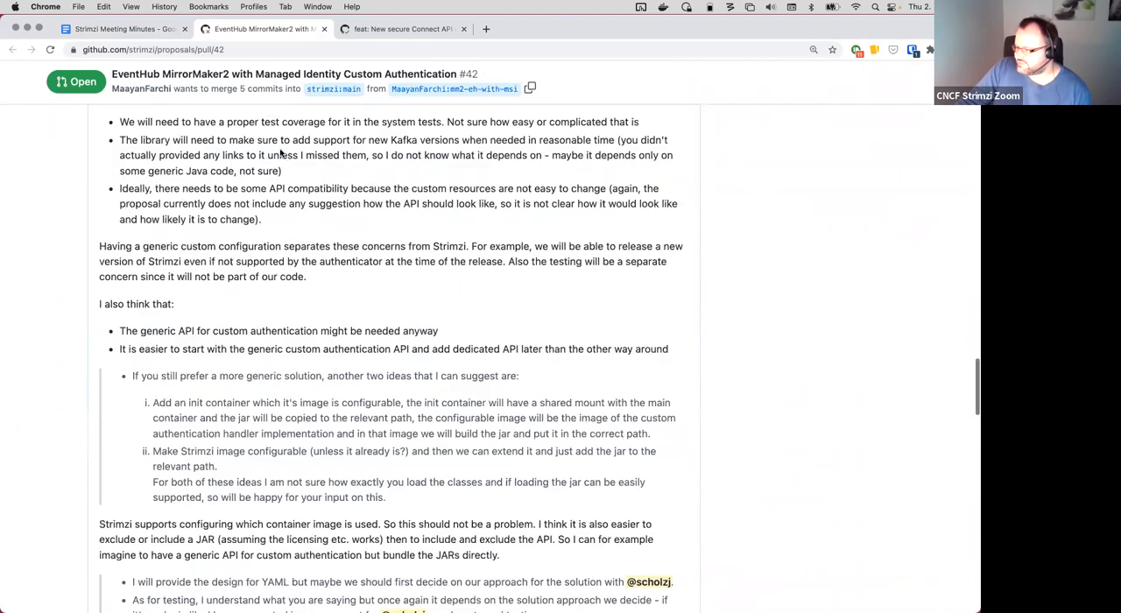
{"action": "scroll", "scroll_direction": "down", "scroll_amount": 3}
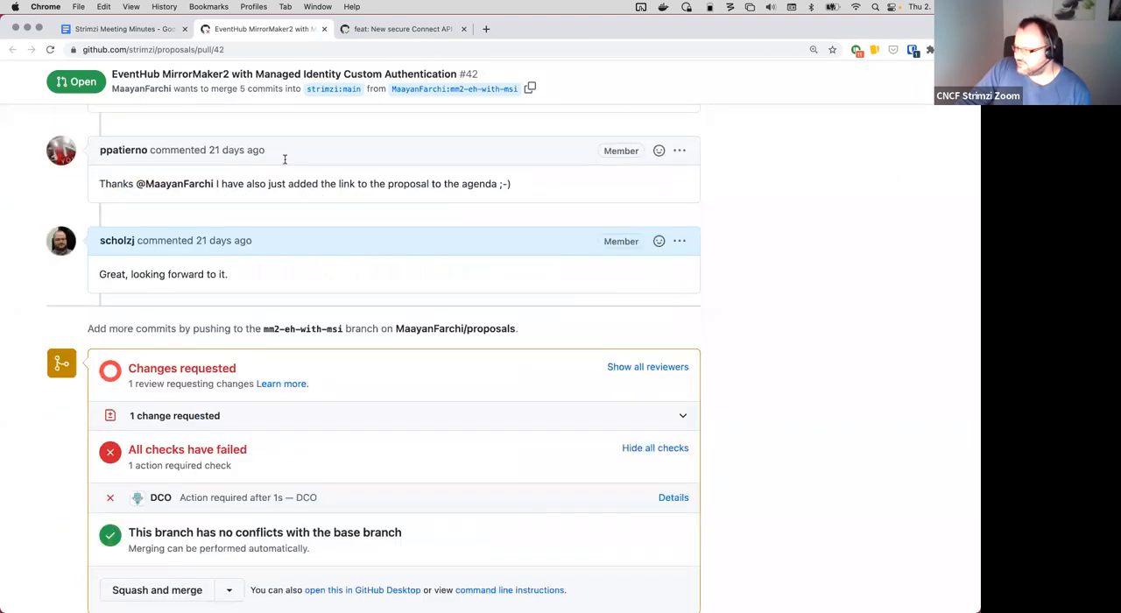
{"action": "scroll", "scroll_direction": "up", "scroll_amount": 3}
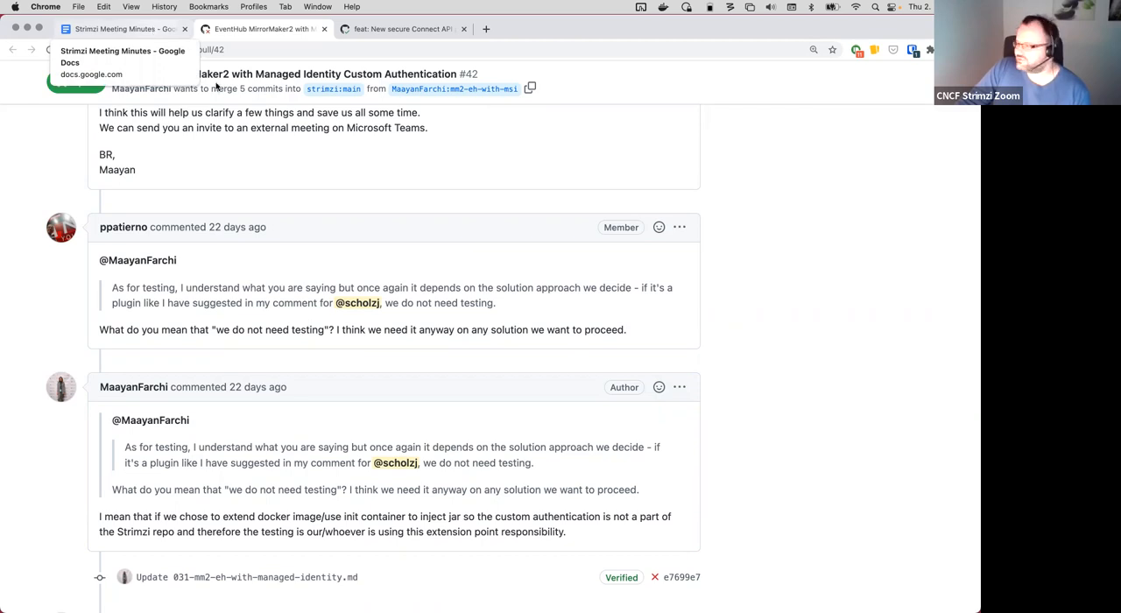
{"action": "left_click", "coordinate": [123, 31]}
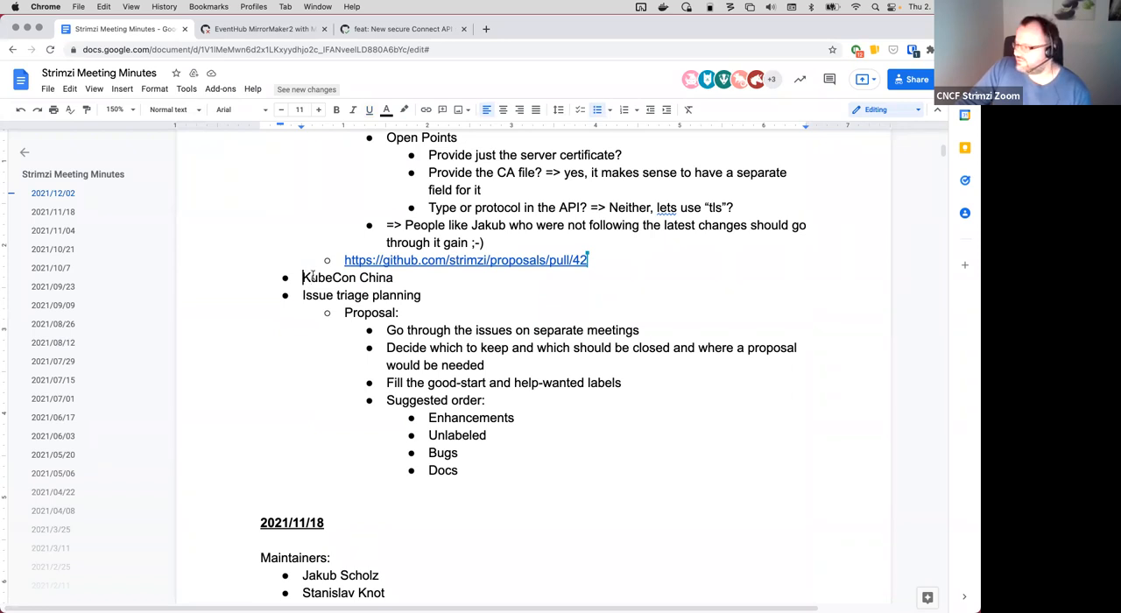
Step: Add 'Office hours' and 'Paolo is doing a preparation' sub-bullets under KubeCon China
{"action": "double_click", "coordinate": [334, 277]}
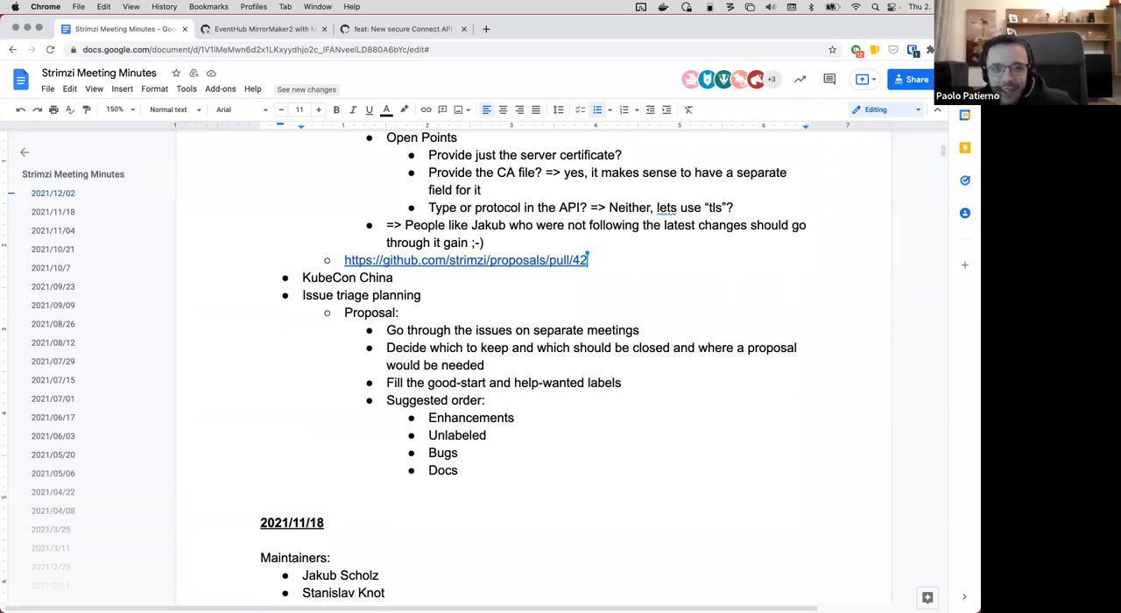
{"action": "type", "text": "Office"}
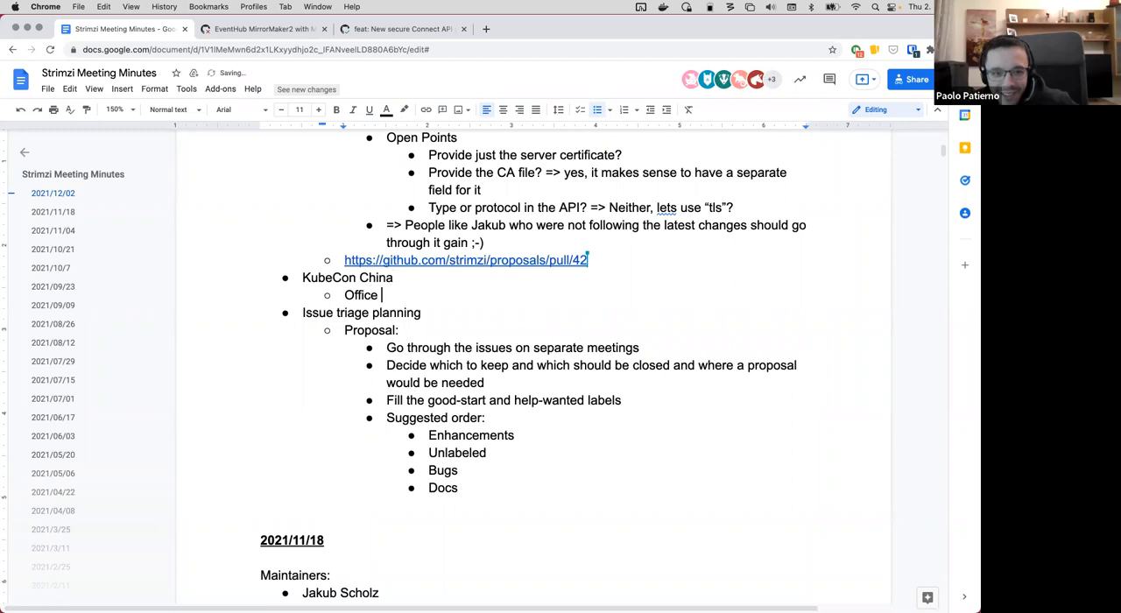
{"action": "type", "text": "hours"}
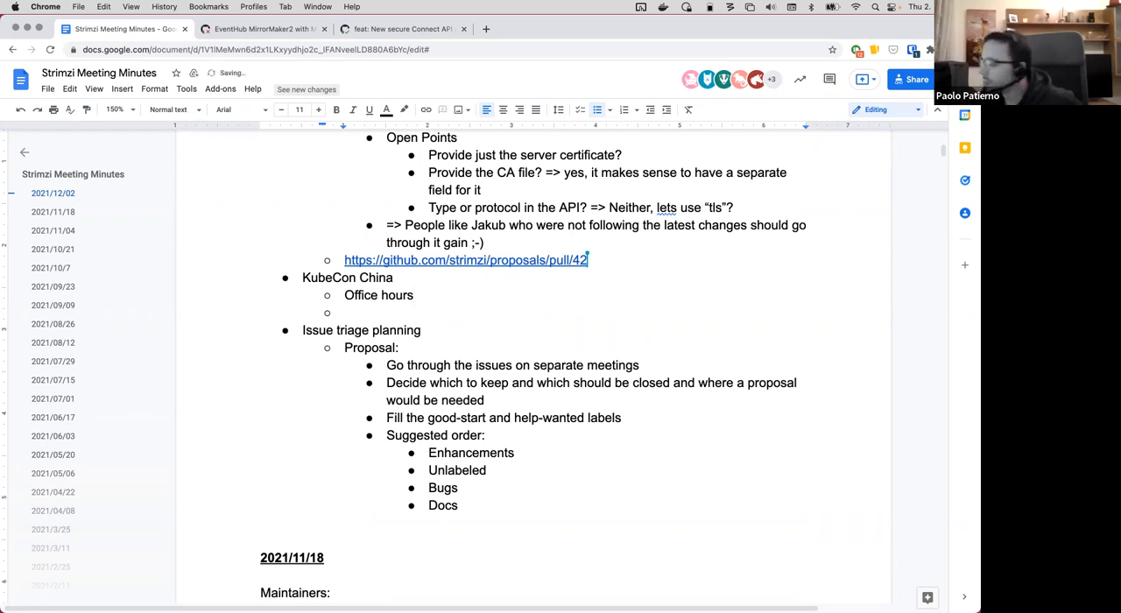
{"action": "type", "text": "Paolo is doi"}
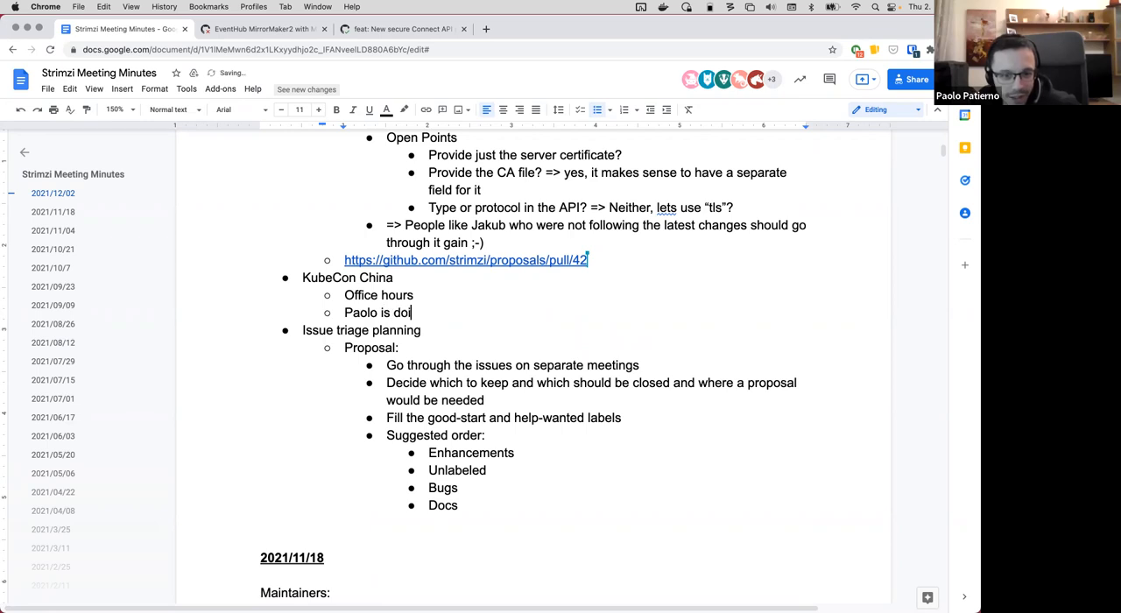
{"action": "type", "text": "ng a prepa"}
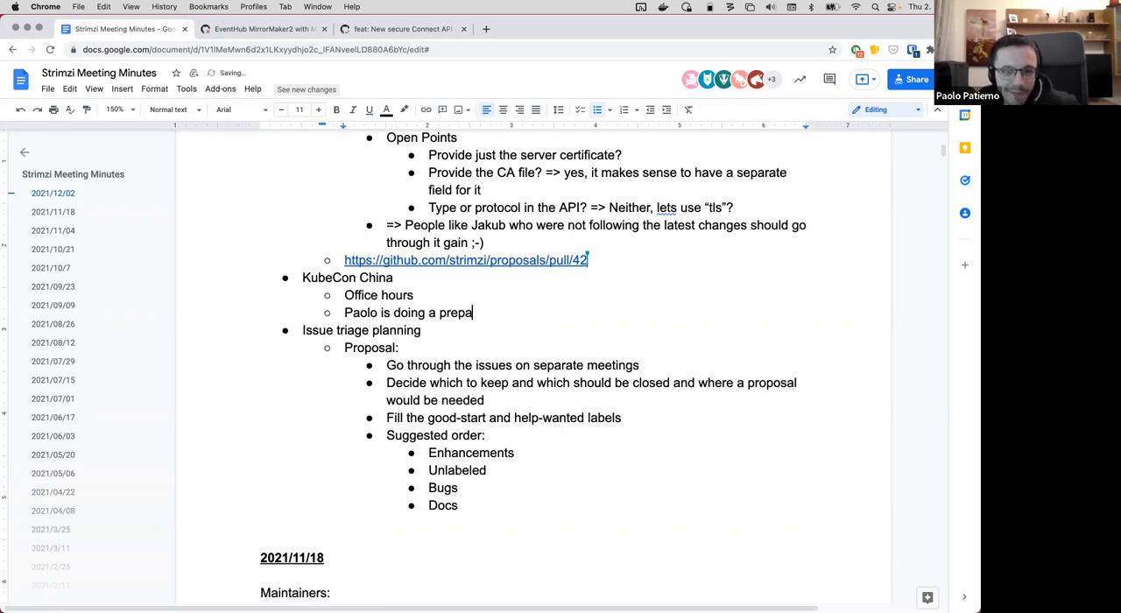
{"action": "type", "text": "ration"}
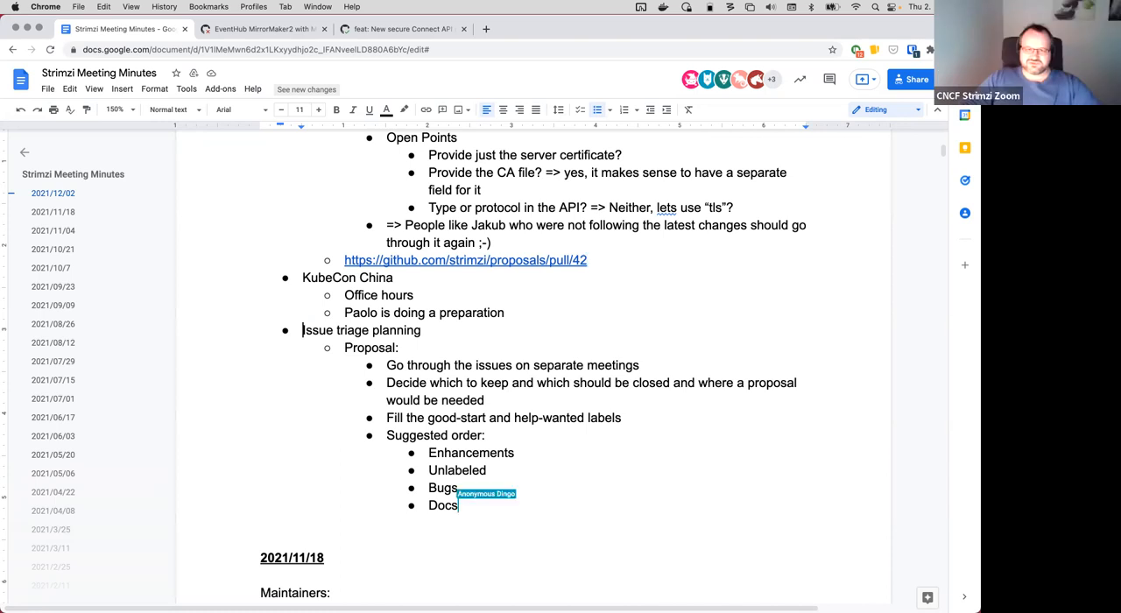
{"action": "left_click_drag", "start_coordinate": [386, 366], "coordinate": [457, 506]}
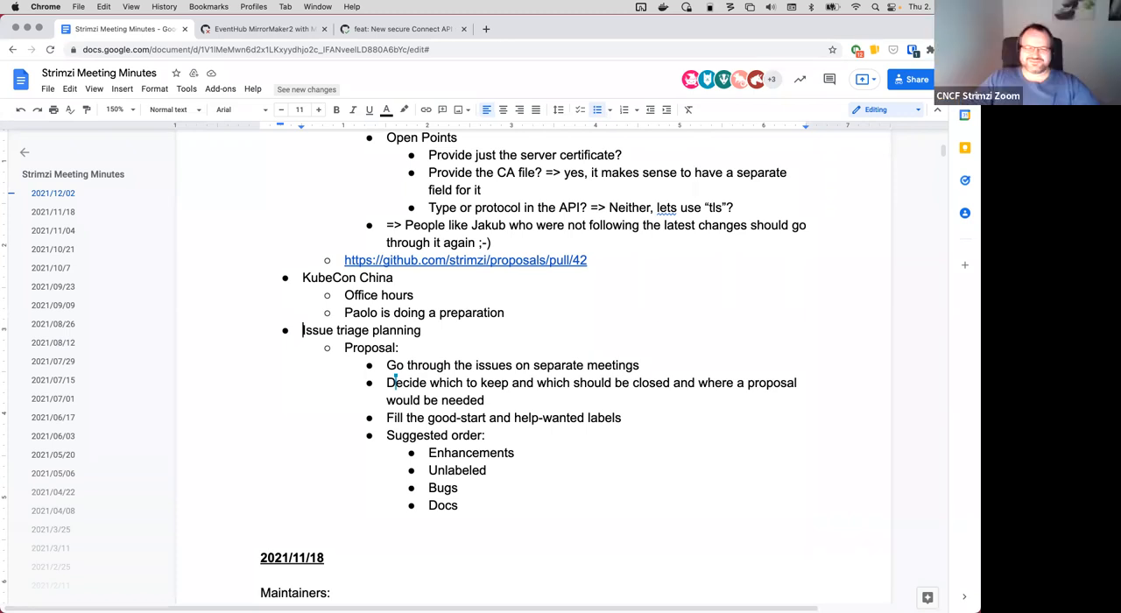
{"action": "mouse_move", "coordinate": [422, 184]}
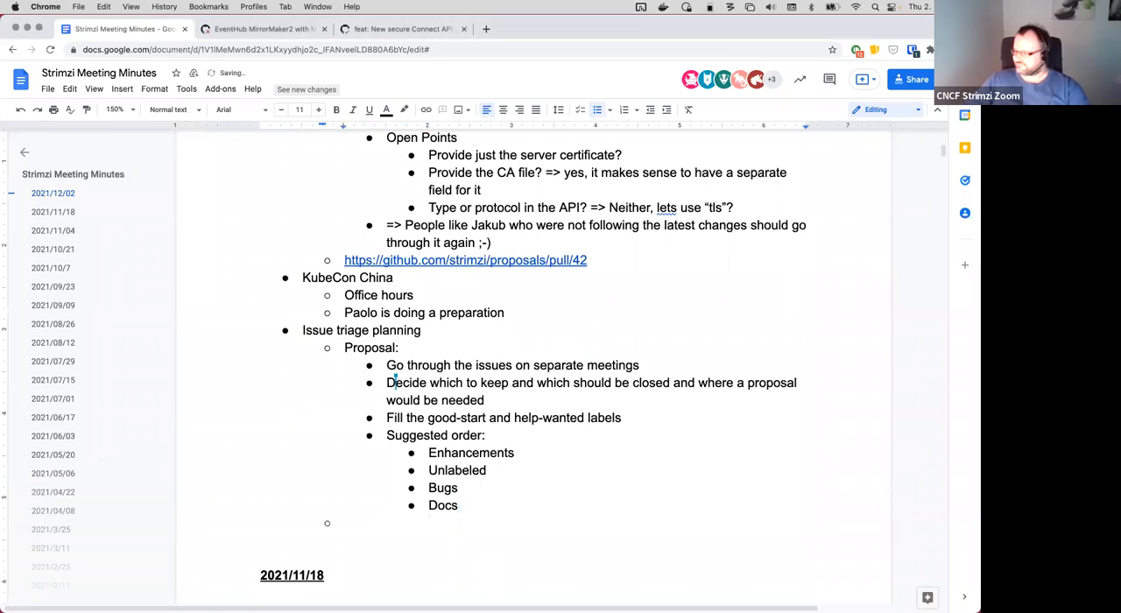
Step: Add the triage note '=> Sounds like a plan => we should start only in January ;-)'
{"action": "type", "text": "=> Sounds like a plan =>"}
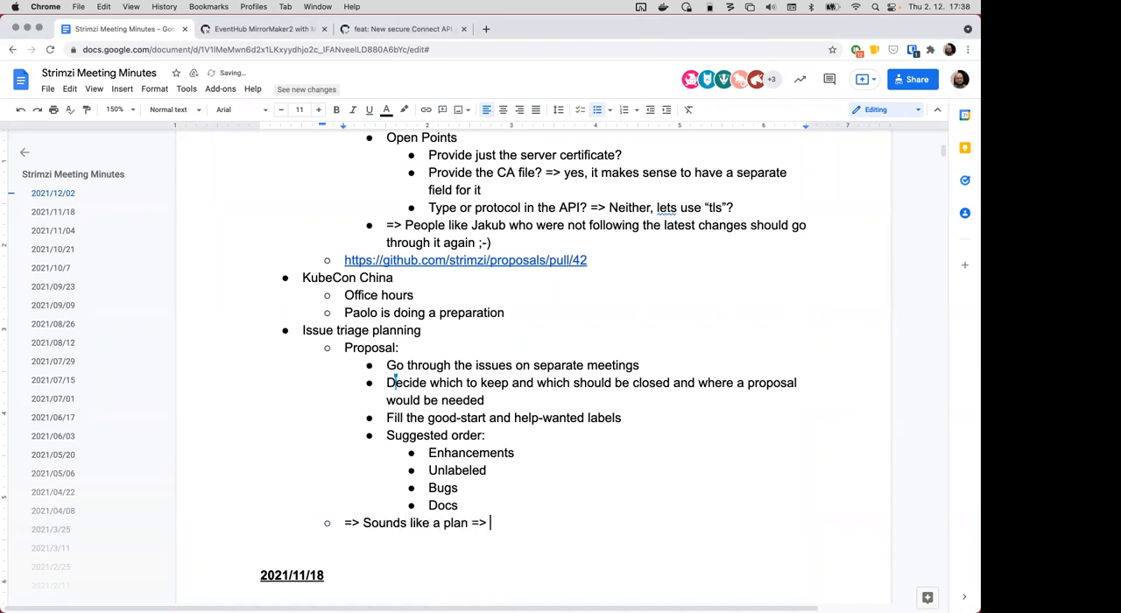
{"action": "type", "text": "we should start"}
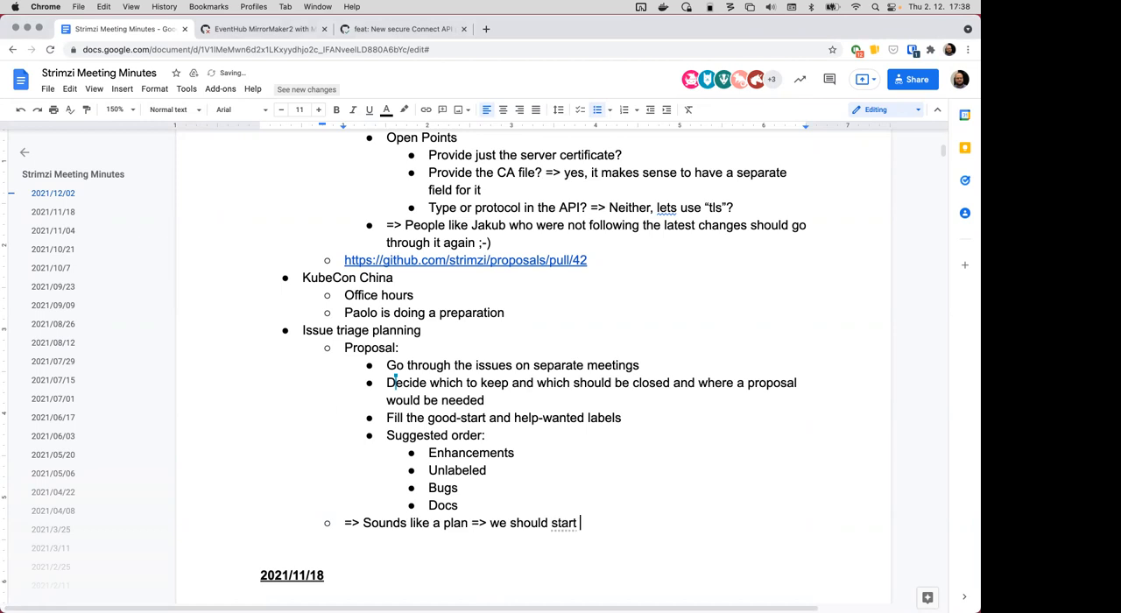
{"action": "type", "text": "only in January ;-)"}
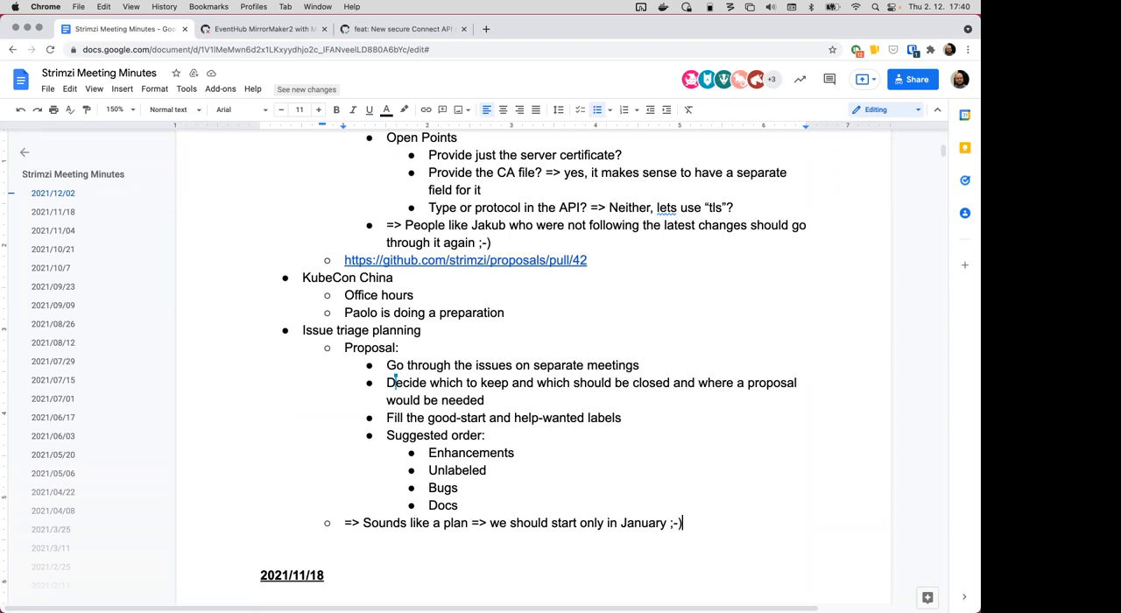
{"action": "mouse_move", "coordinate": [304, 414]}
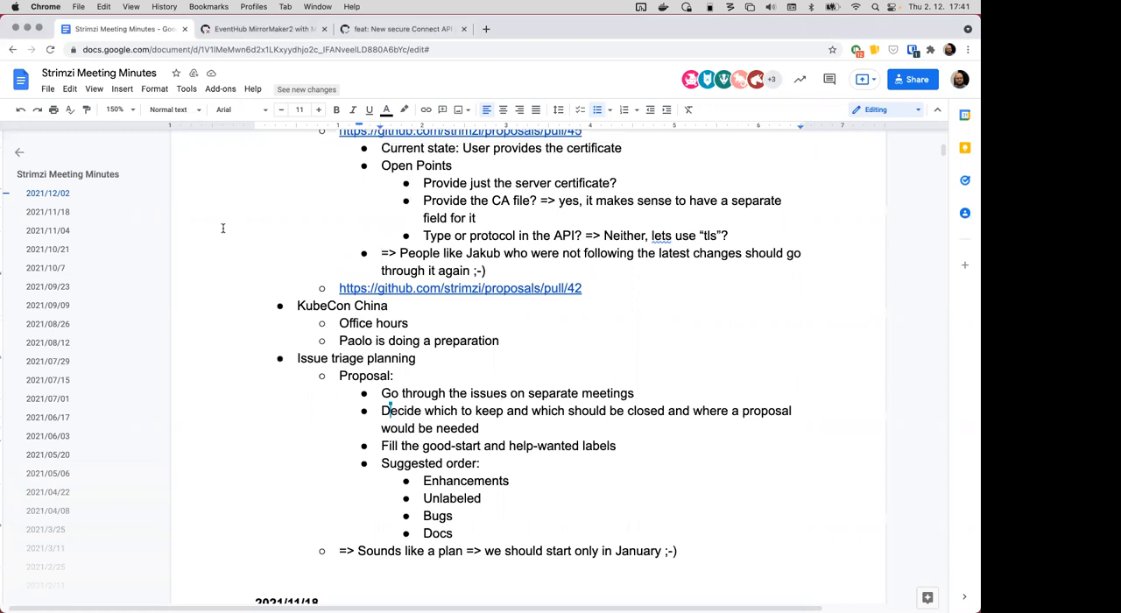
Step: Go from PR #42 through the Strimzi organisation to the strimzi-kafka-operator repository
{"action": "scroll", "scroll_direction": "down", "scroll_amount": 3}
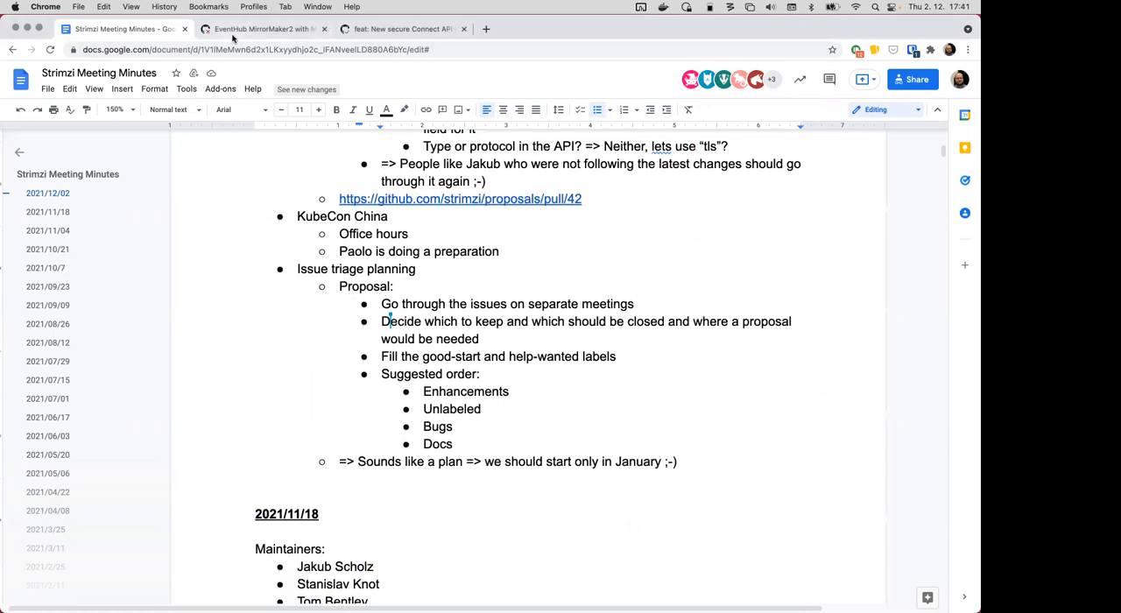
{"action": "left_click", "coordinate": [263, 29]}
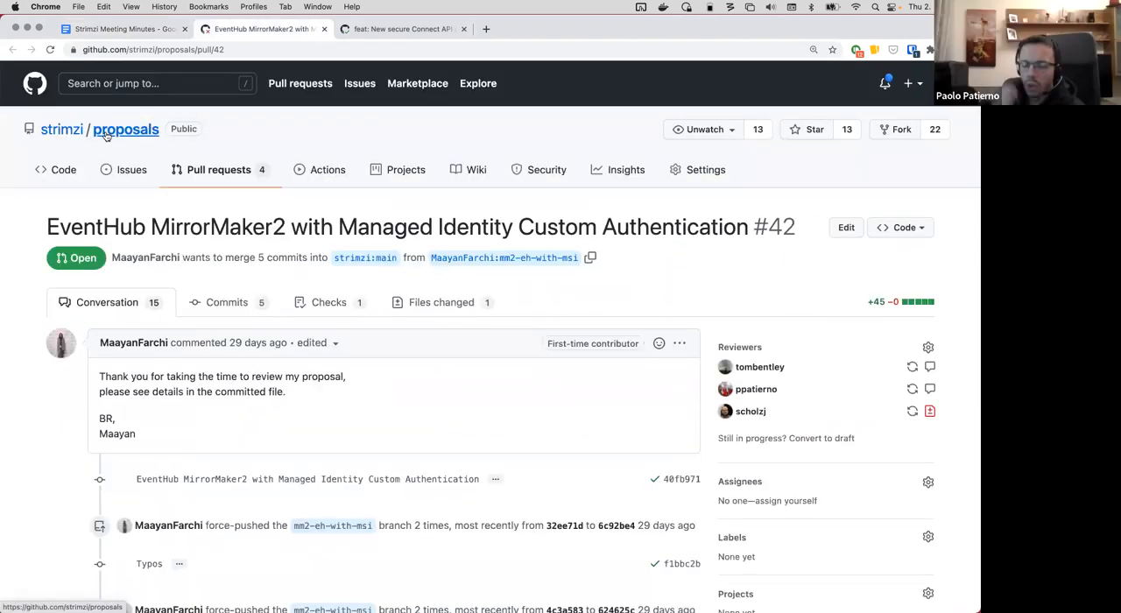
{"action": "left_click", "coordinate": [61, 129]}
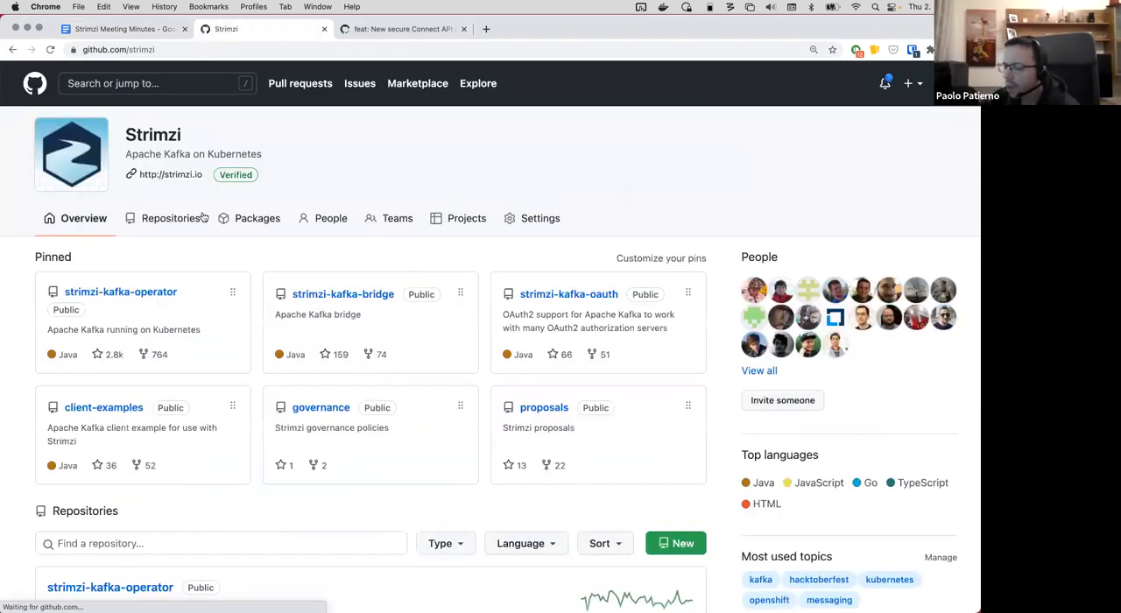
{"action": "scroll", "scroll_direction": "down", "scroll_amount": 3}
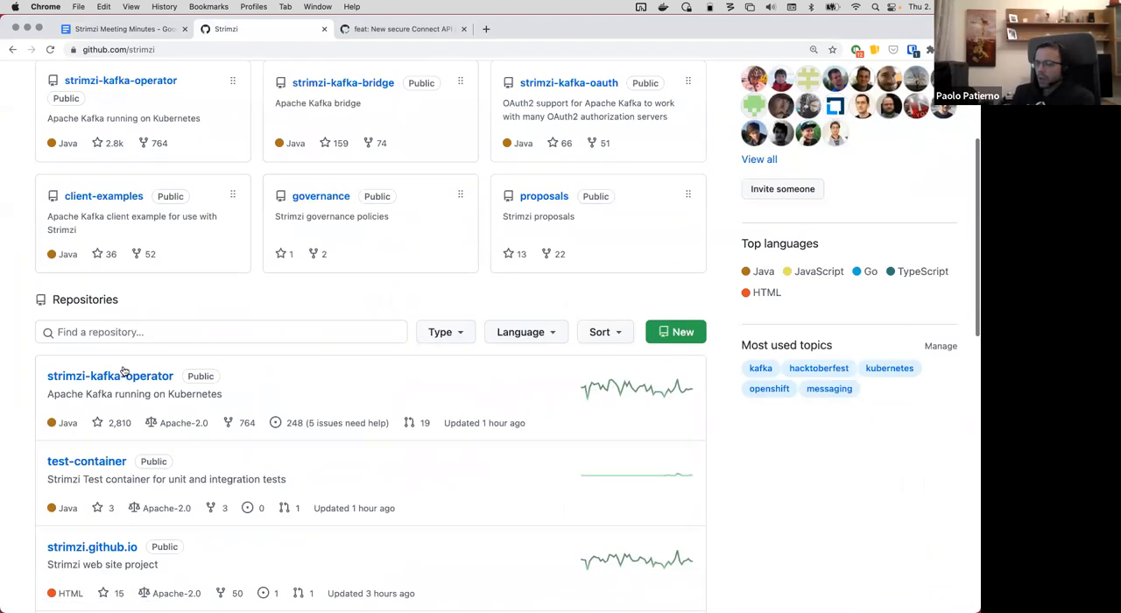
{"action": "left_click", "coordinate": [111, 375]}
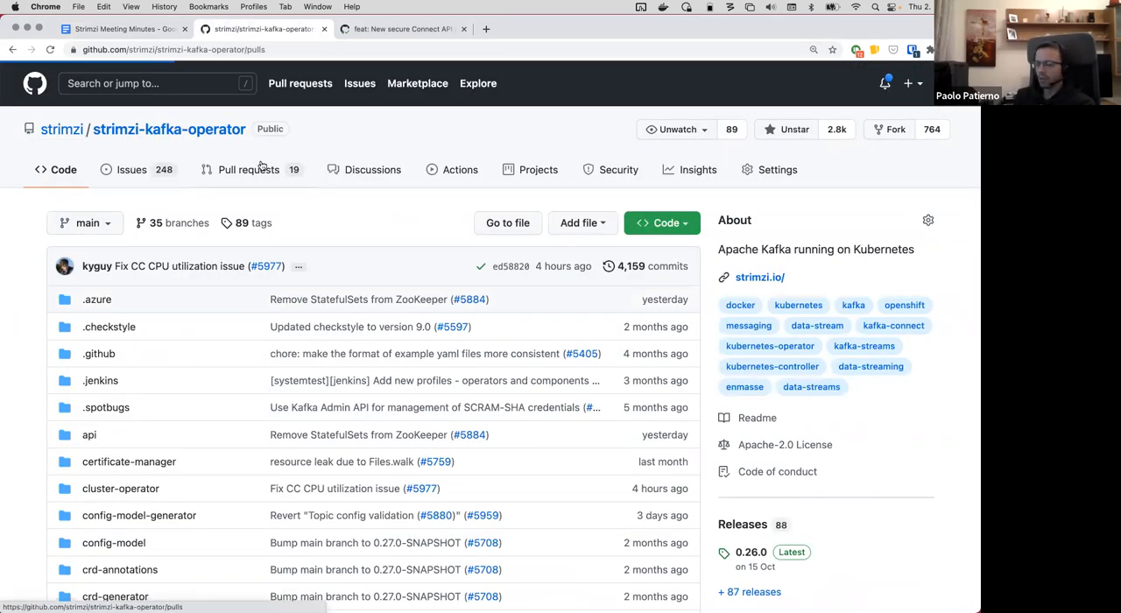
Step: Open pull request #5948 from the repository's pull request list and select its URL
{"action": "left_click", "coordinate": [248, 169]}
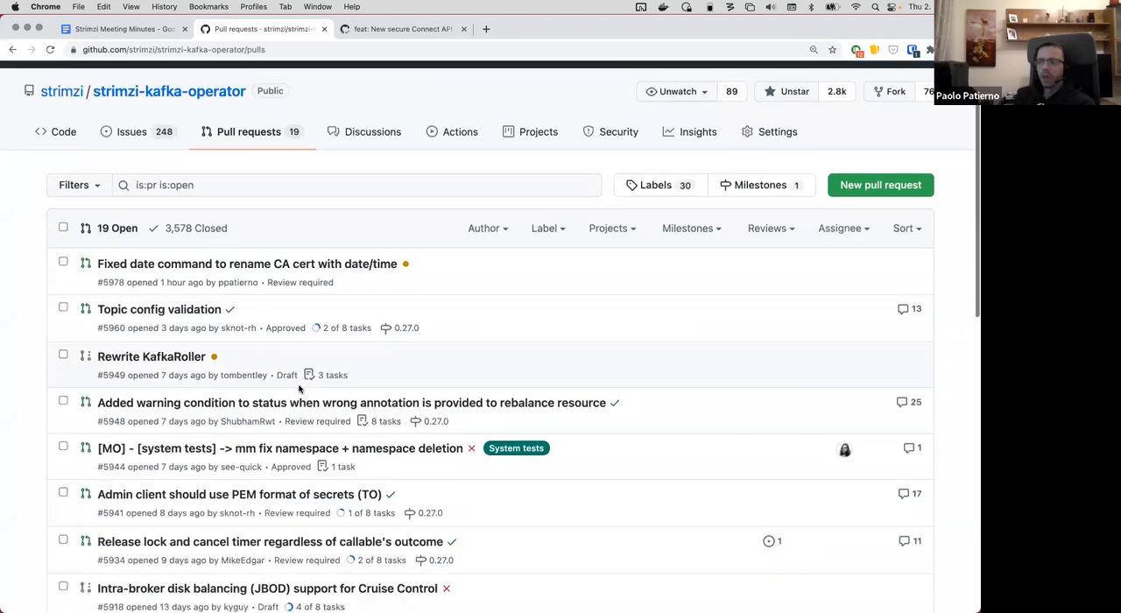
{"action": "scroll", "scroll_direction": "down", "scroll_amount": 3}
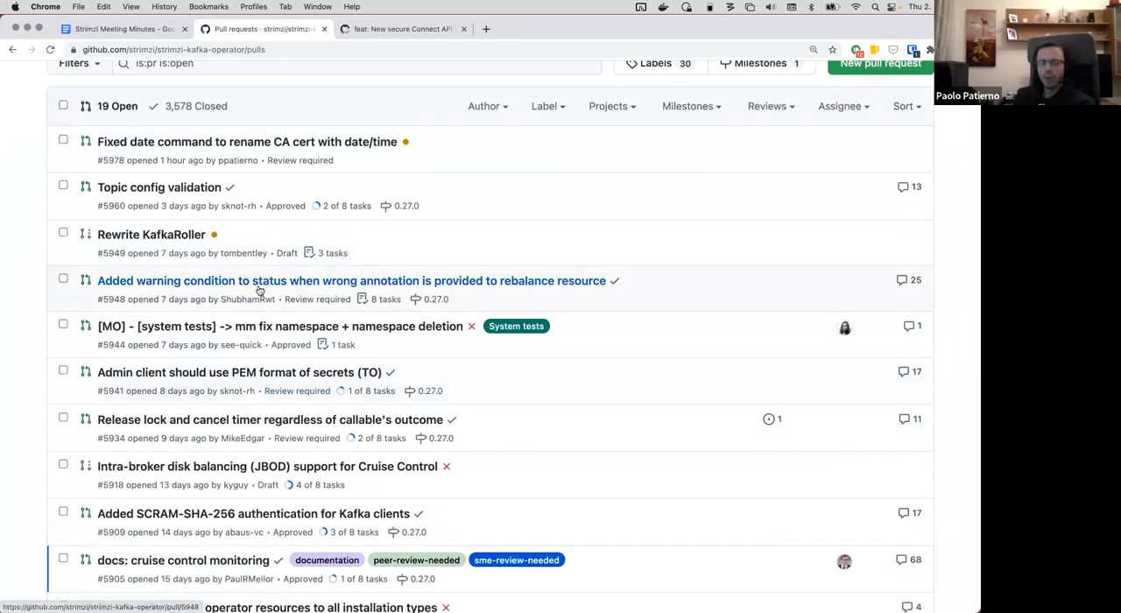
{"action": "left_click", "coordinate": [259, 281]}
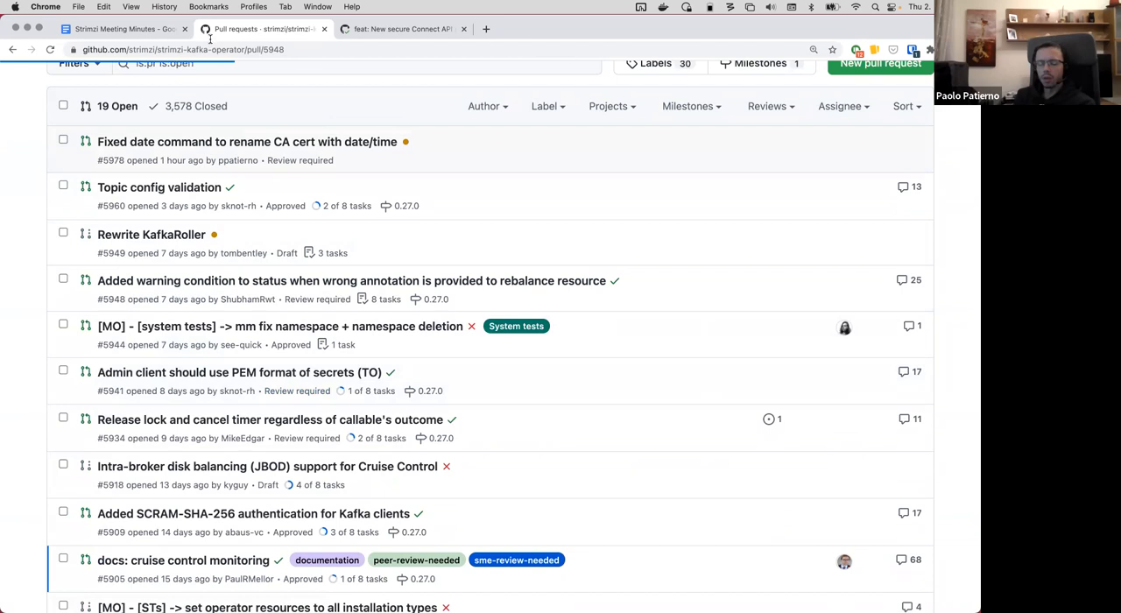
{"action": "left_click", "coordinate": [355, 280]}
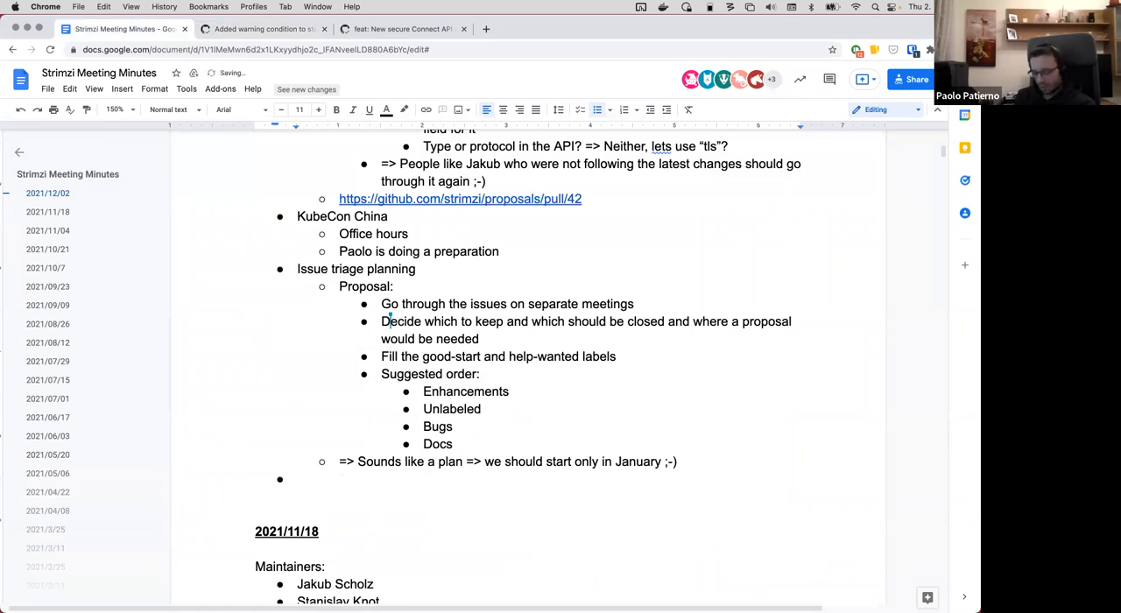
Step: Add the pull/5948 link with sub-point 'Discussion about the implementation in this PR'
{"action": "type", "text": "https://github.com/strimzi/strimzi-kafka-operator/pull/5948"}
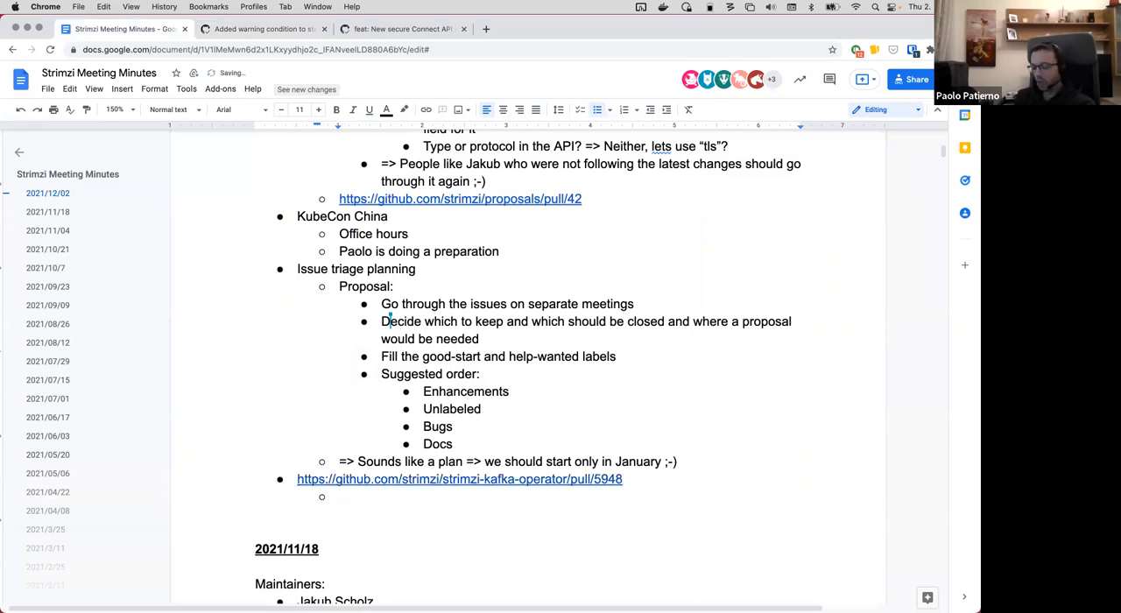
{"action": "type", "text": "Discussion about the"}
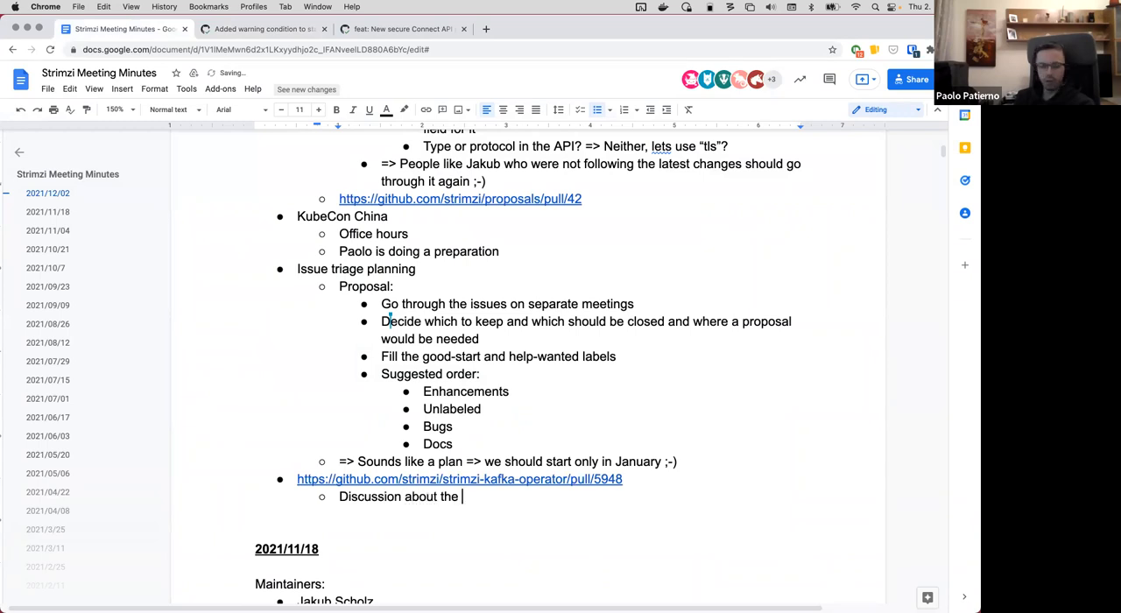
{"action": "type", "text": "i"}
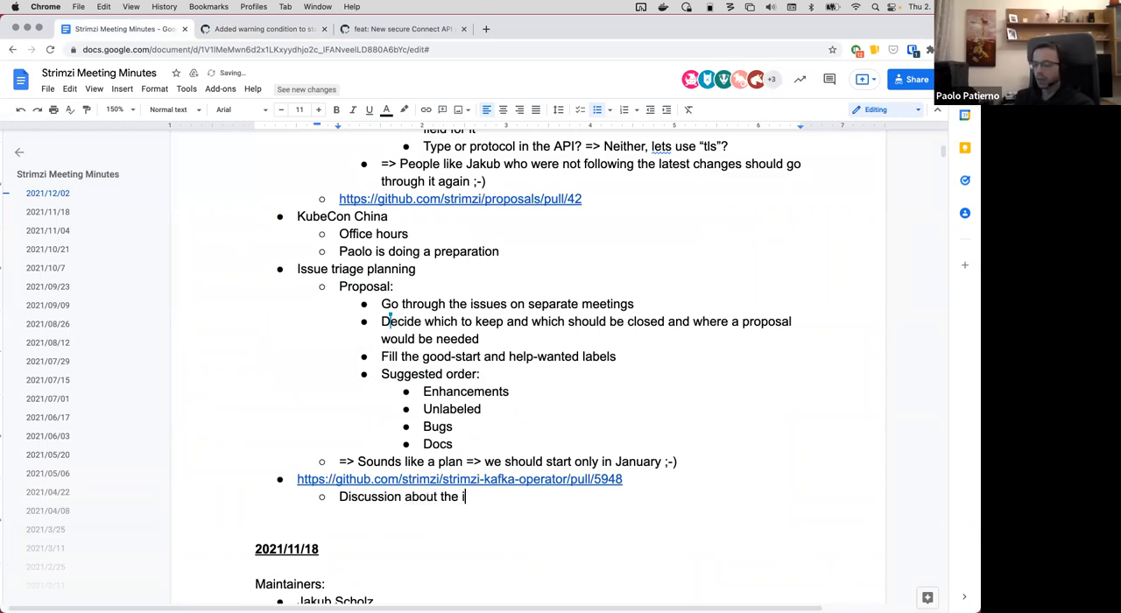
{"action": "type", "text": "mplementation in"}
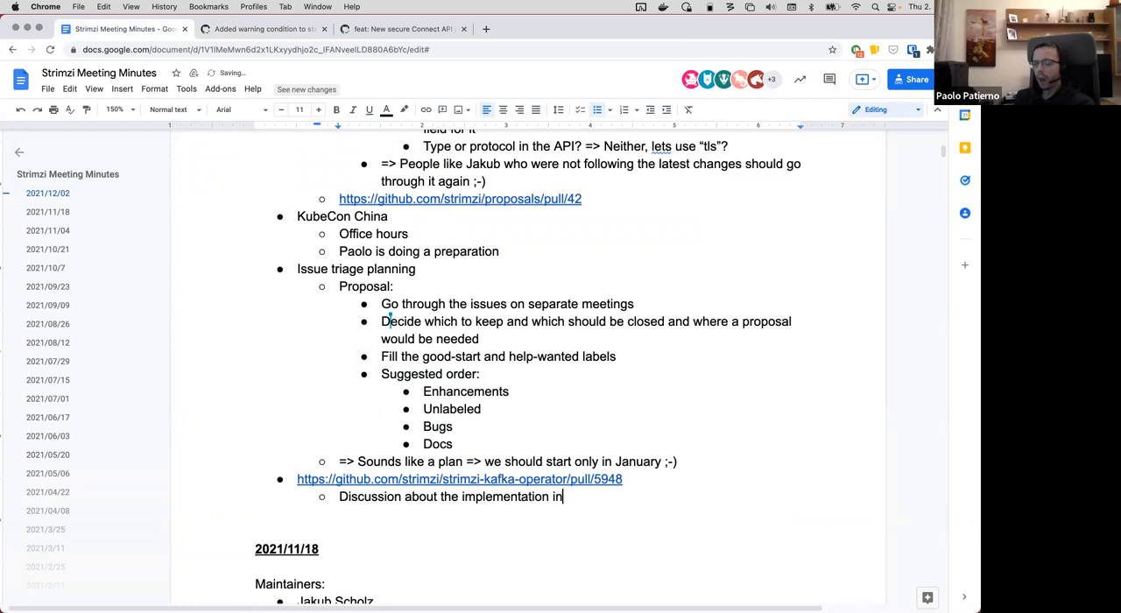
{"action": "type", "text": "this PR"}
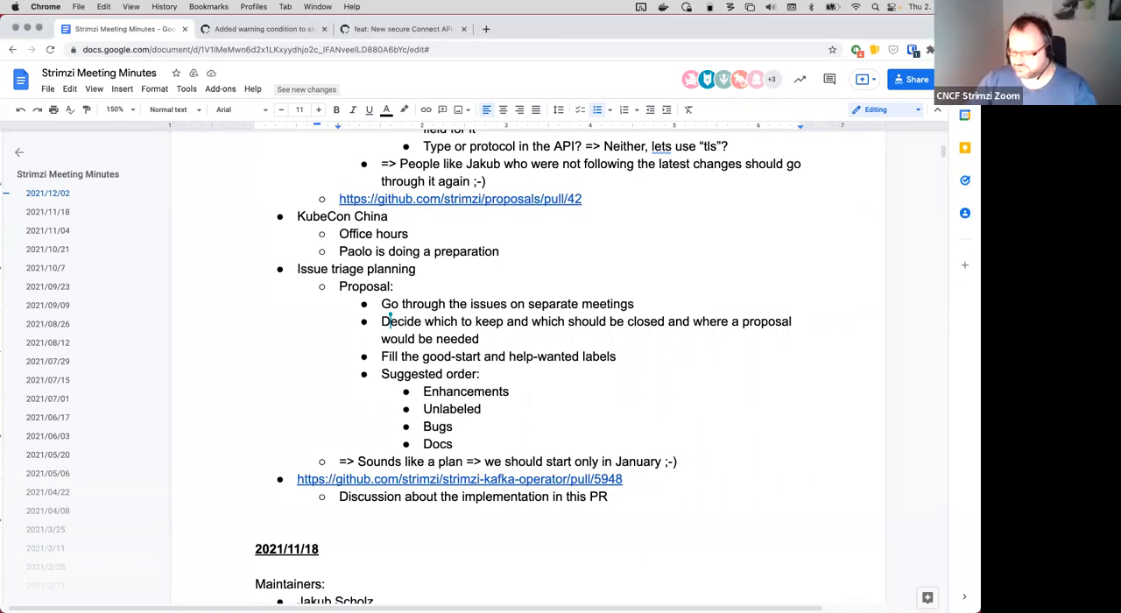
Step: Add the sub-point '=> Paolo will have a look and sync with Shubham offline'
{"action": "type", "text": "=> Paolo will hav"}
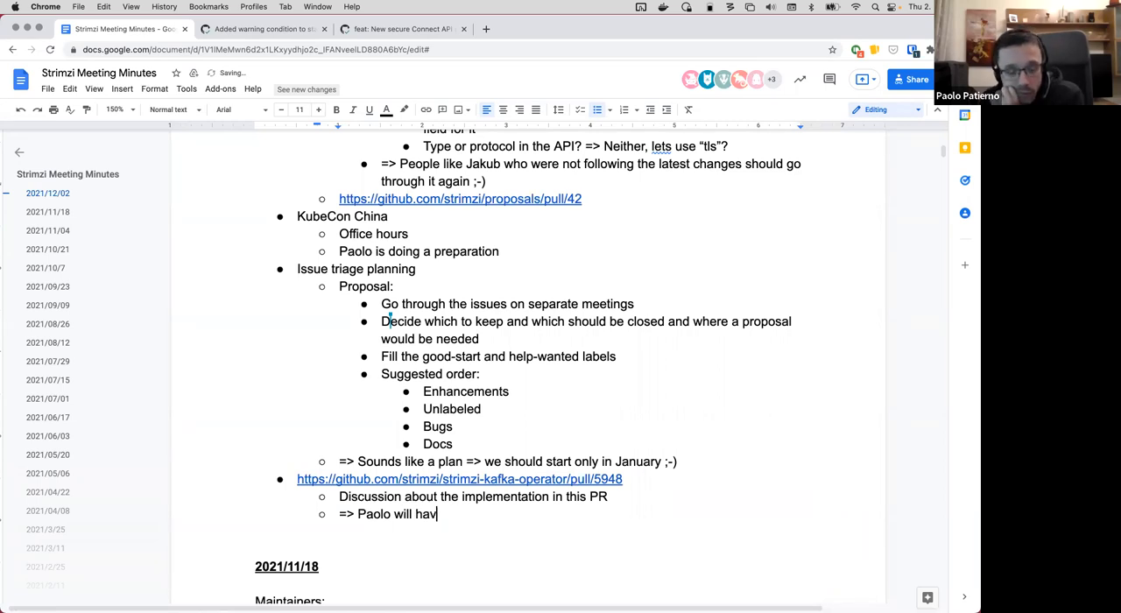
{"action": "type", "text": "e a look and"}
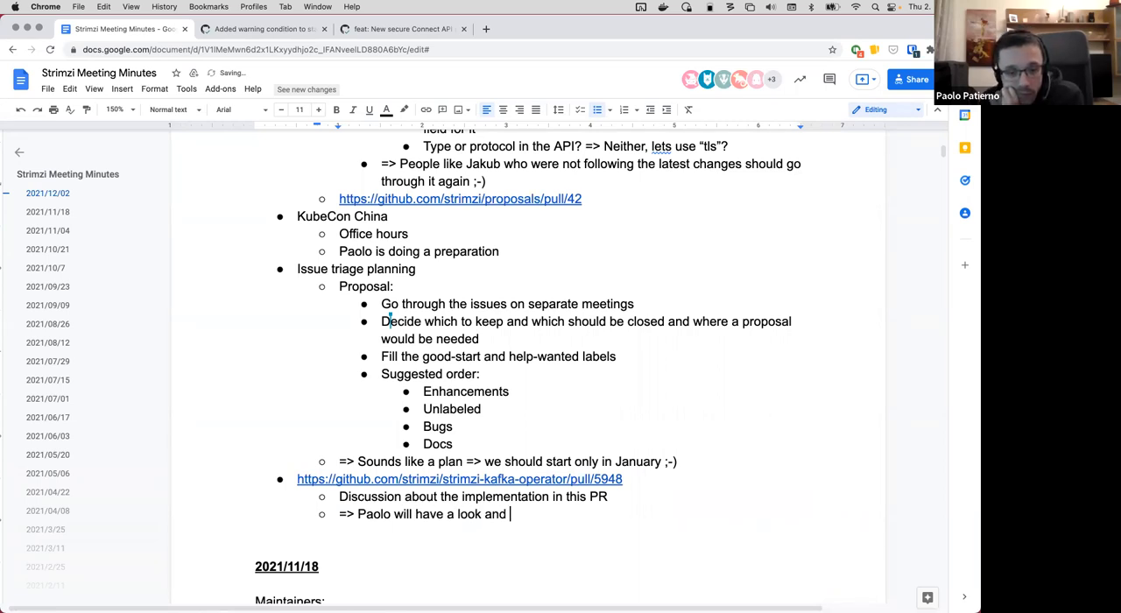
{"action": "type", "text": "sync with Shubham off"}
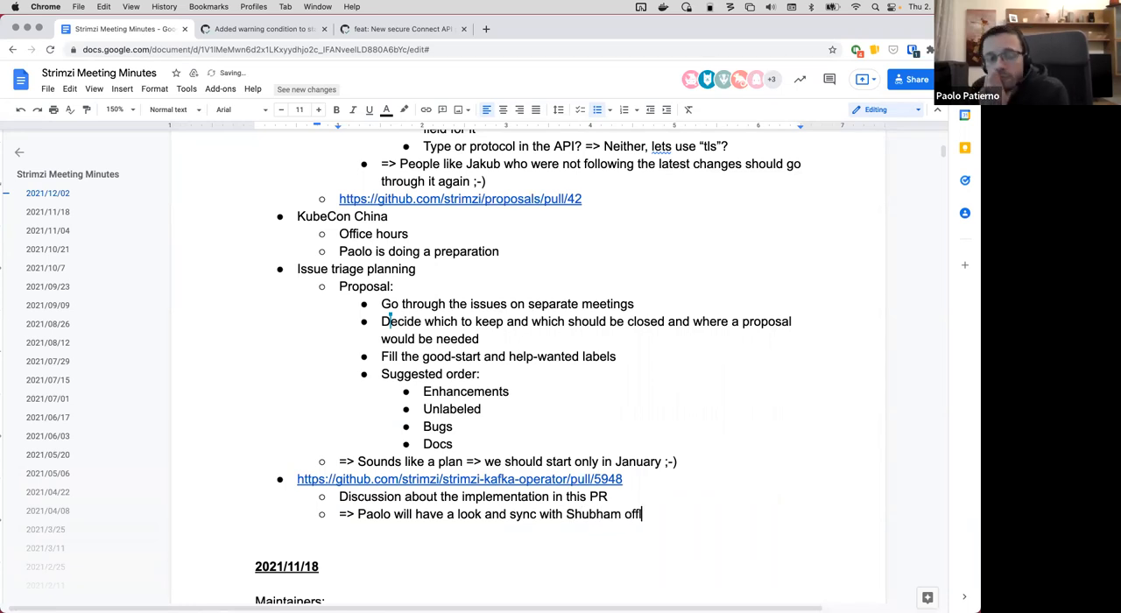
{"action": "type", "text": "line"}
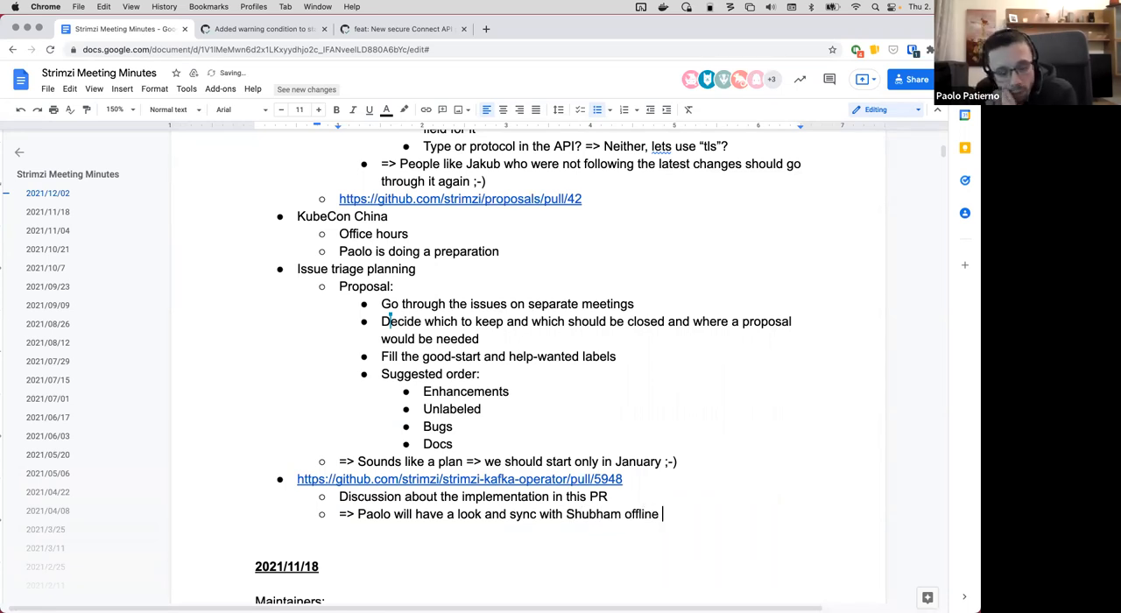